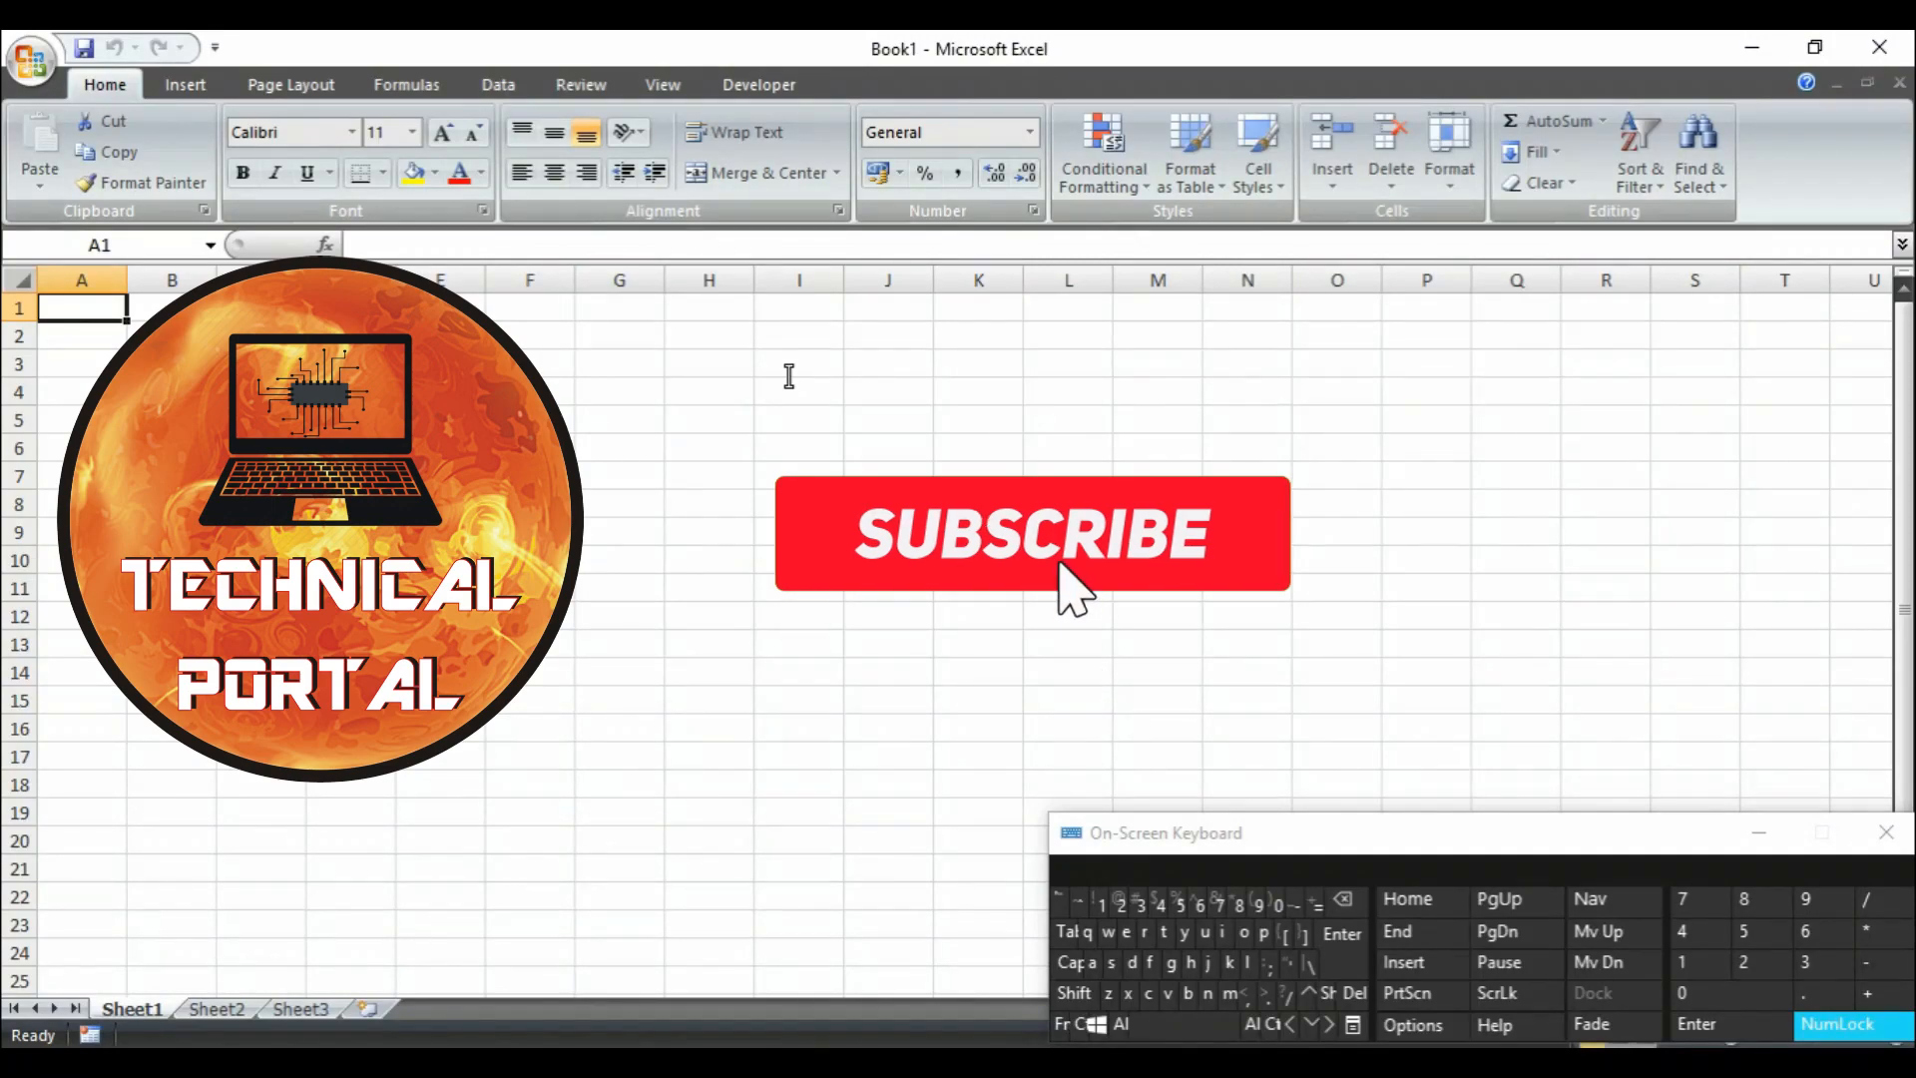
- Enable the Developer tab through Excel Options and show its macro recording commands
{"action": "left_click", "coordinate": [1032, 535]}
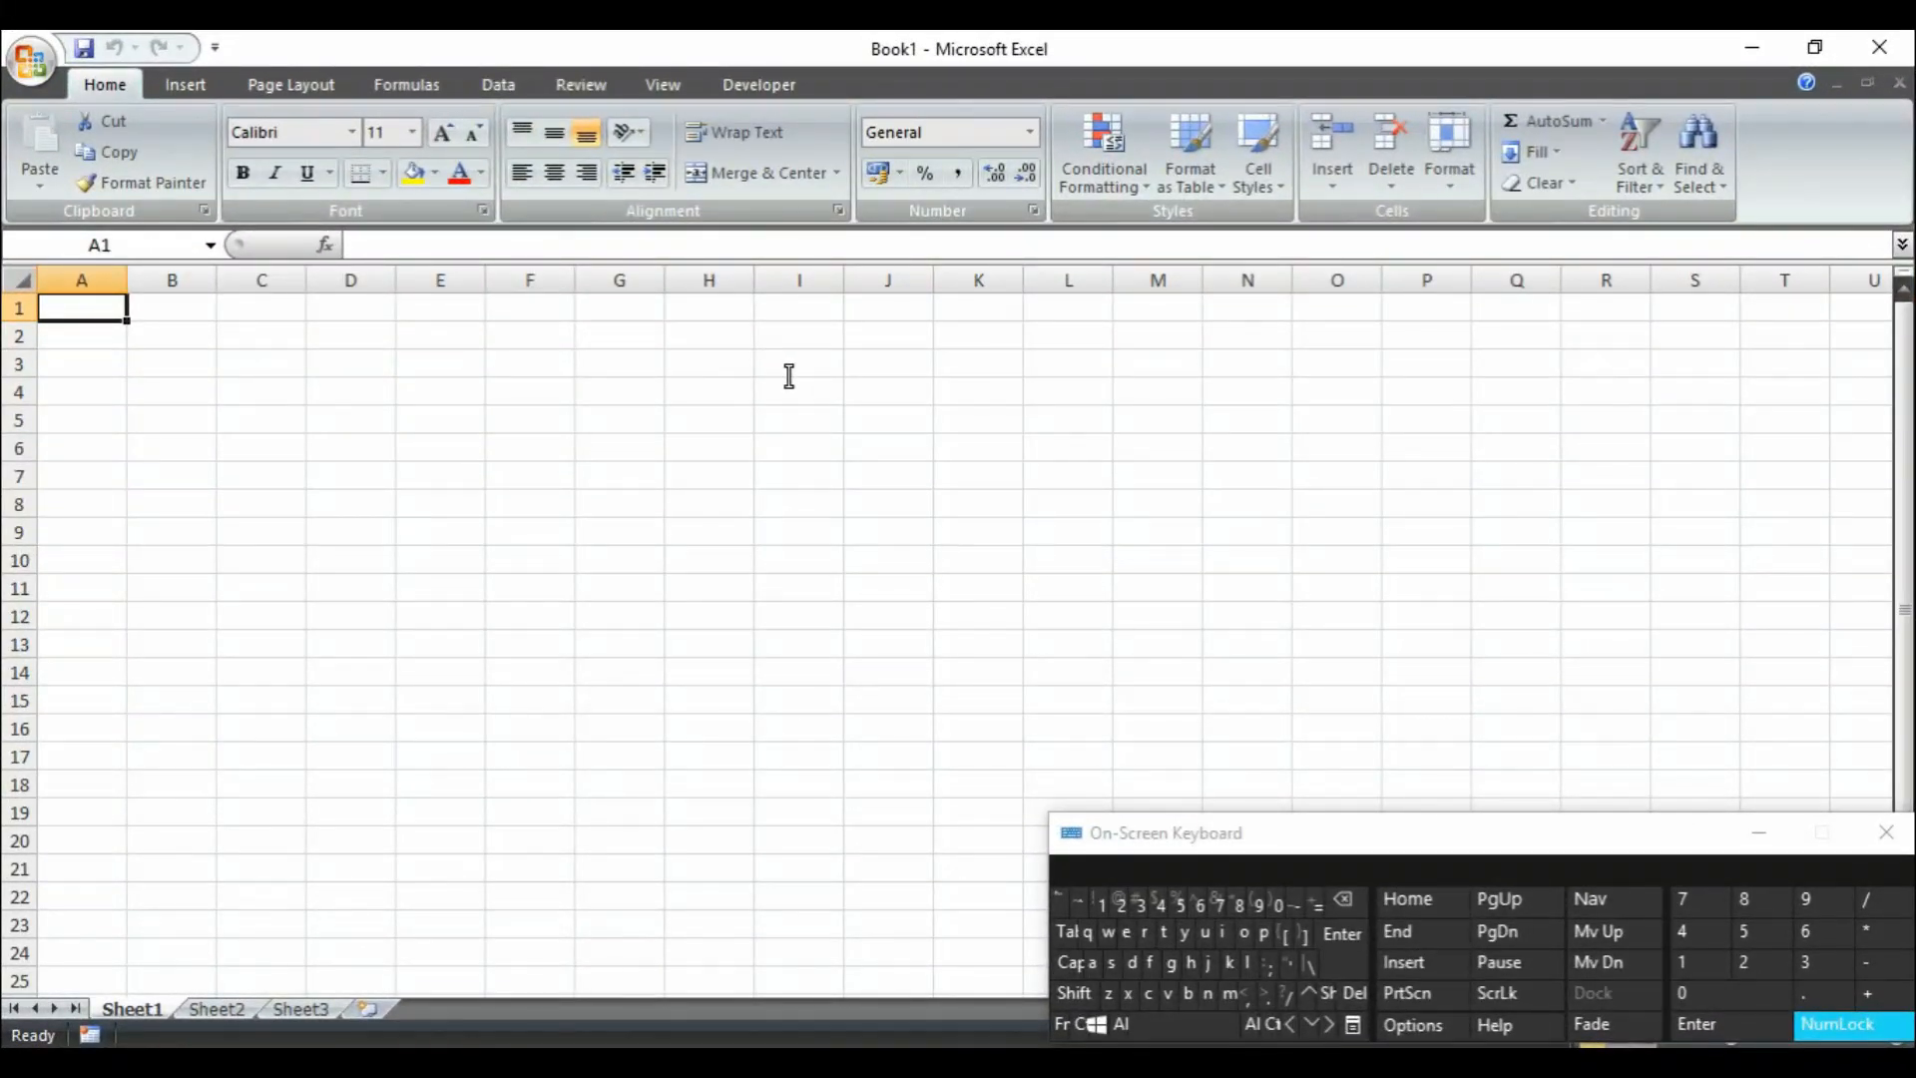
{"action": "mouse_move", "coordinate": [835, 362]}
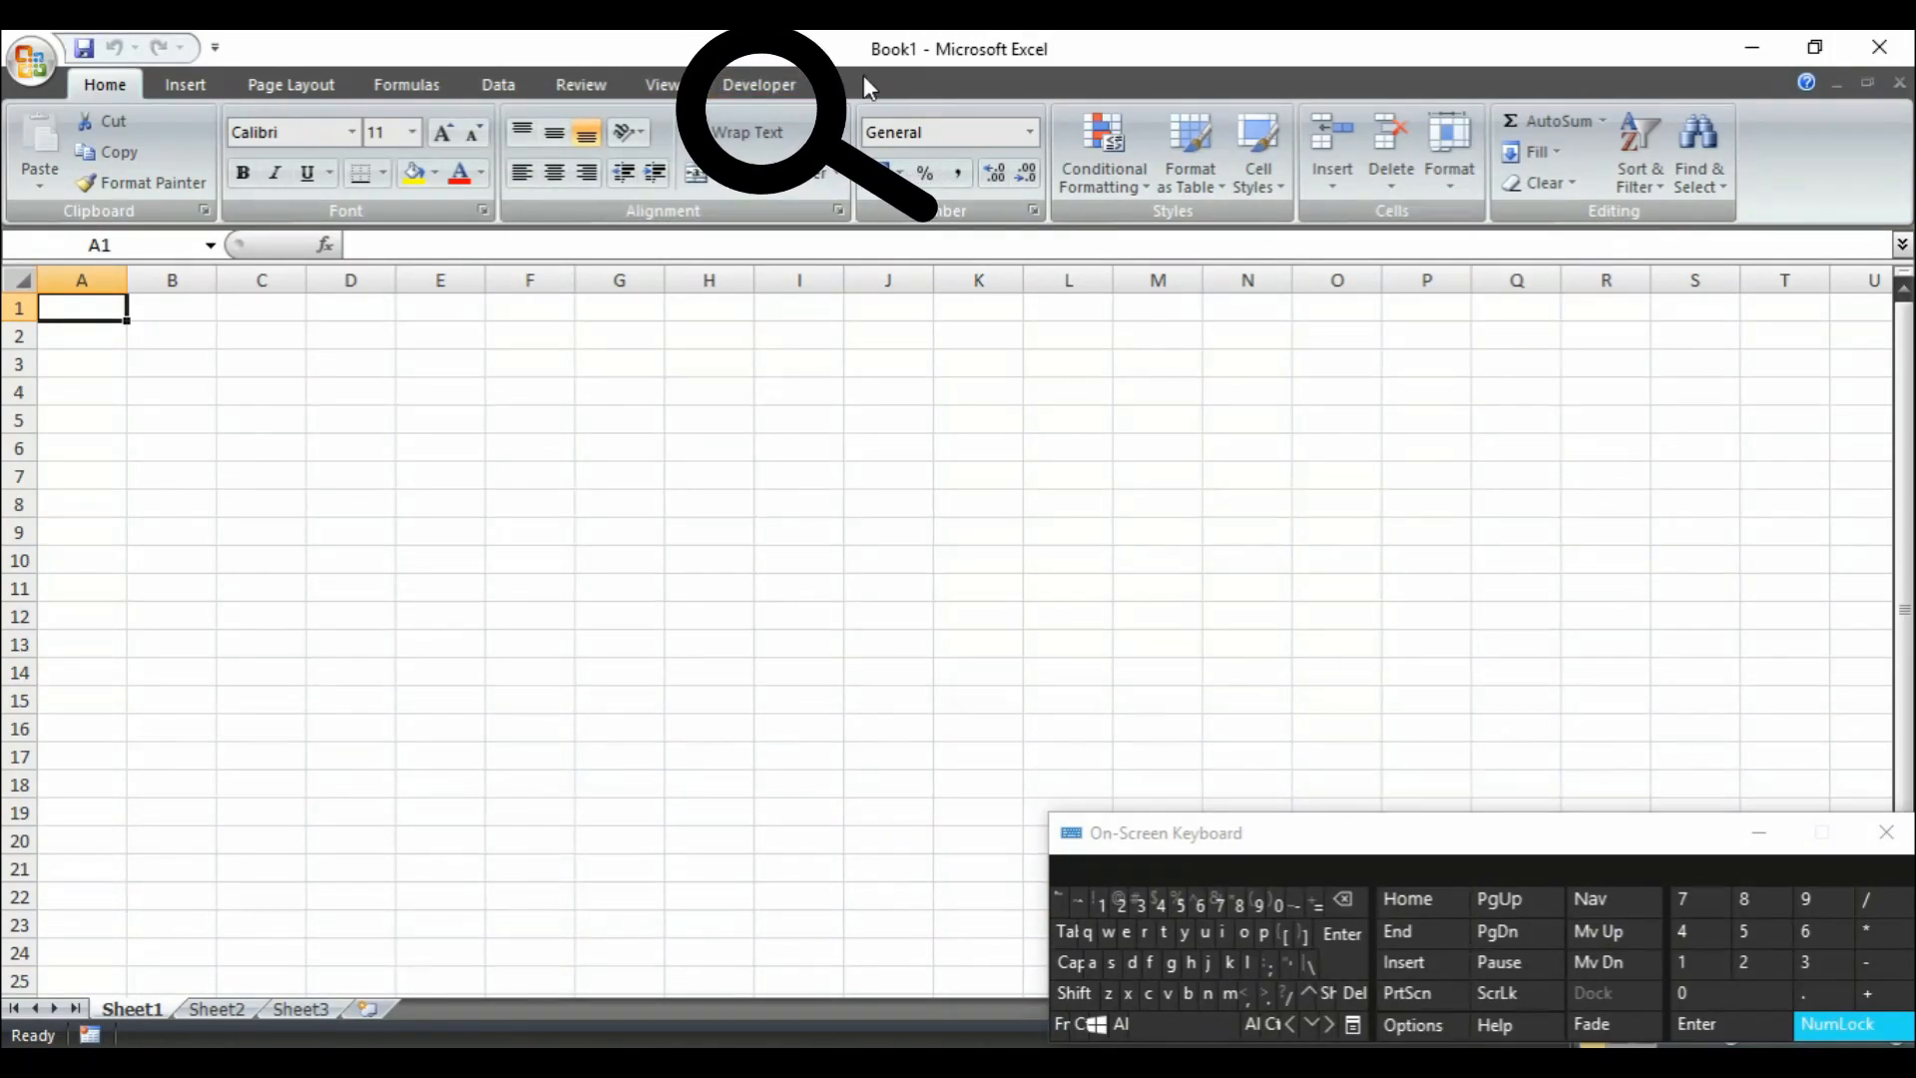
{"action": "mouse_move", "coordinate": [857, 92]}
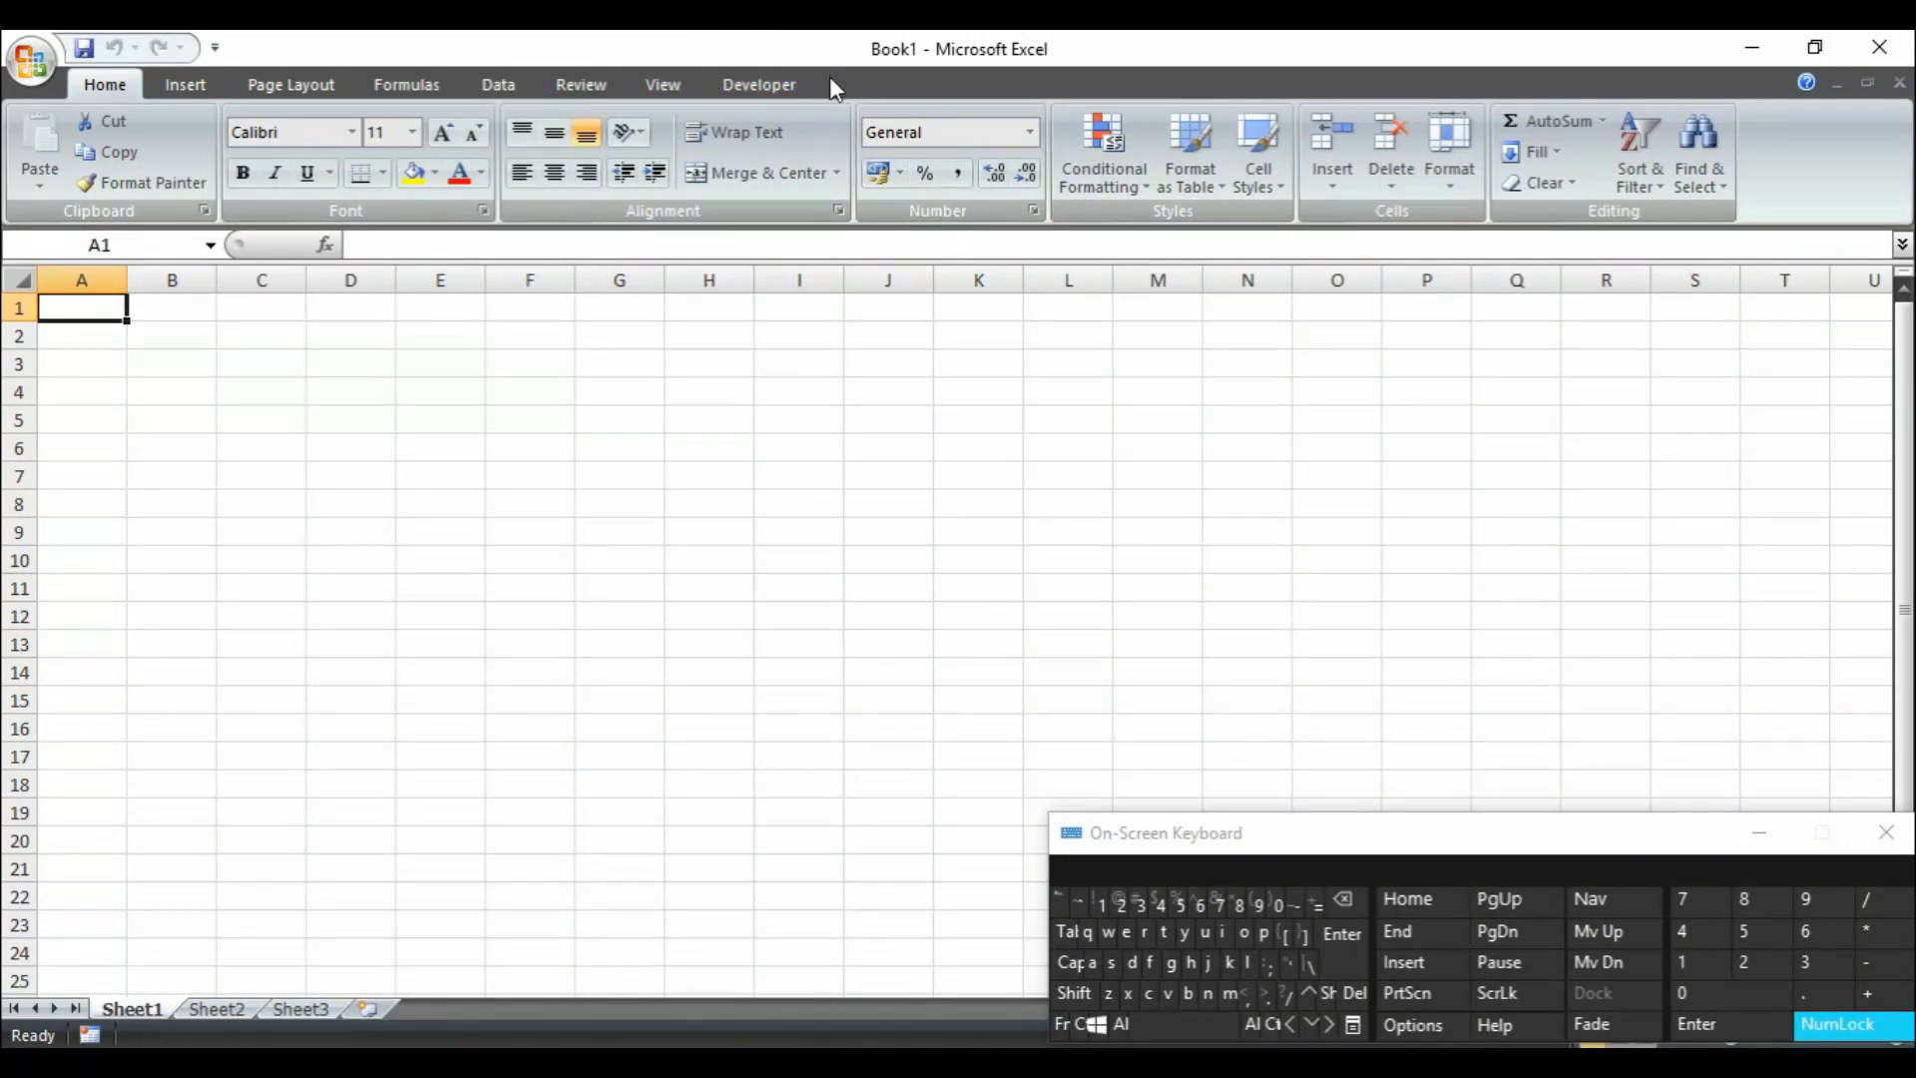
{"action": "mouse_move", "coordinate": [1044, 172]}
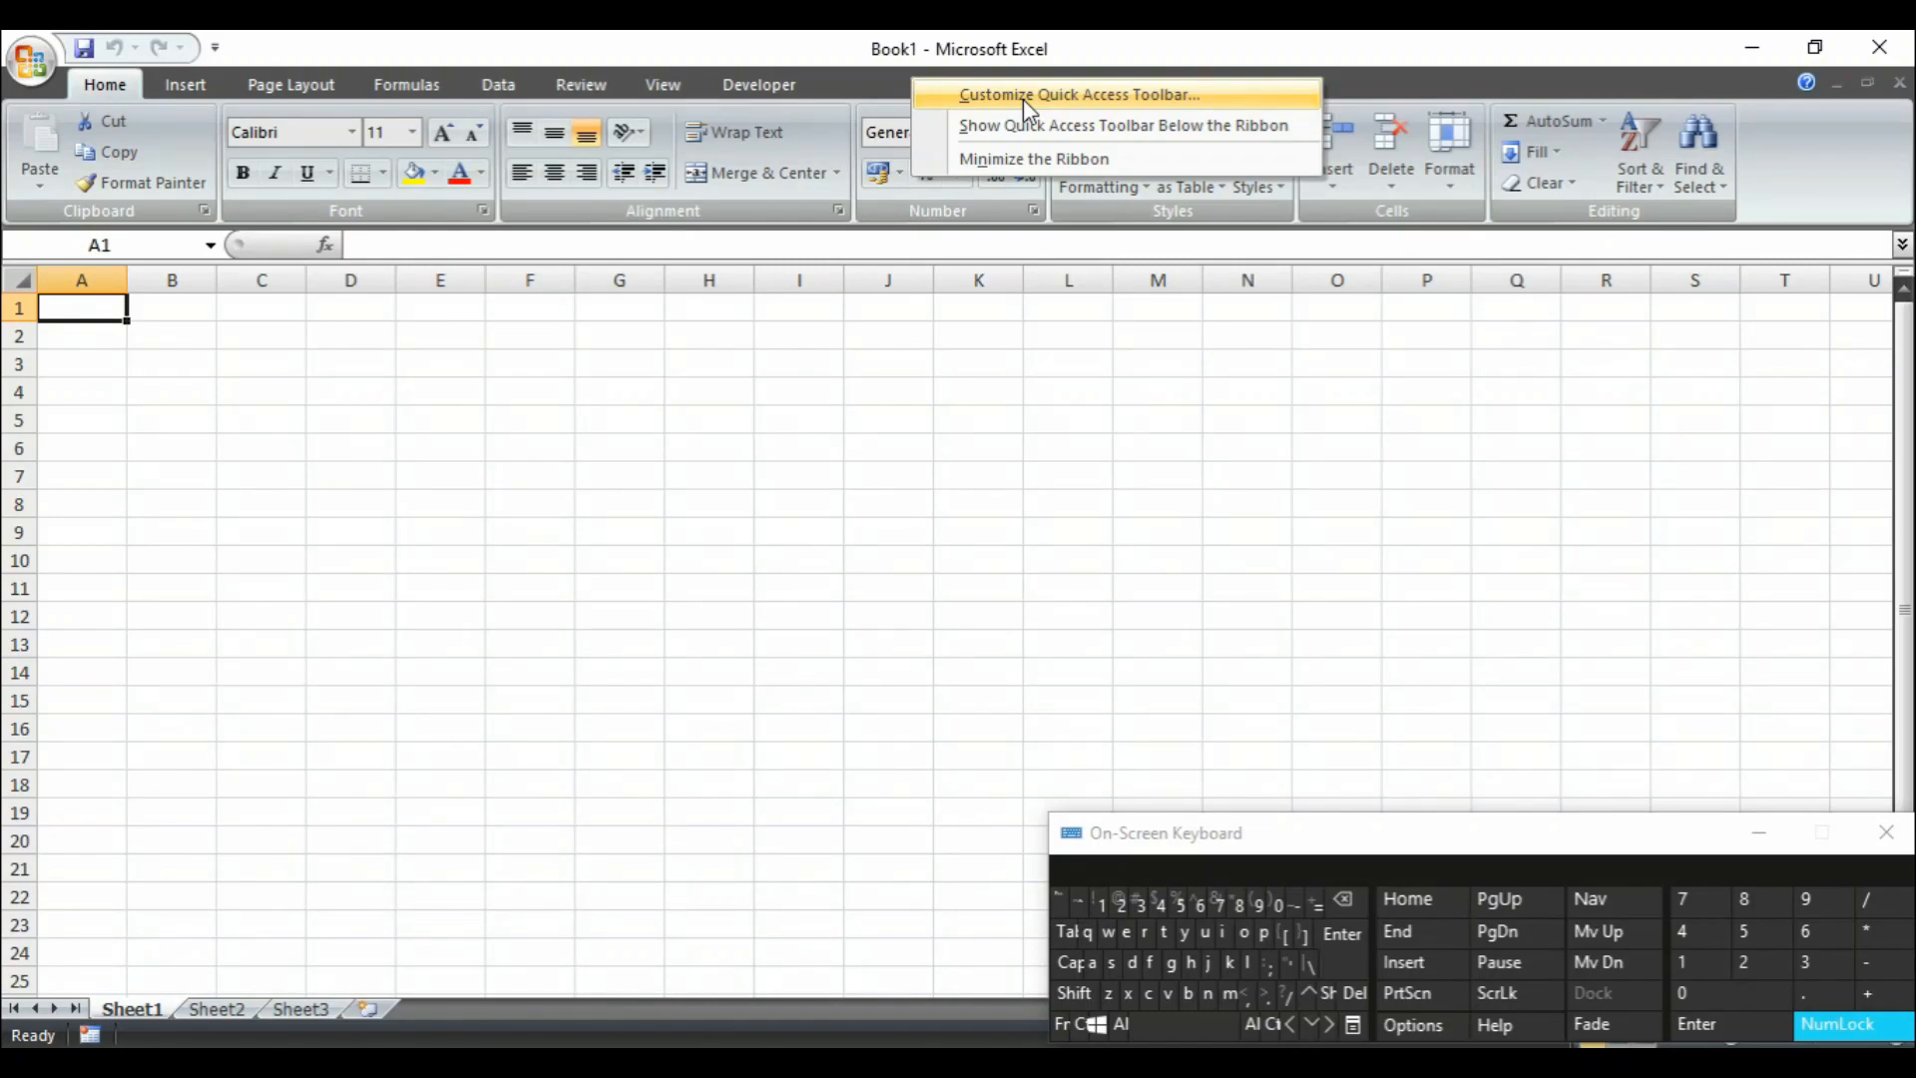
{"action": "left_click", "coordinate": [1076, 94]}
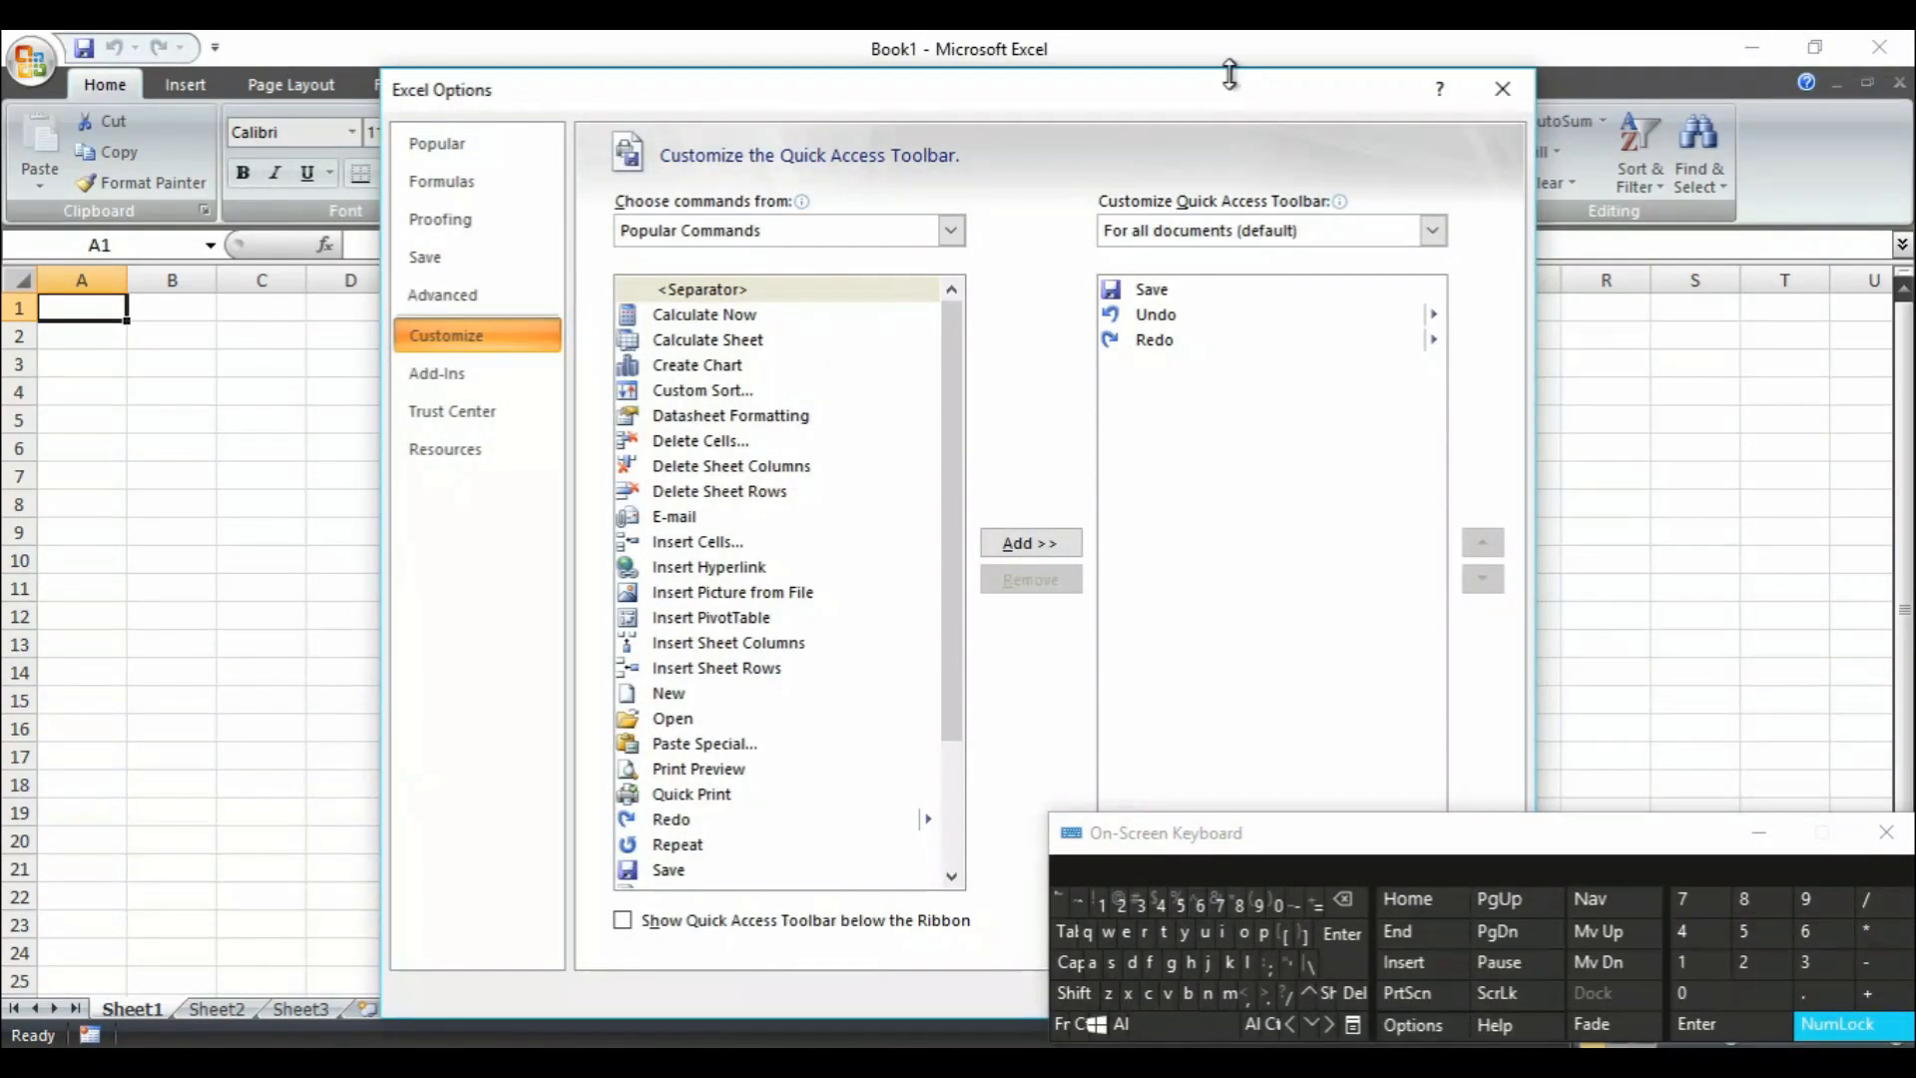
{"action": "left_click", "coordinate": [1501, 90]}
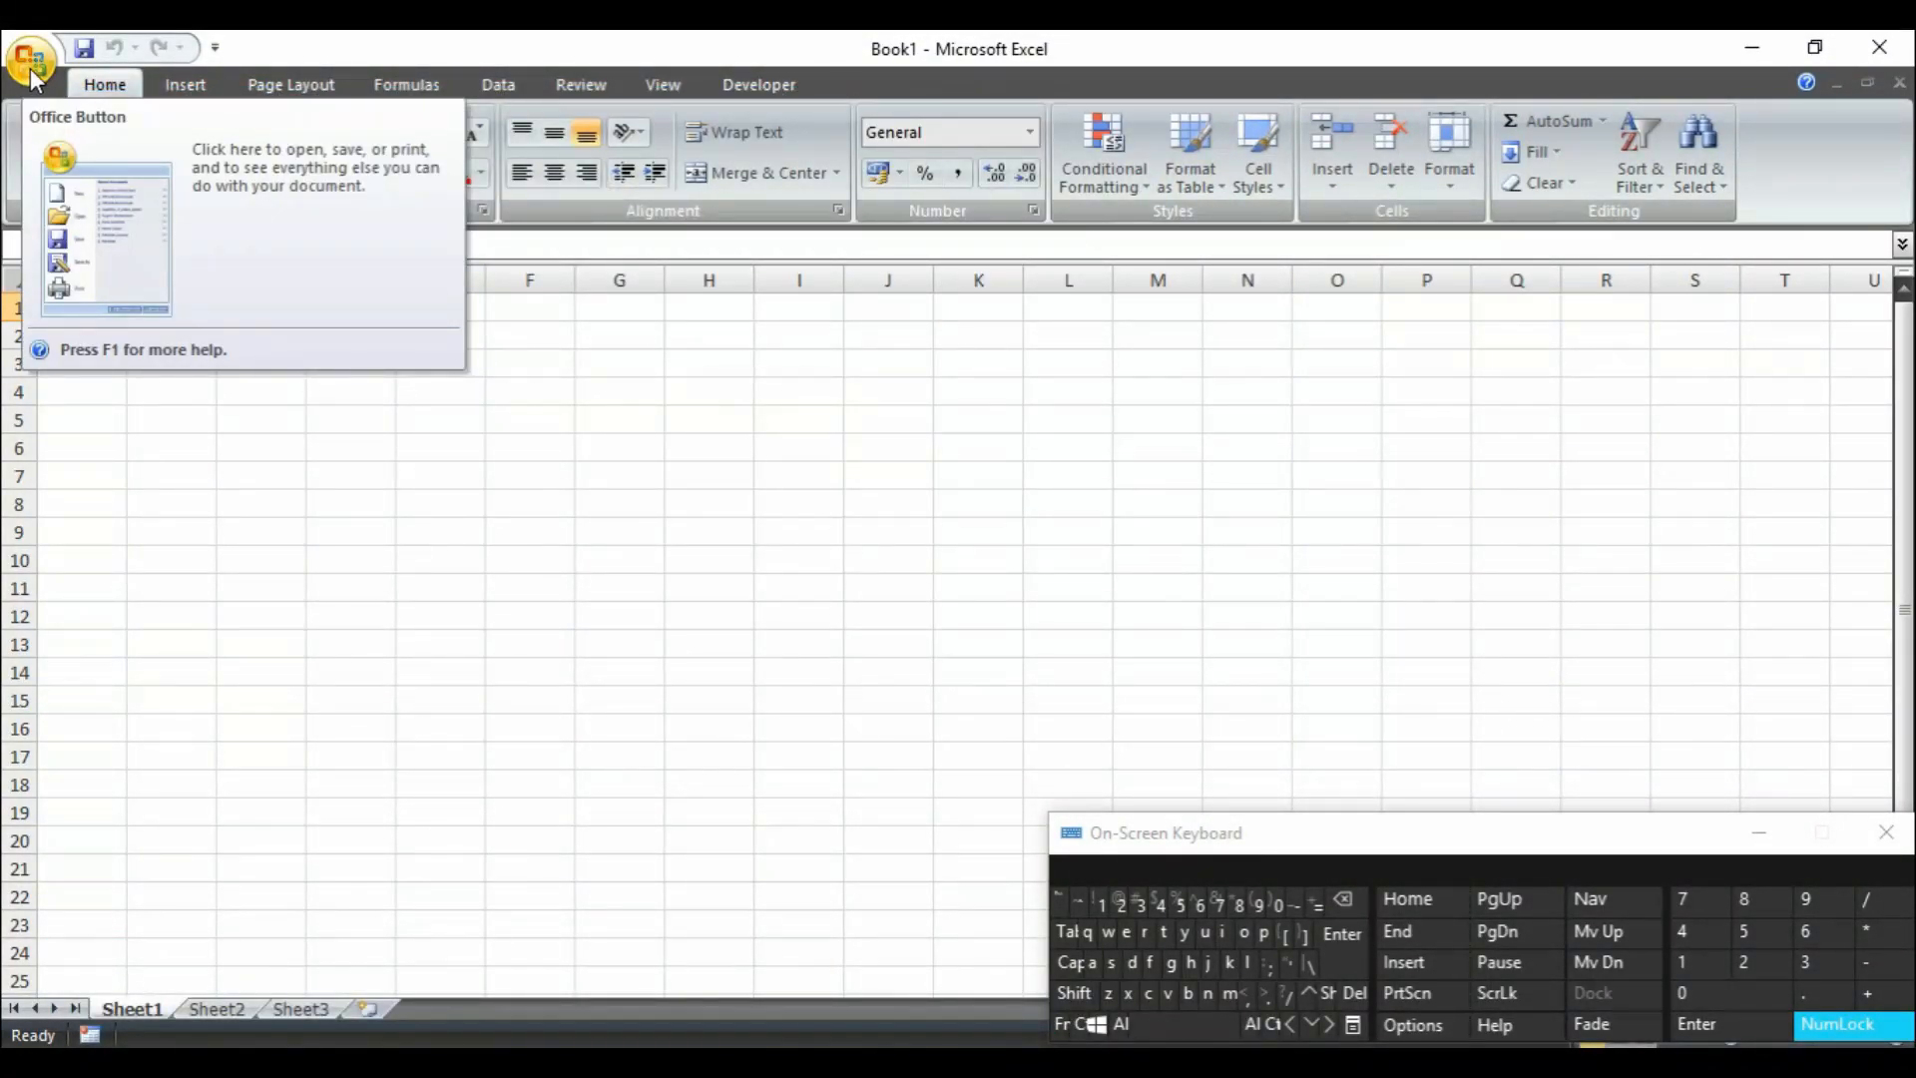
{"action": "left_click", "coordinate": [30, 48]}
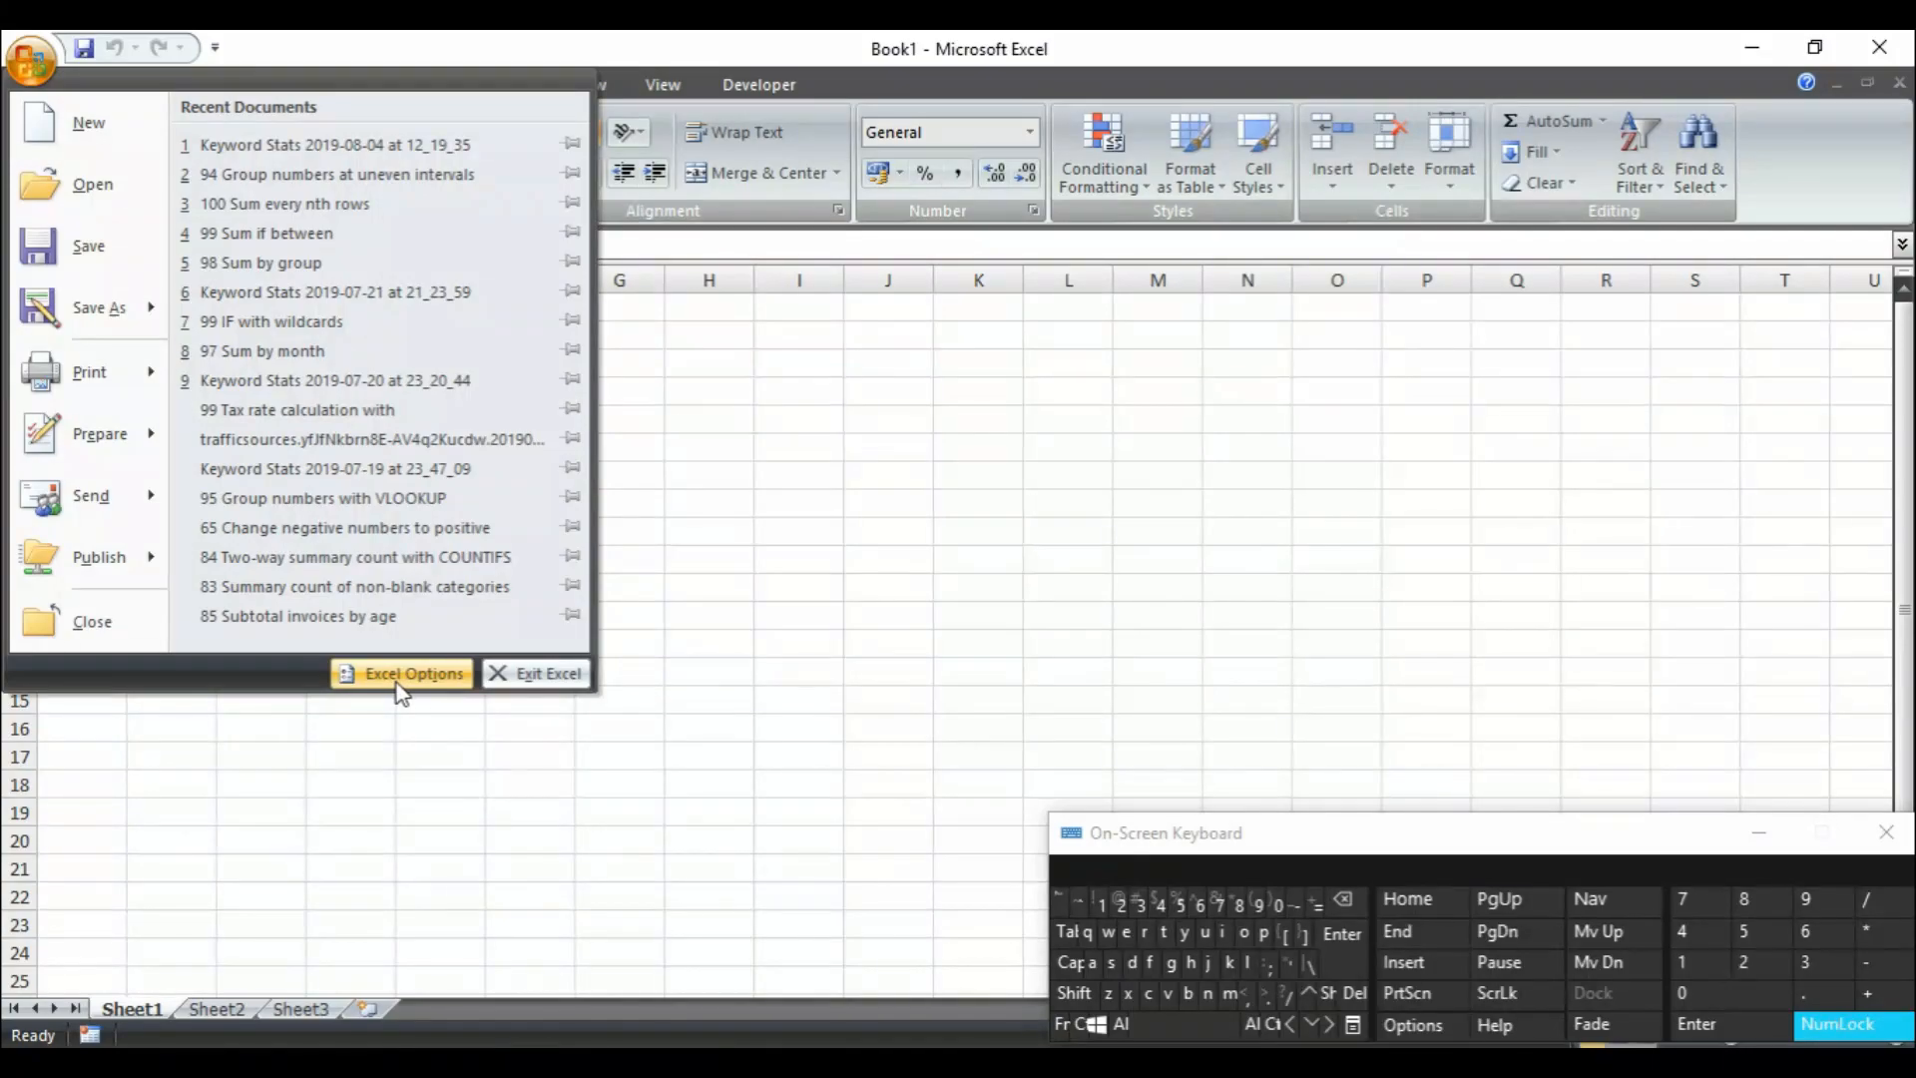
{"action": "left_click", "coordinate": [401, 673]}
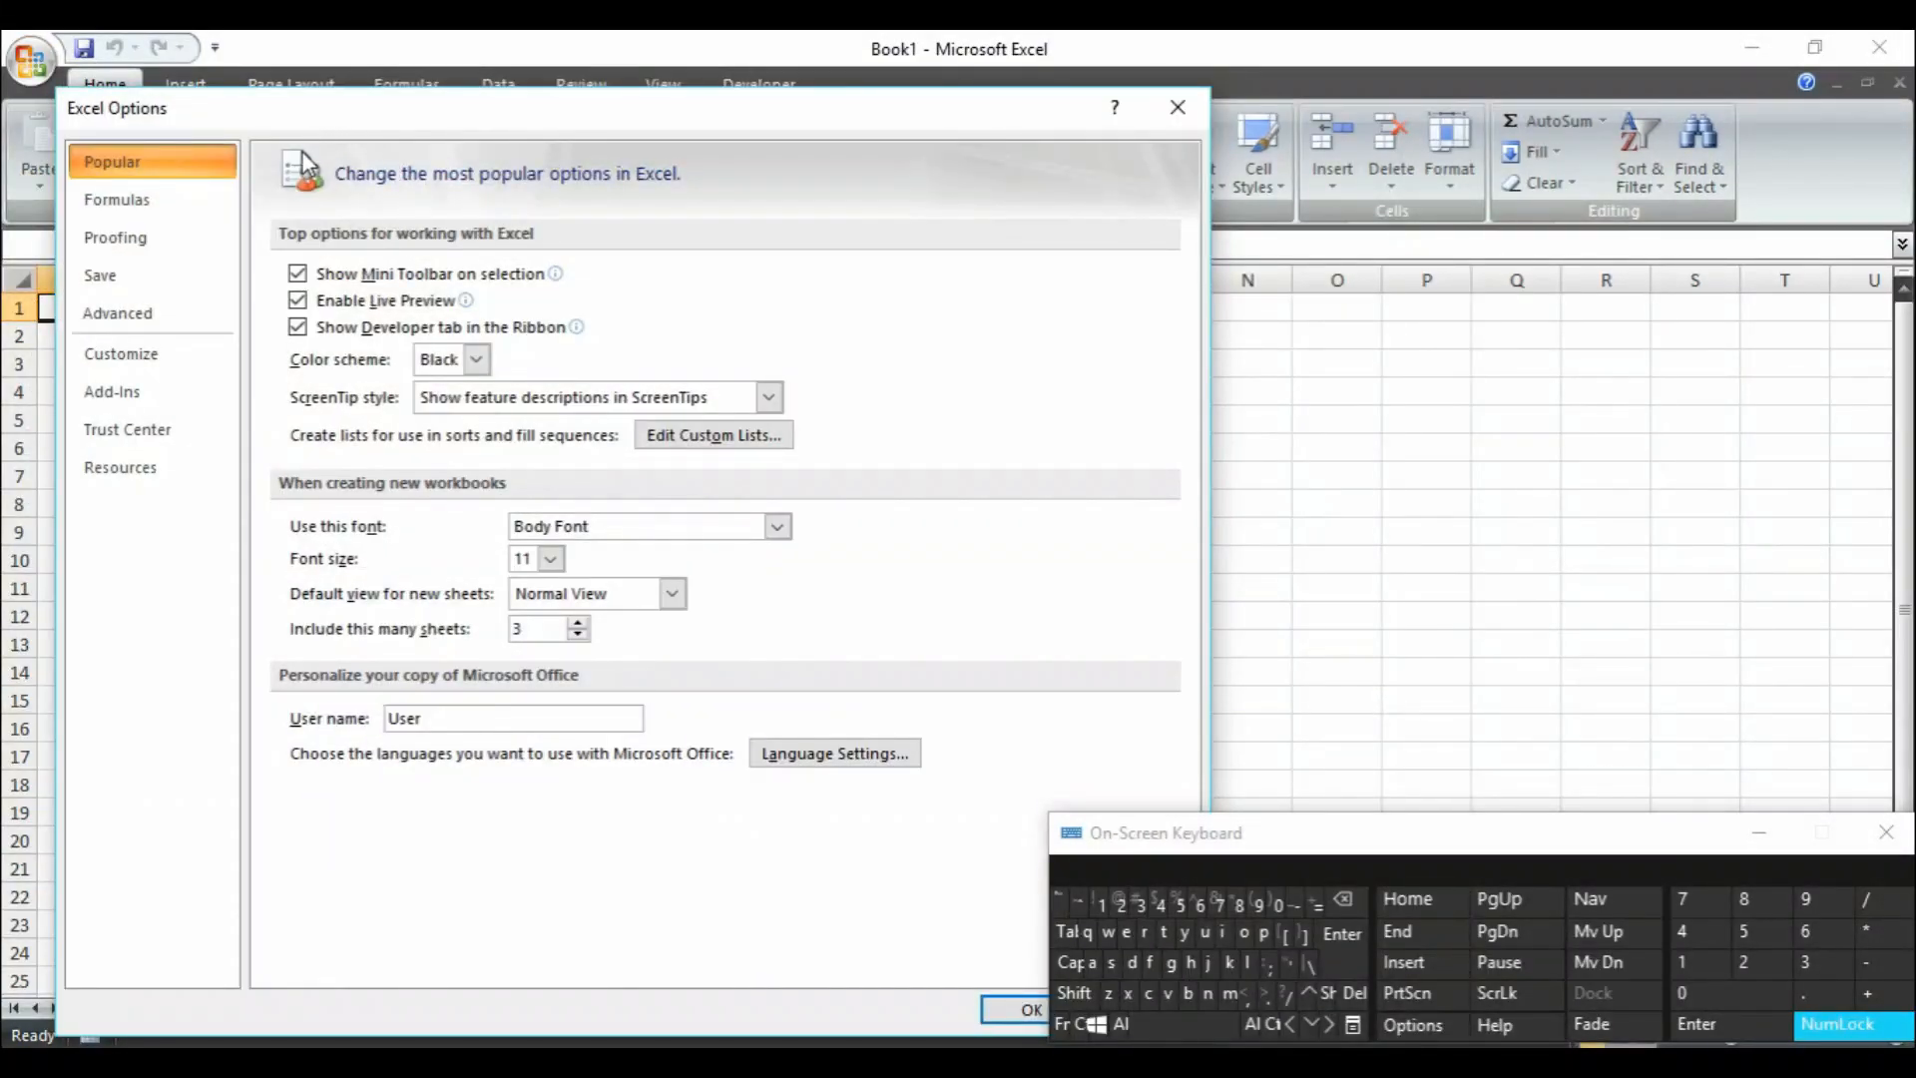
{"action": "mouse_move", "coordinate": [656, 150]}
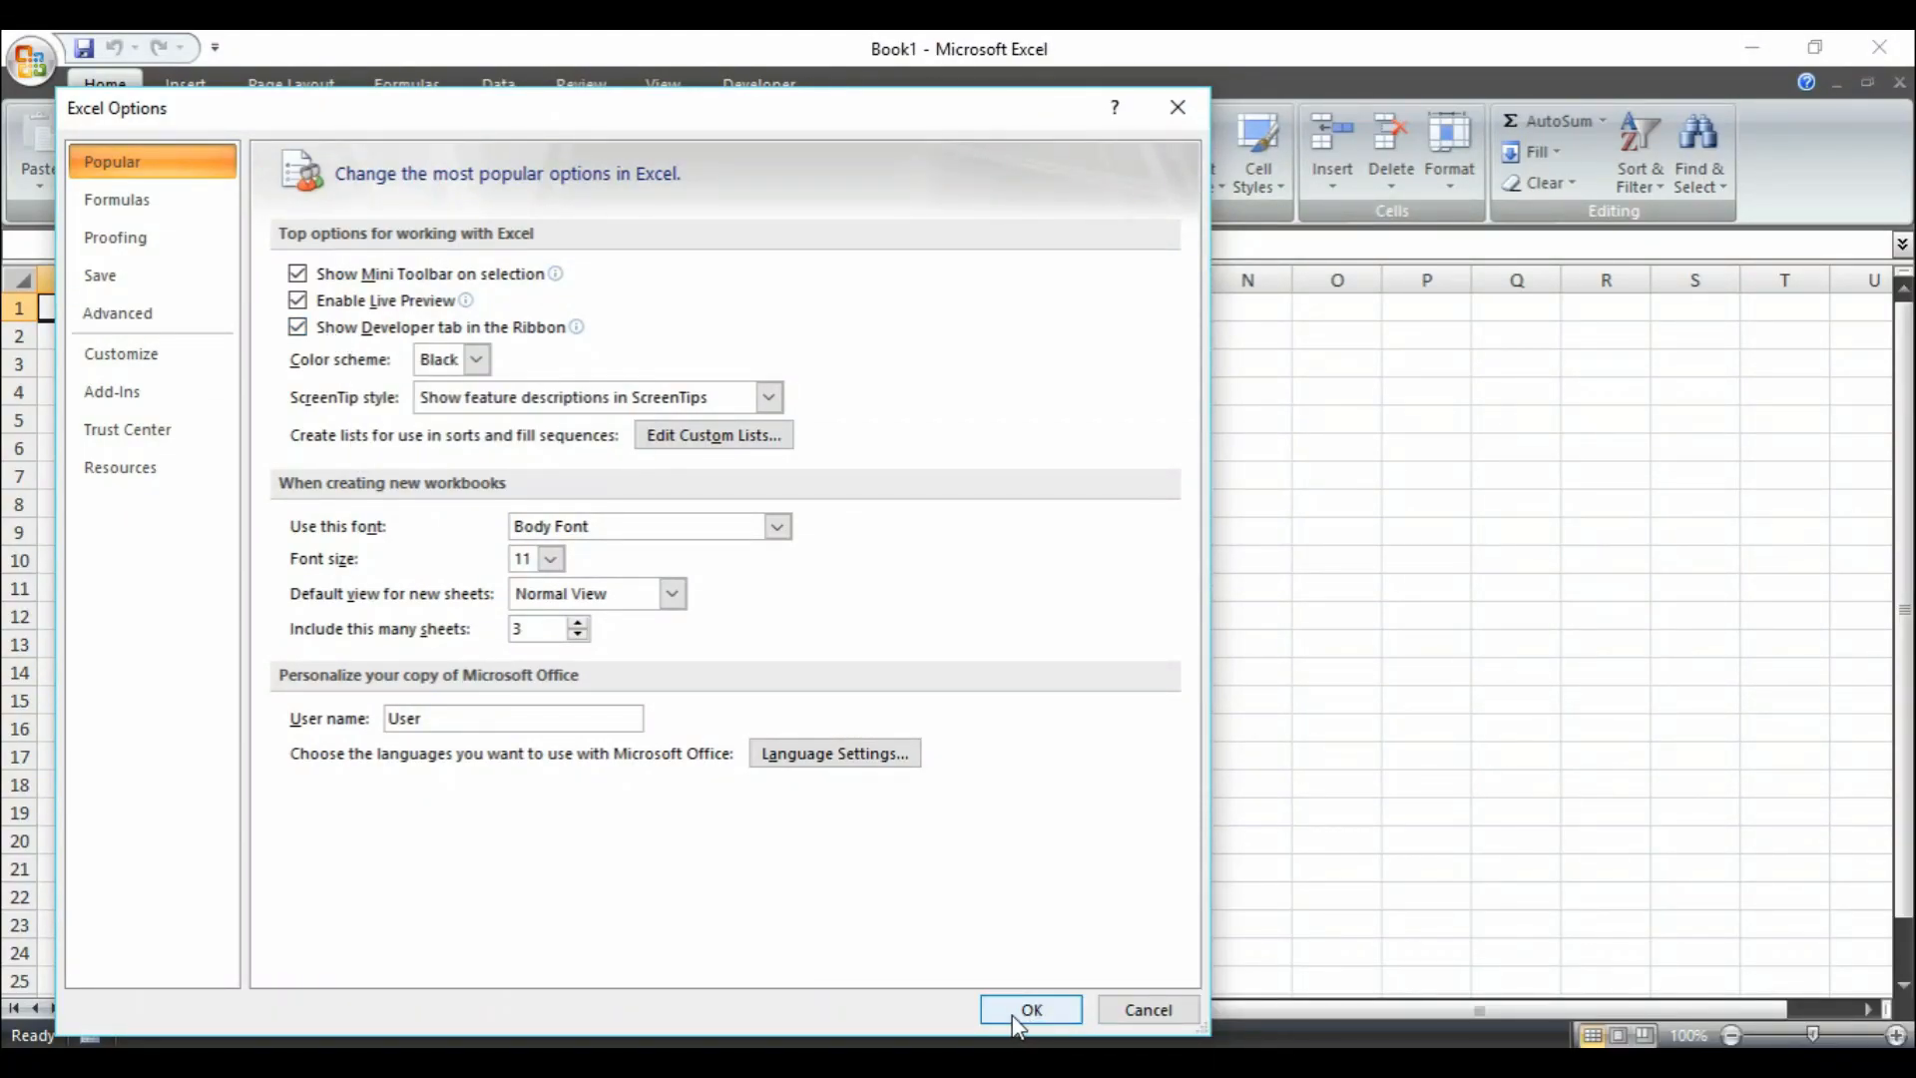
{"action": "left_click", "coordinate": [1029, 1010]}
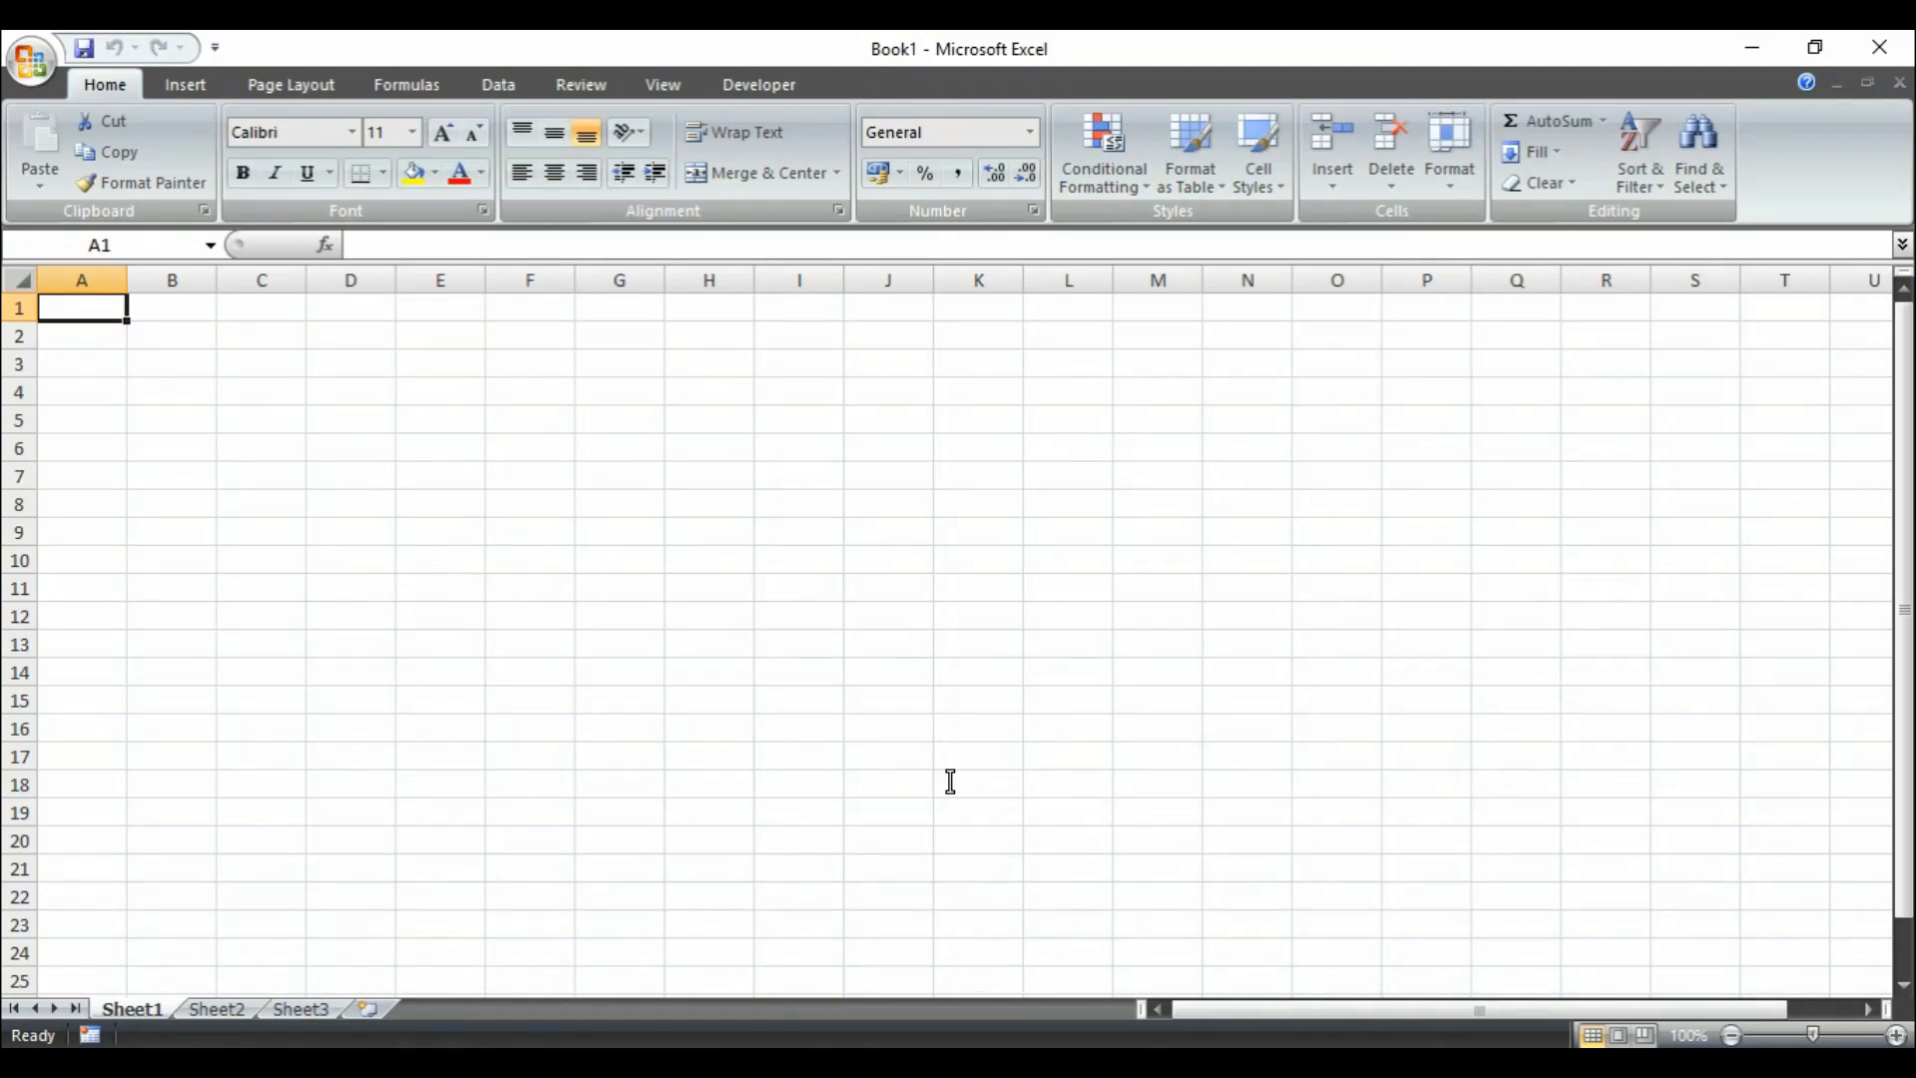
{"action": "mouse_move", "coordinate": [497, 513]}
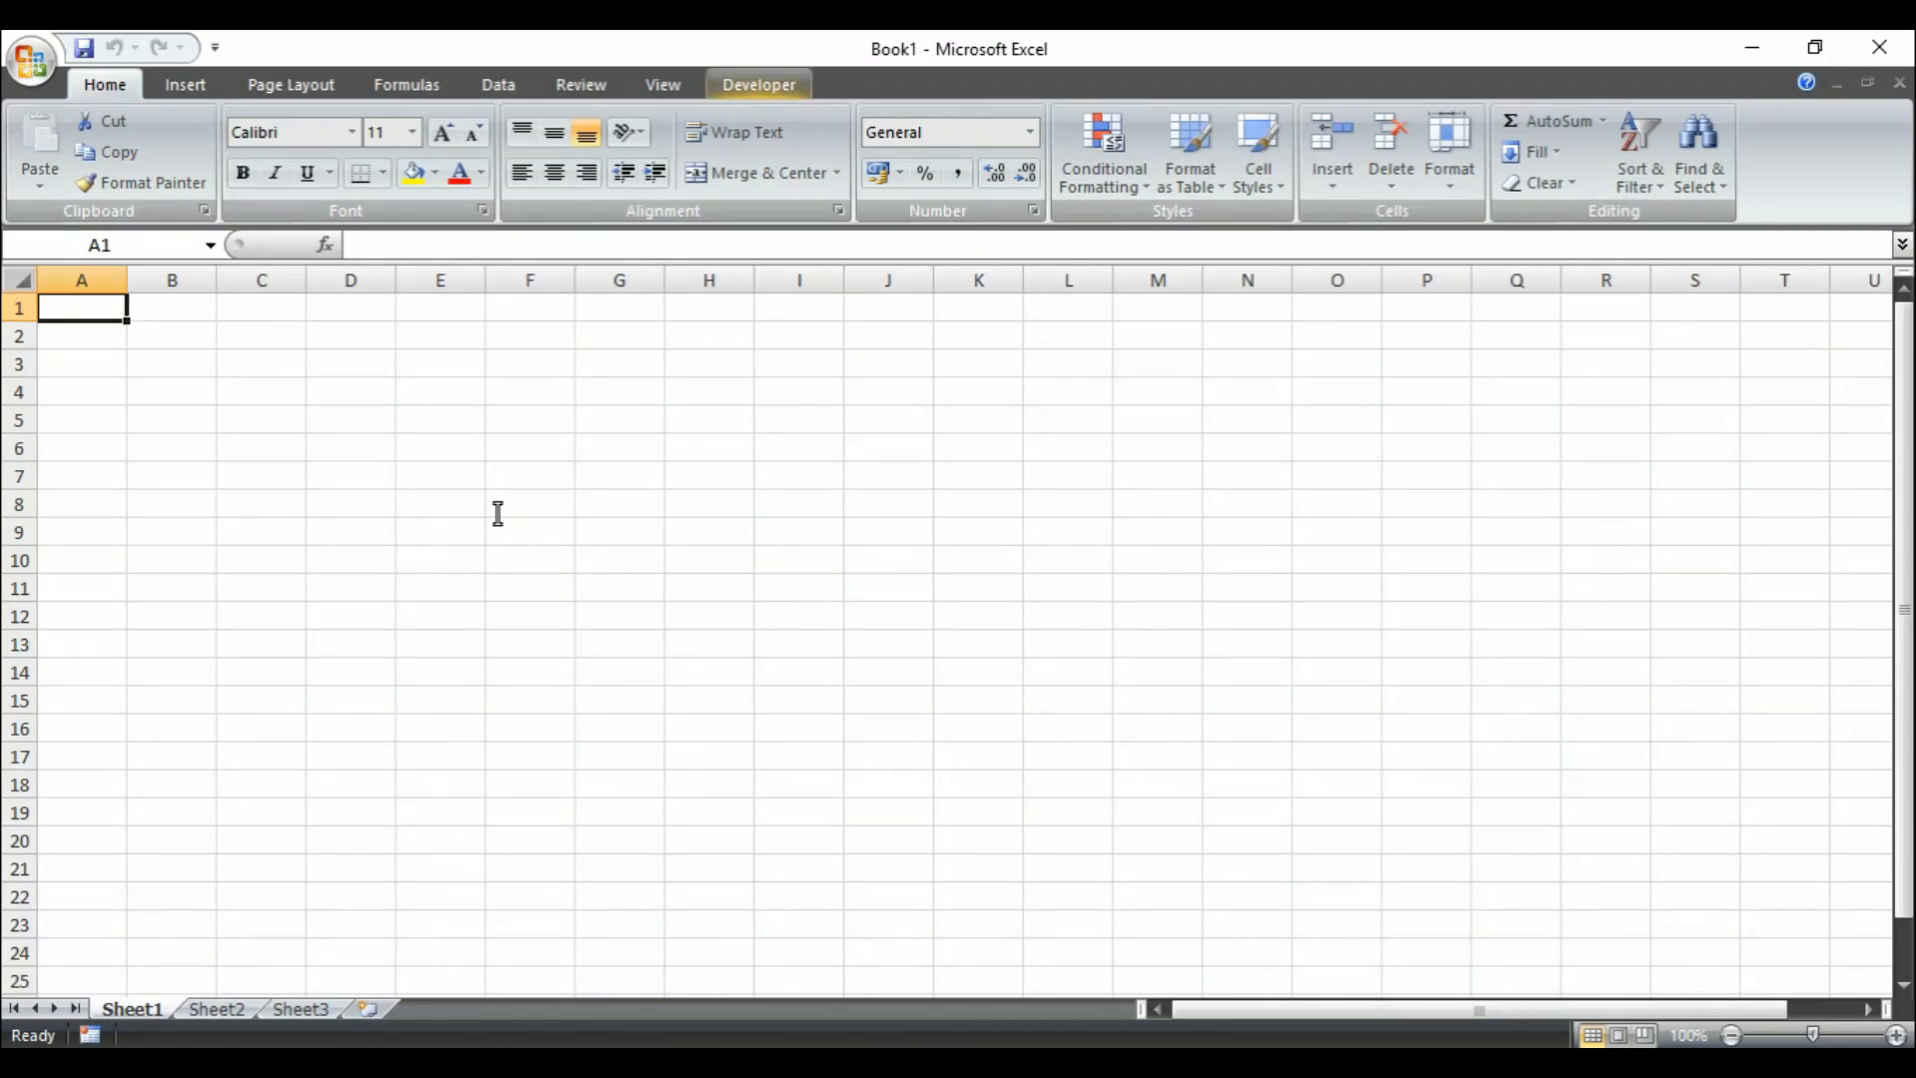
{"action": "left_click", "coordinate": [759, 84]}
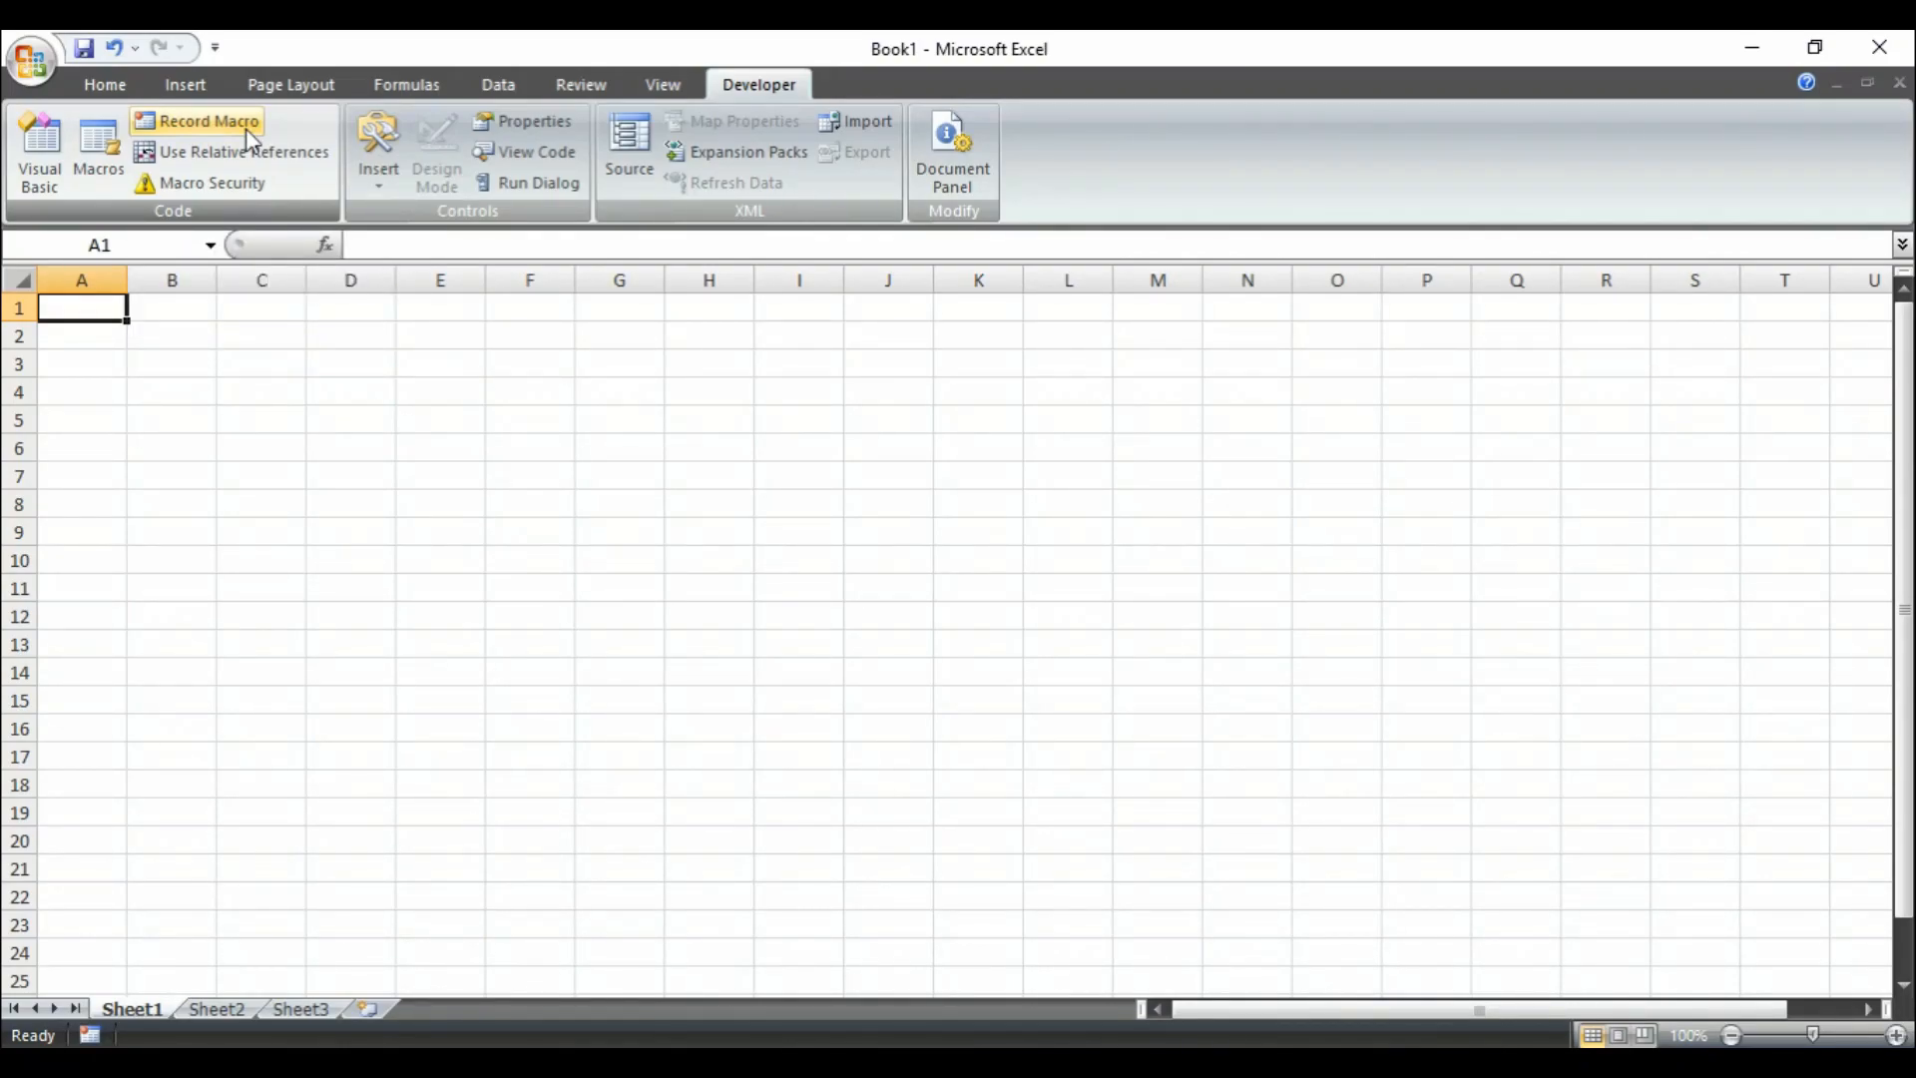
{"action": "mouse_move", "coordinate": [205, 120]}
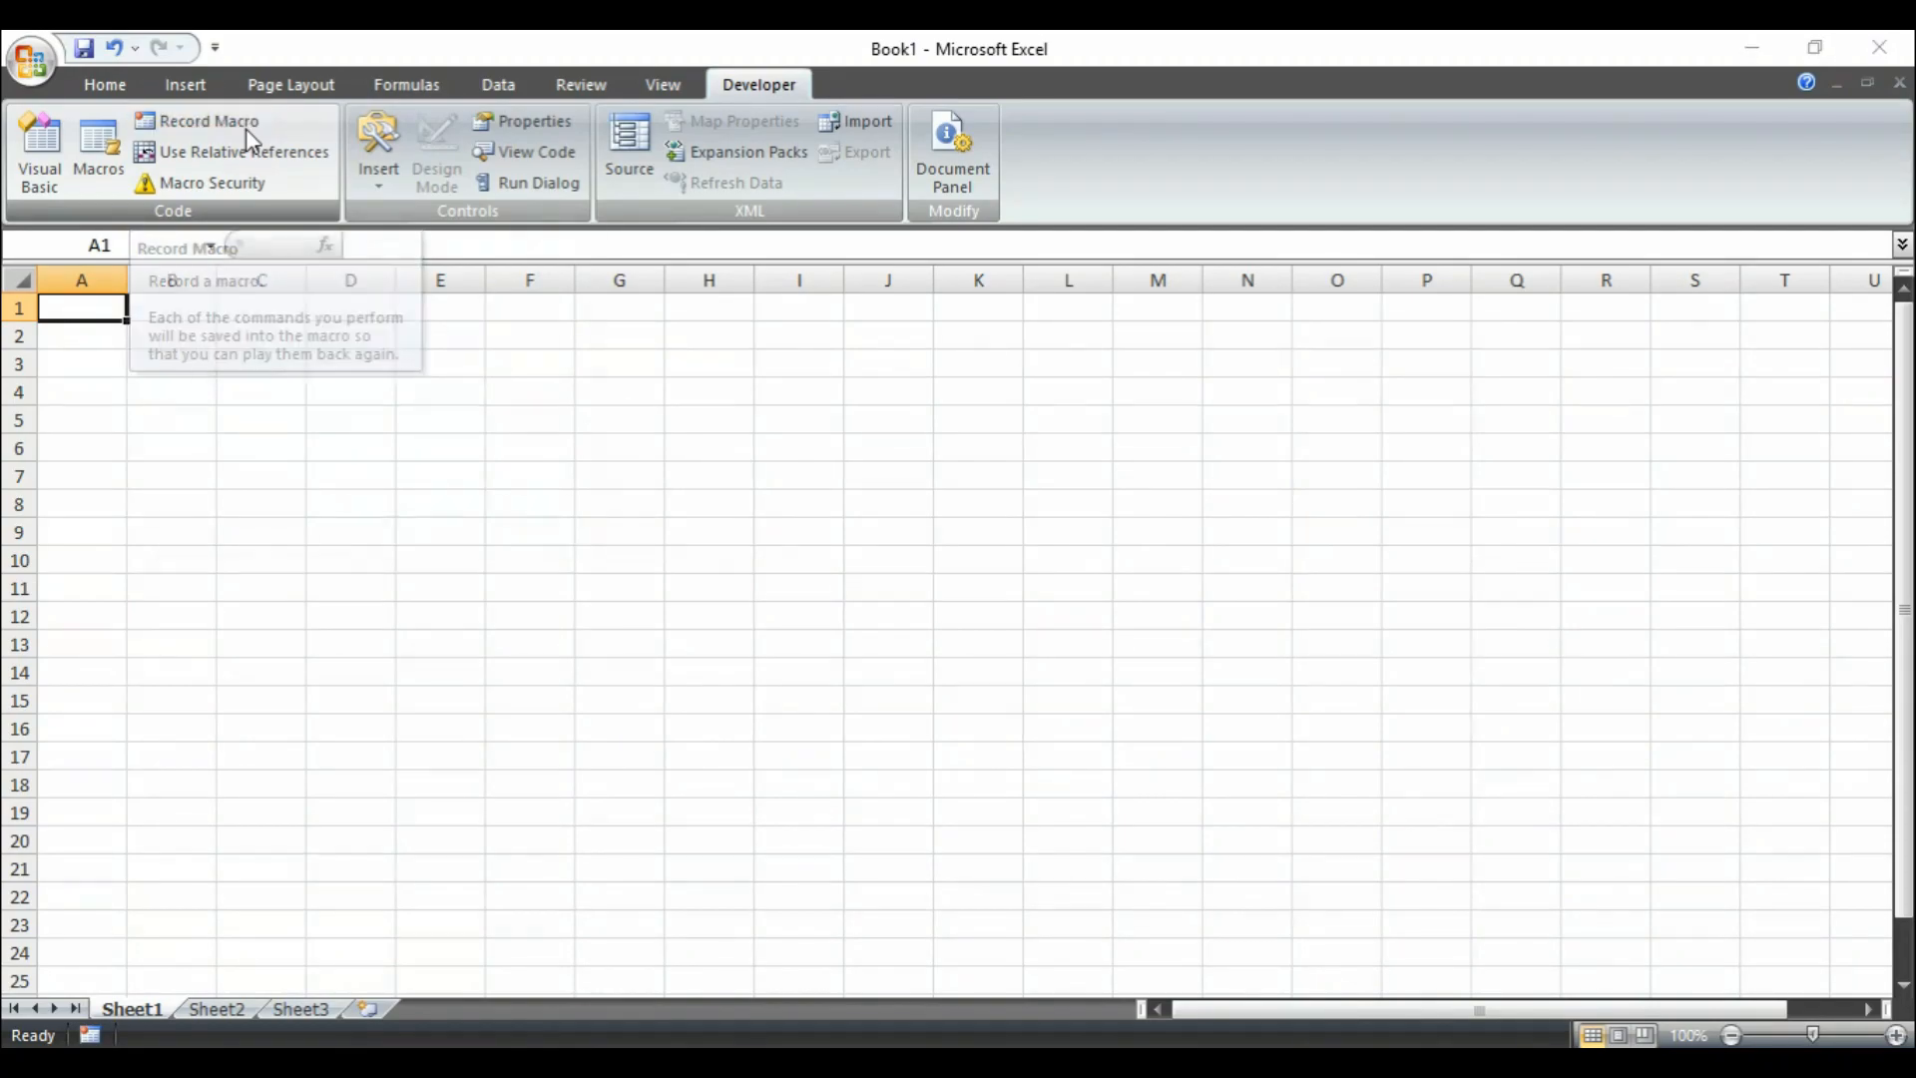
- Start recording macro ABC with shortcut Ctrl+Shift+V stored in this workbook
{"action": "left_click", "coordinate": [205, 120]}
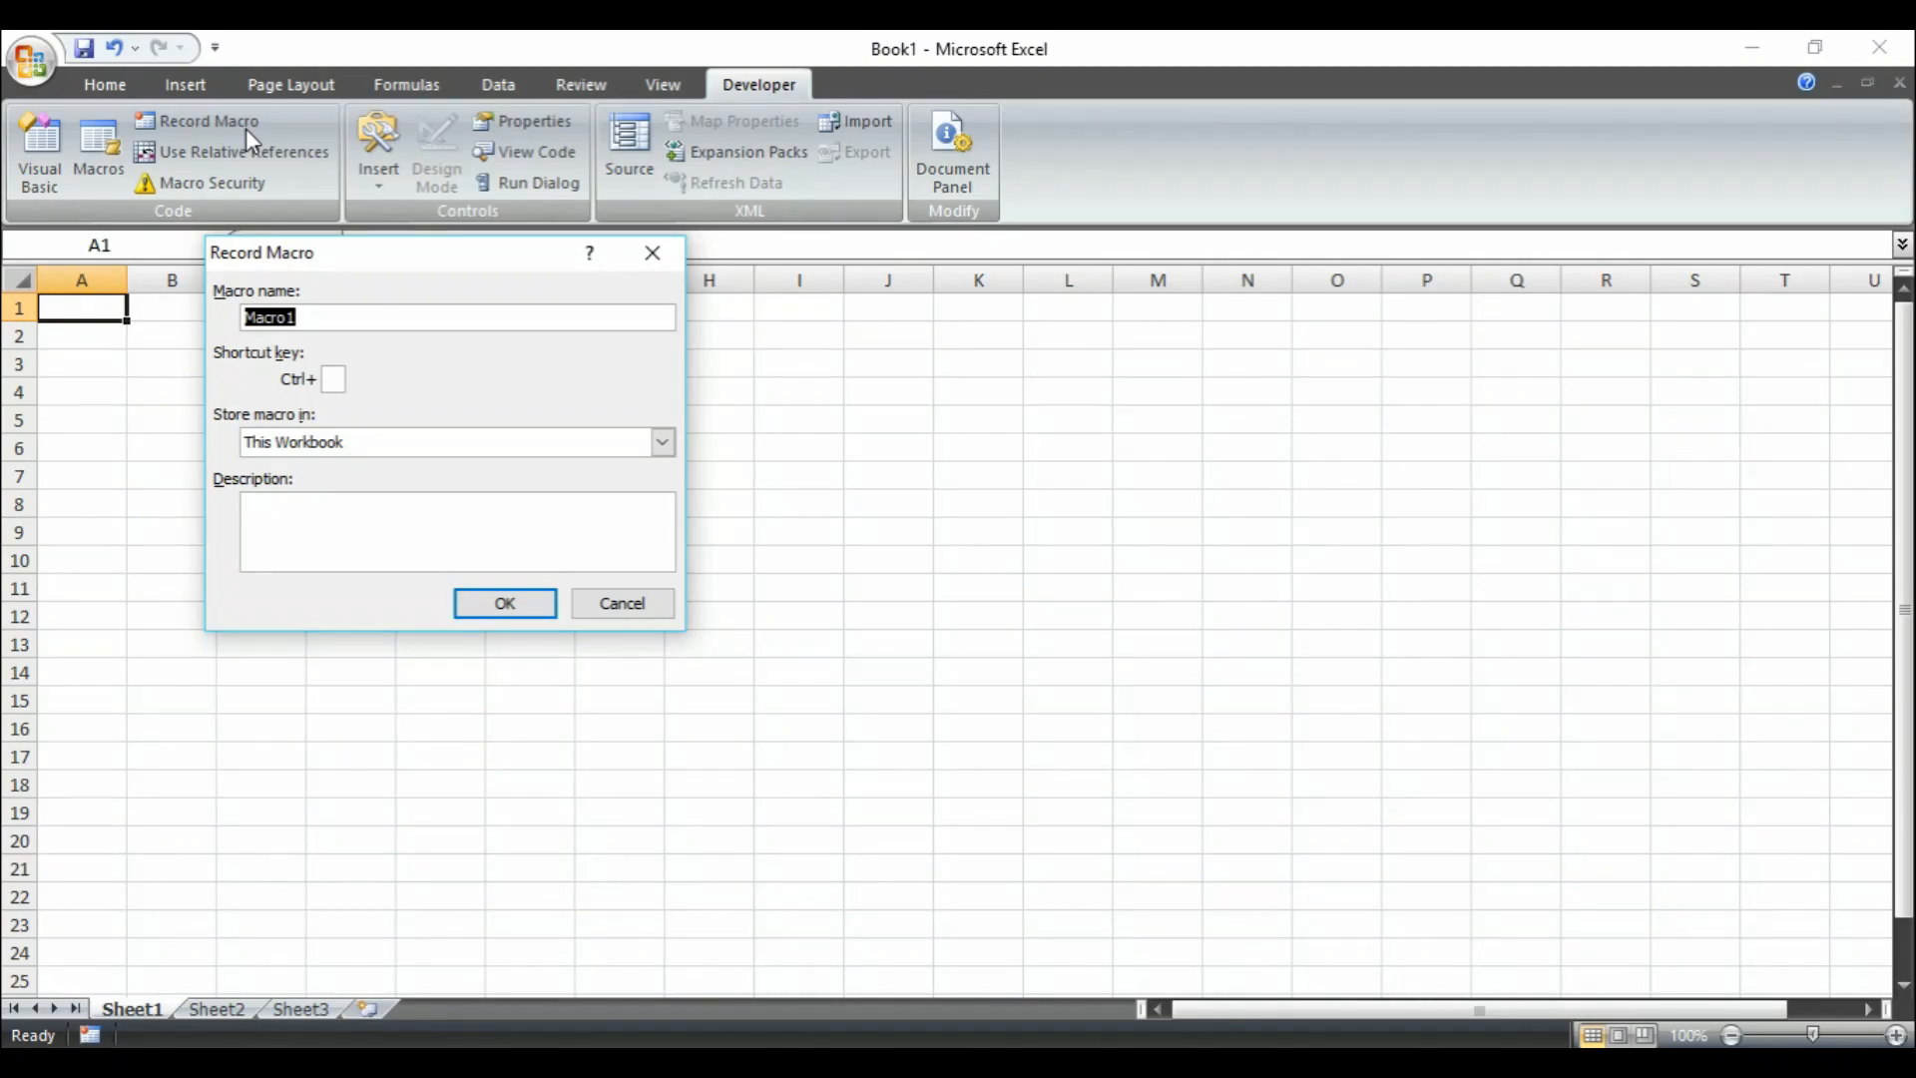
{"action": "type", "text": "ABC"}
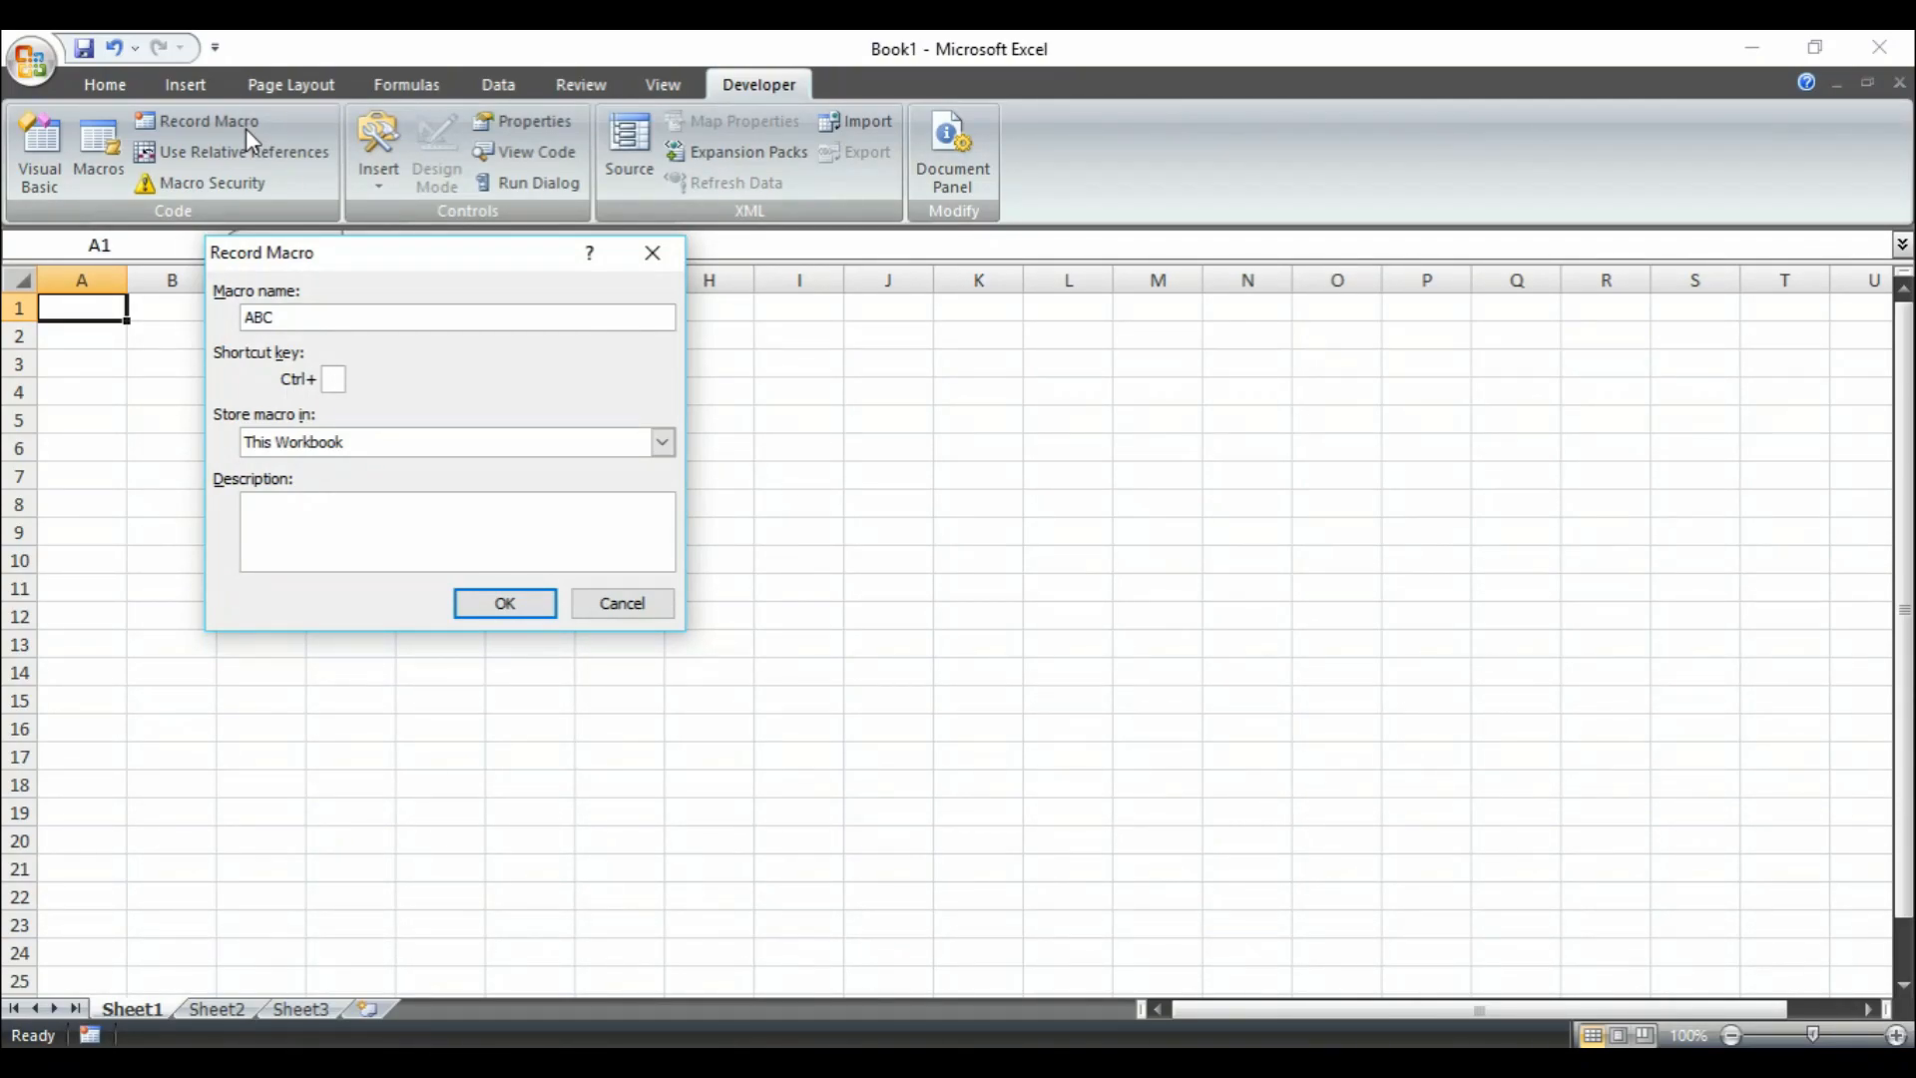
{"action": "type", "text": "V"}
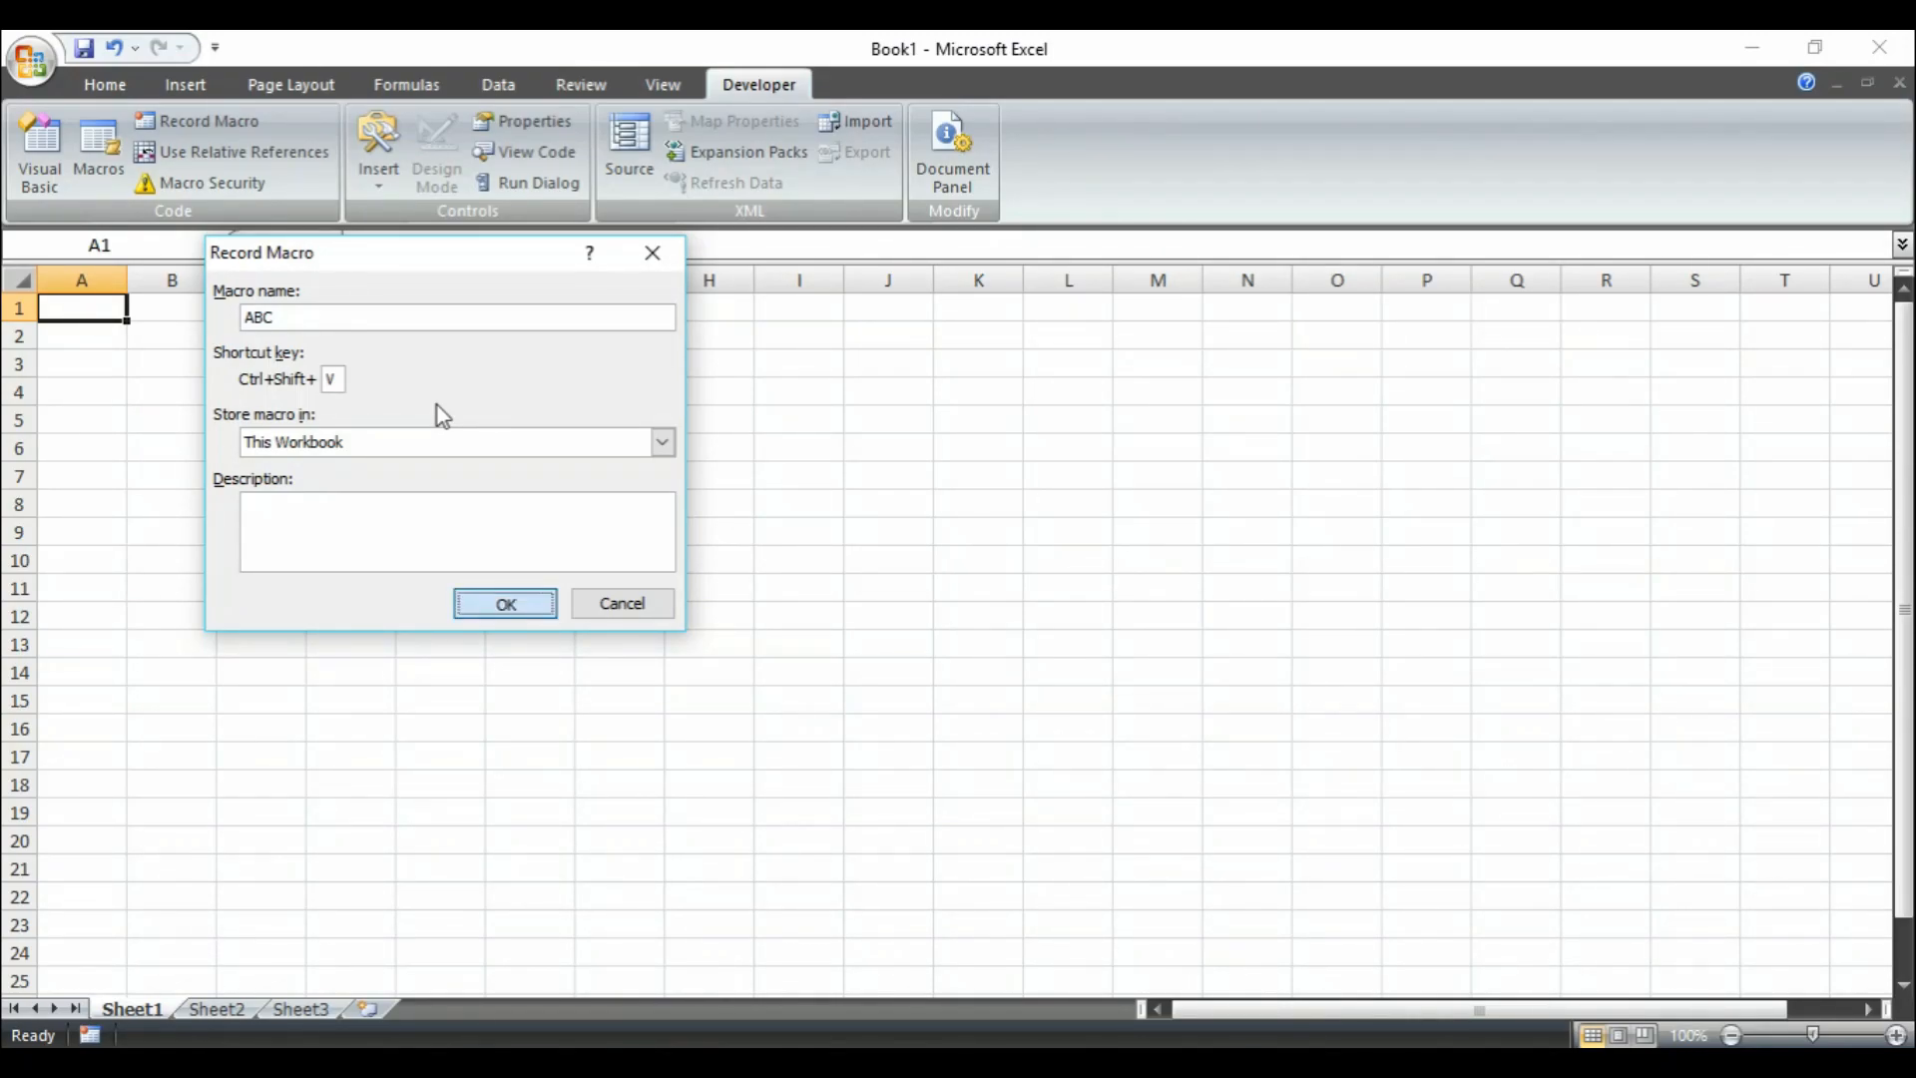
{"action": "left_click", "coordinate": [505, 602]}
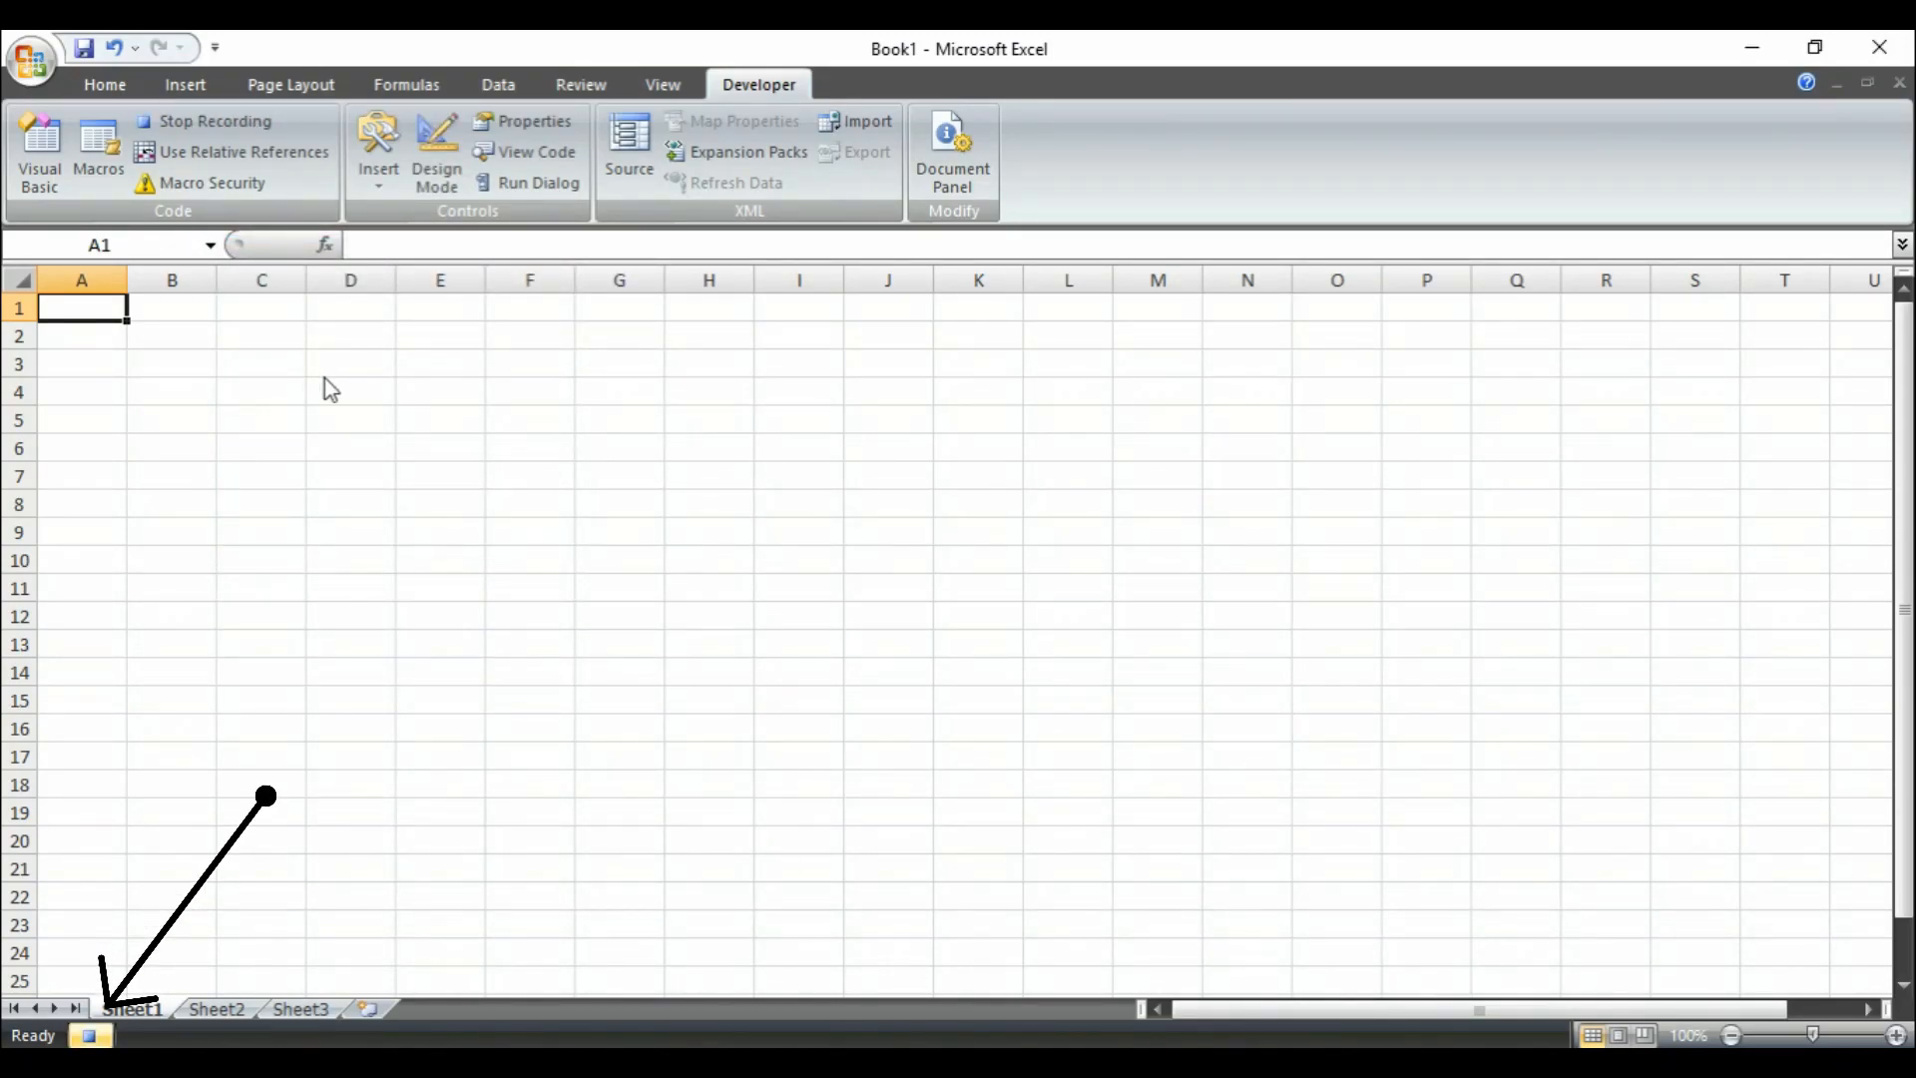
{"action": "mouse_move", "coordinate": [255, 401]}
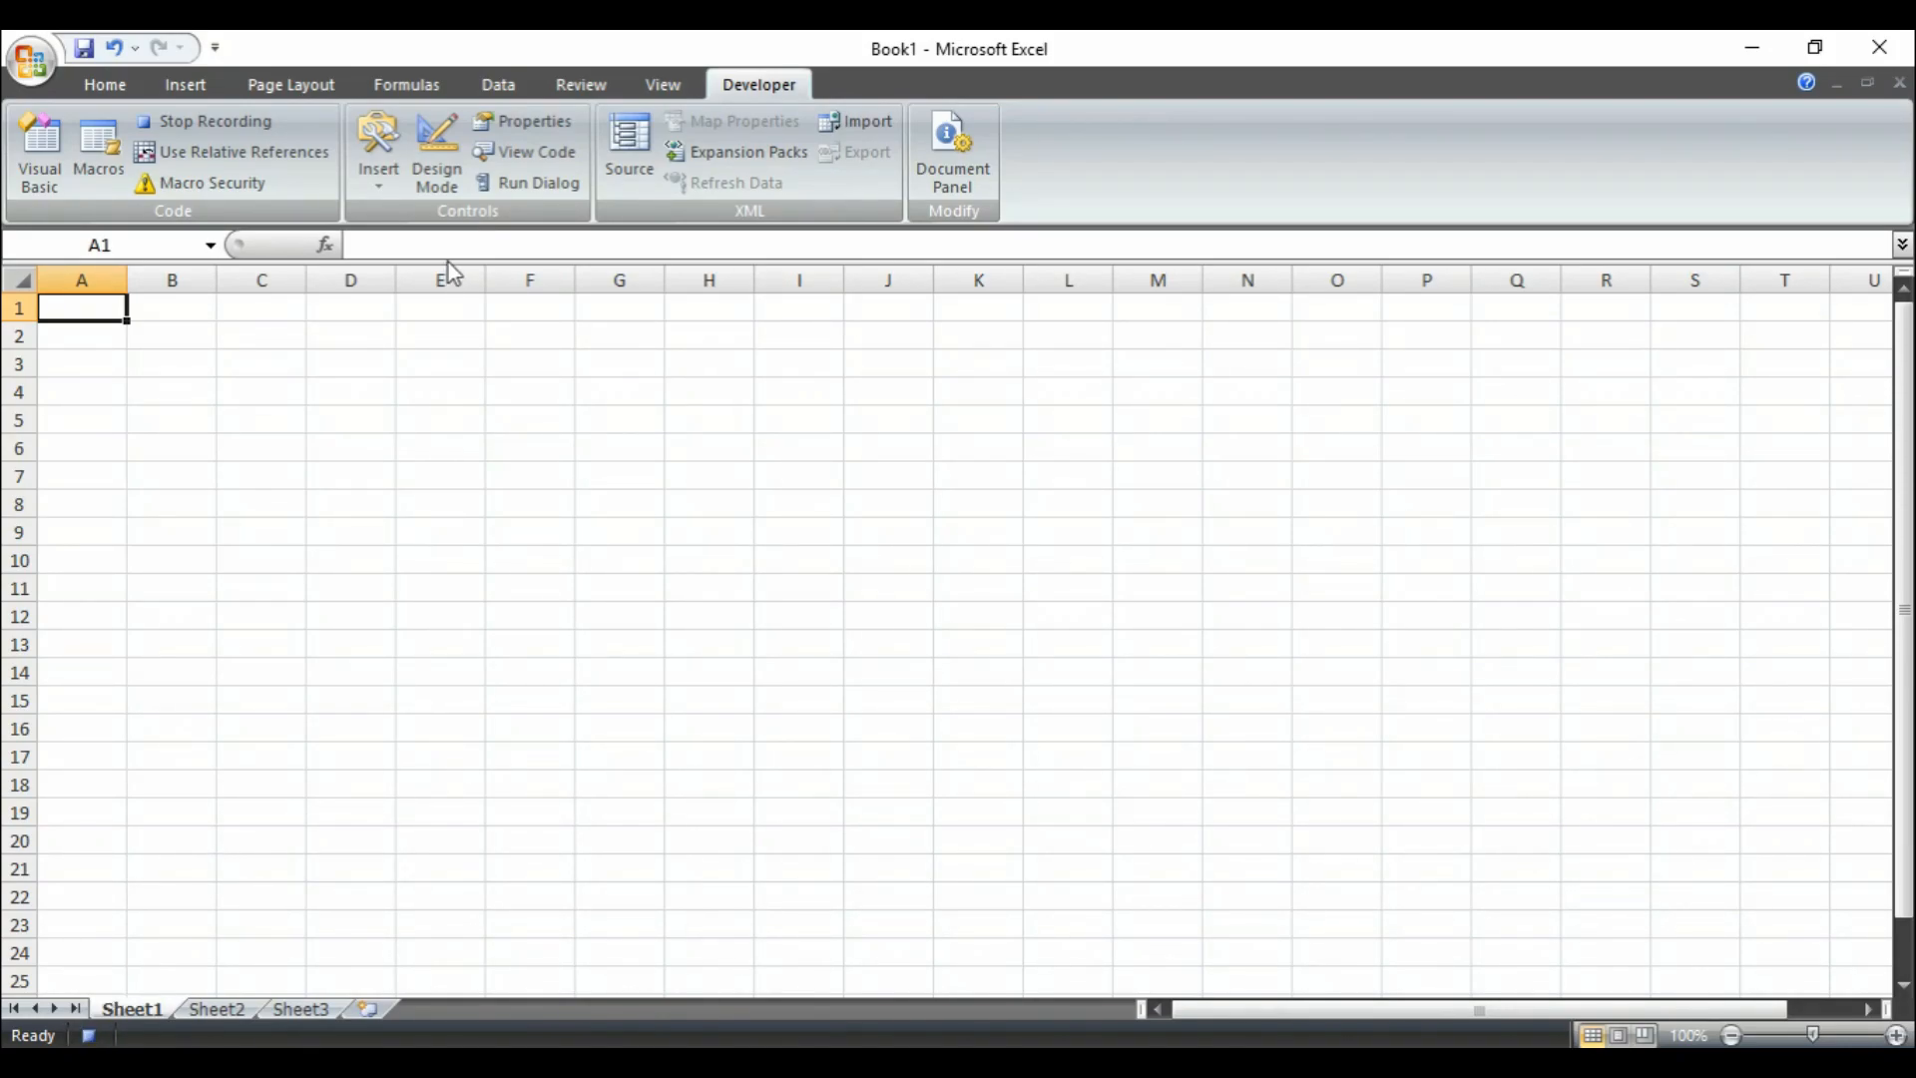
- Enter 'Technical Portal', the date 05-08-2019 and the time 19:58 while recording
{"action": "left_click", "coordinate": [1892, 1035]}
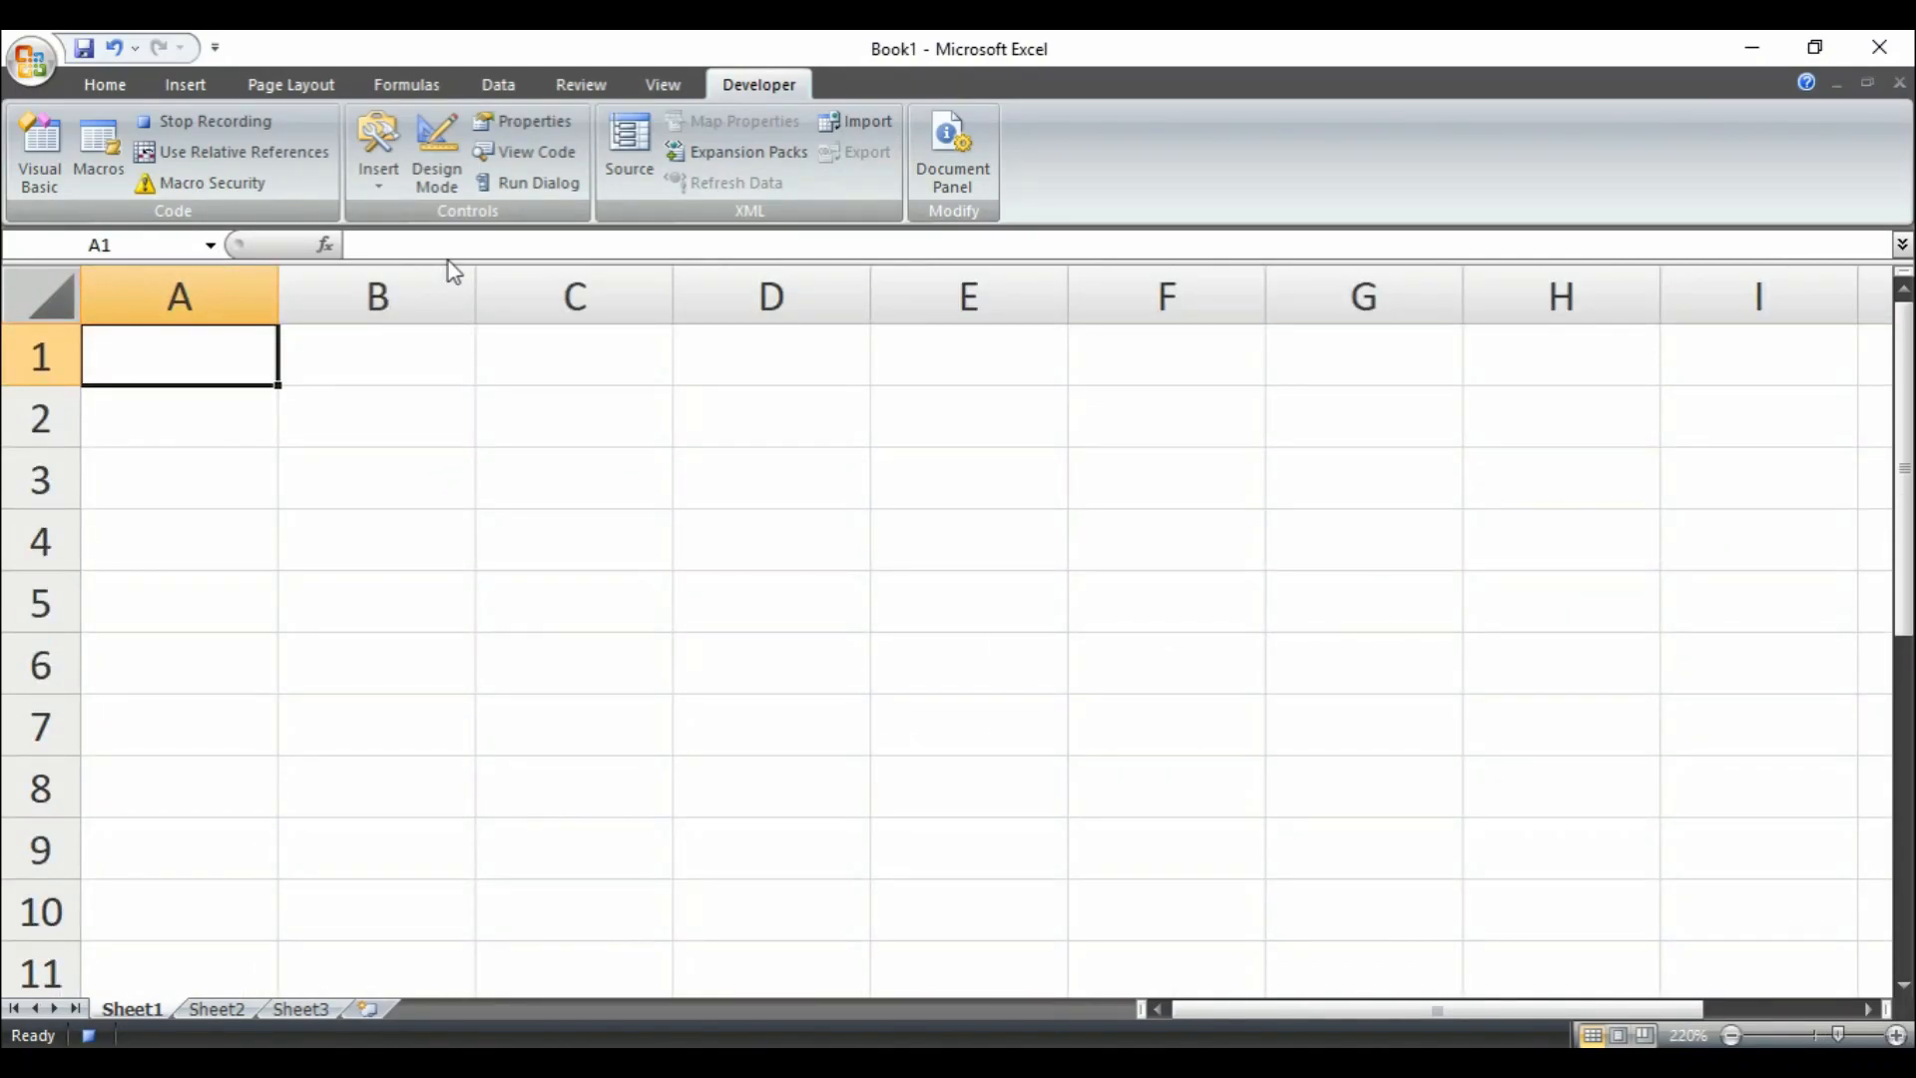
{"action": "type", "text": "Technical"}
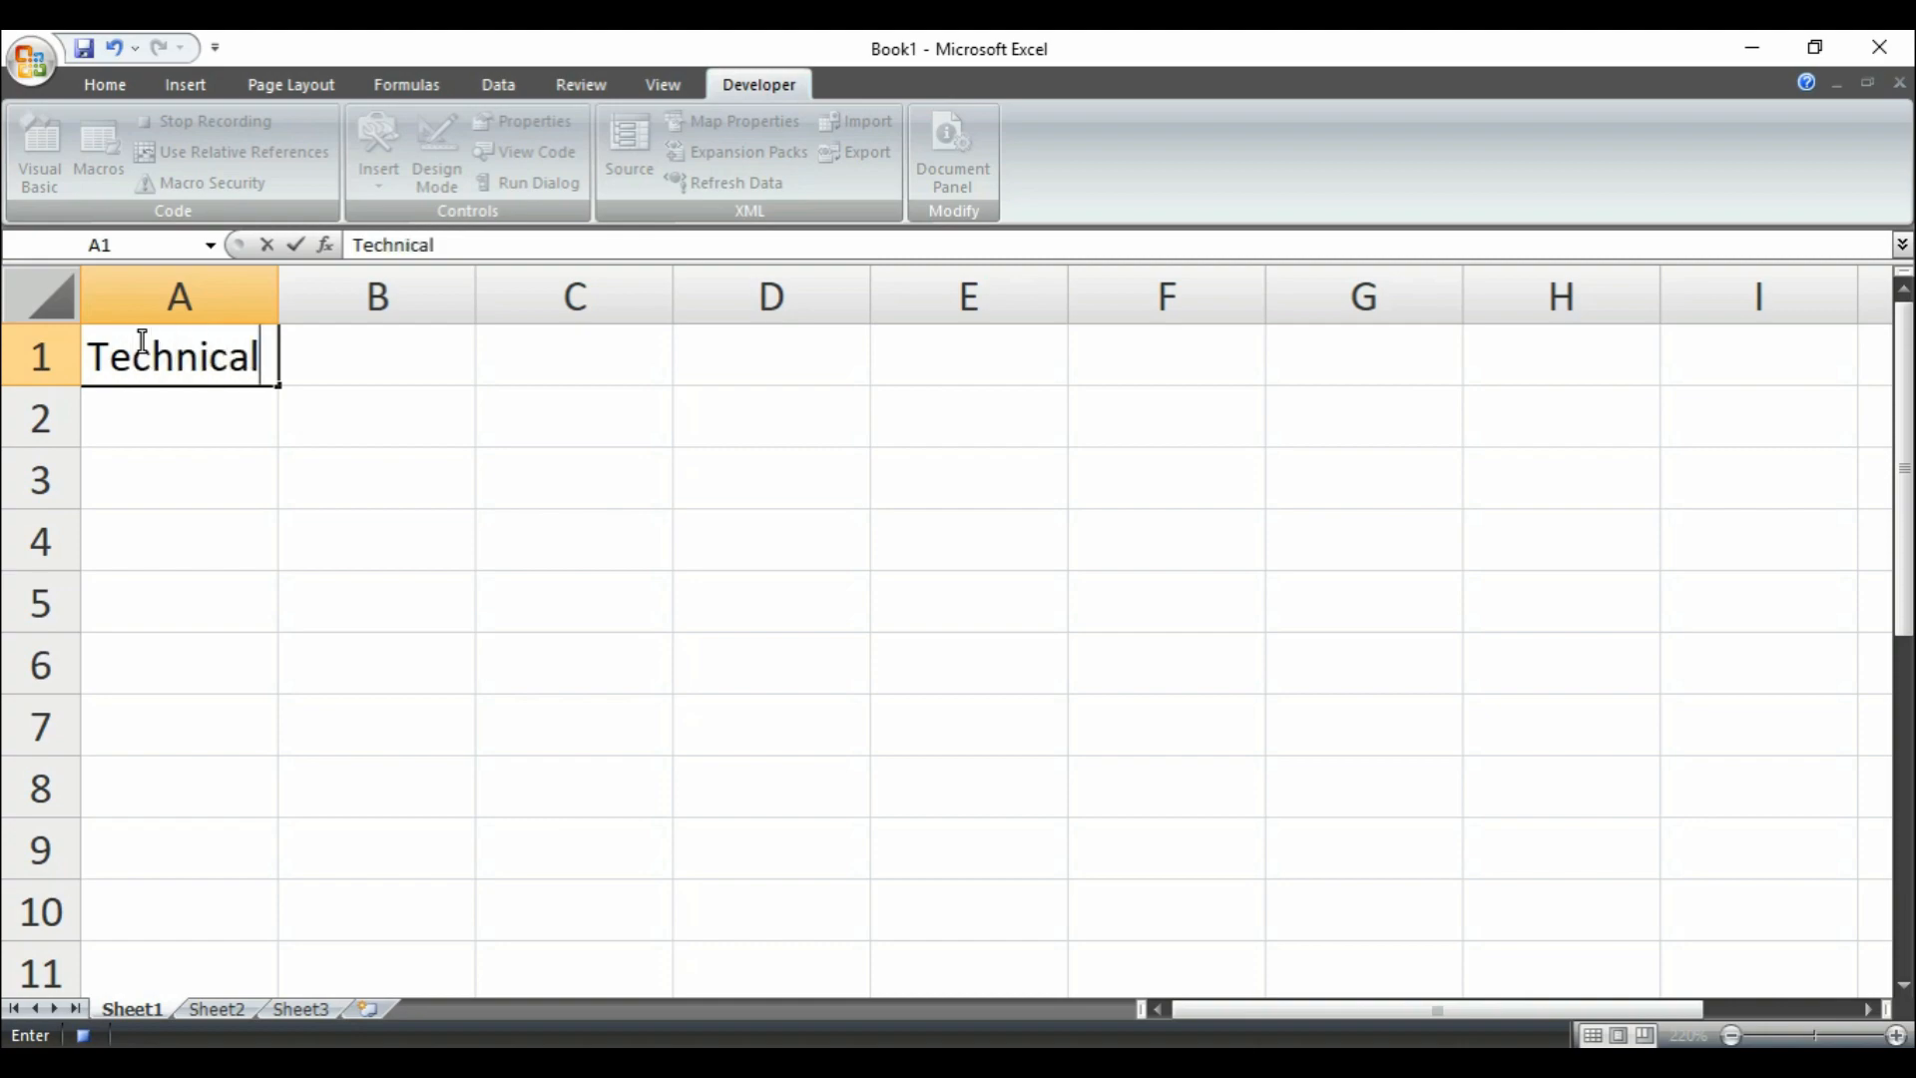
{"action": "type", "text": "Portal"}
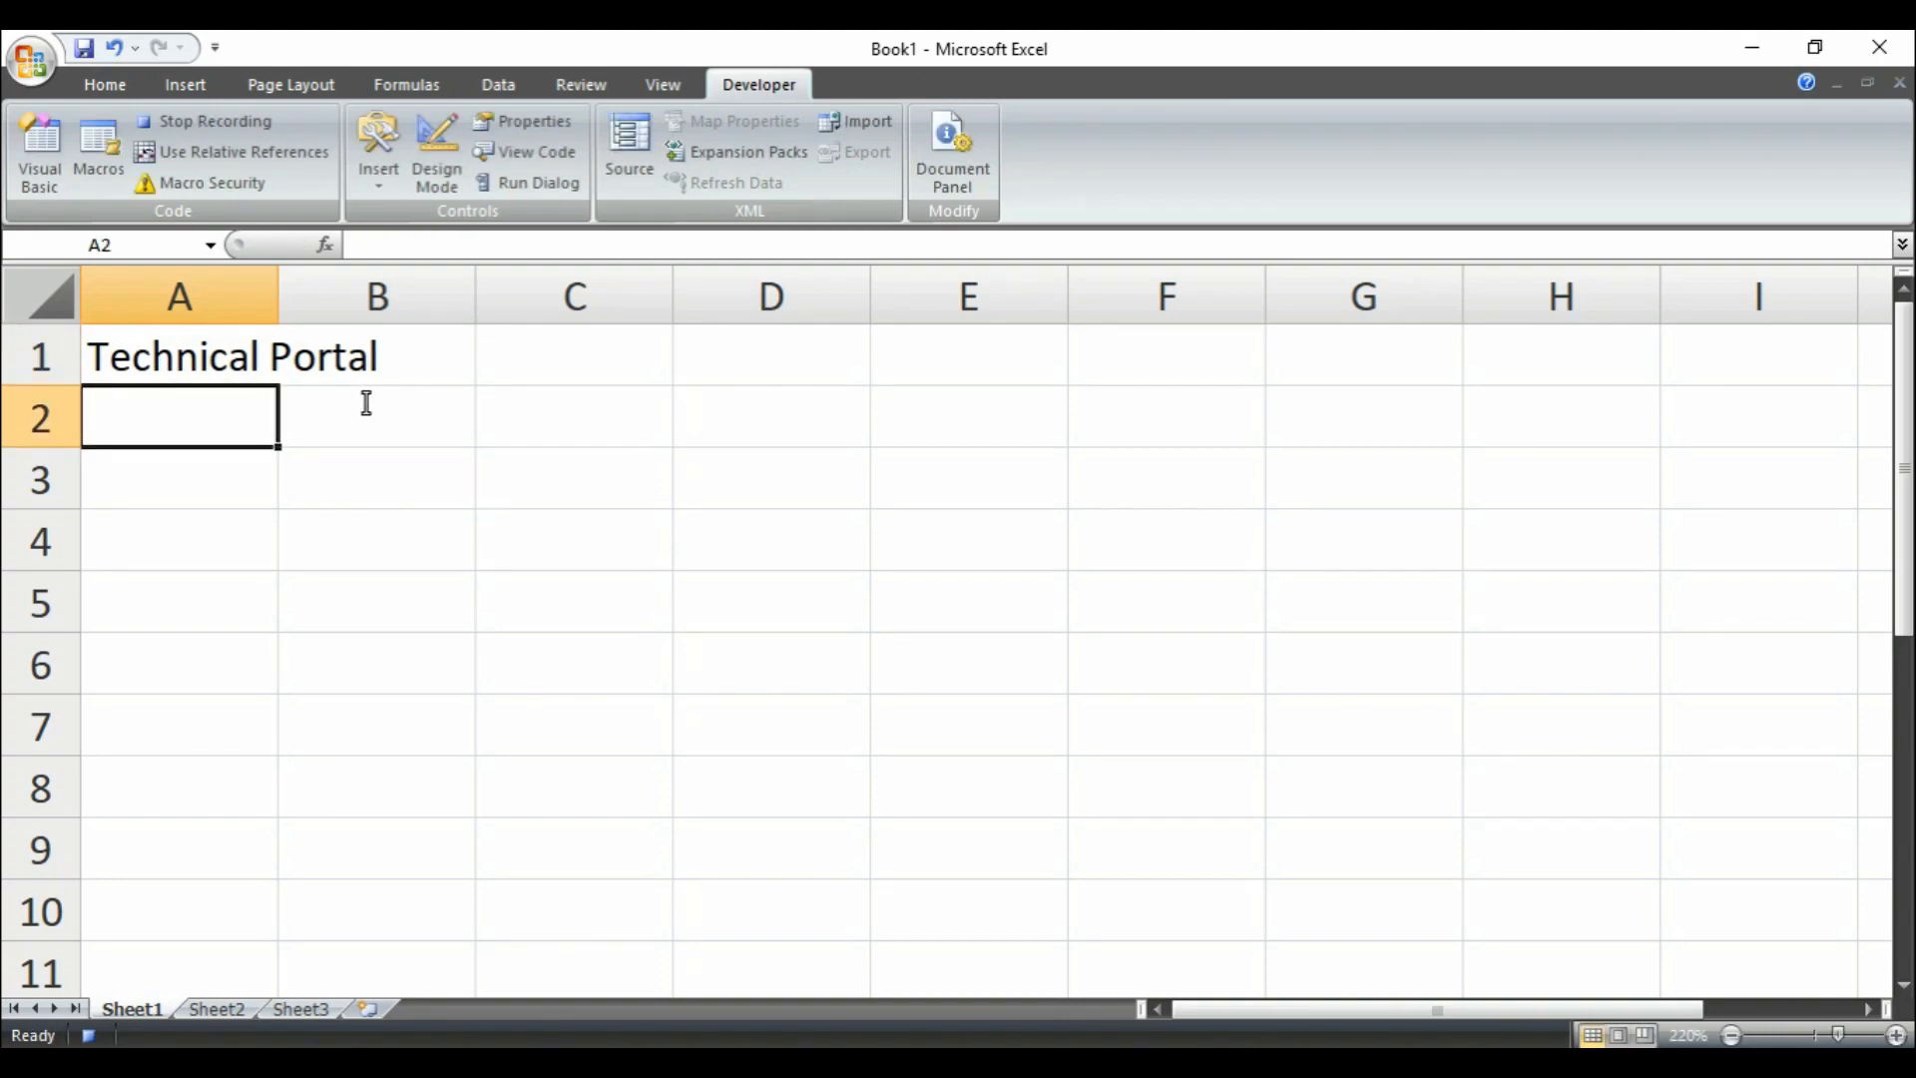
{"action": "type", "text": "05-08-2019"}
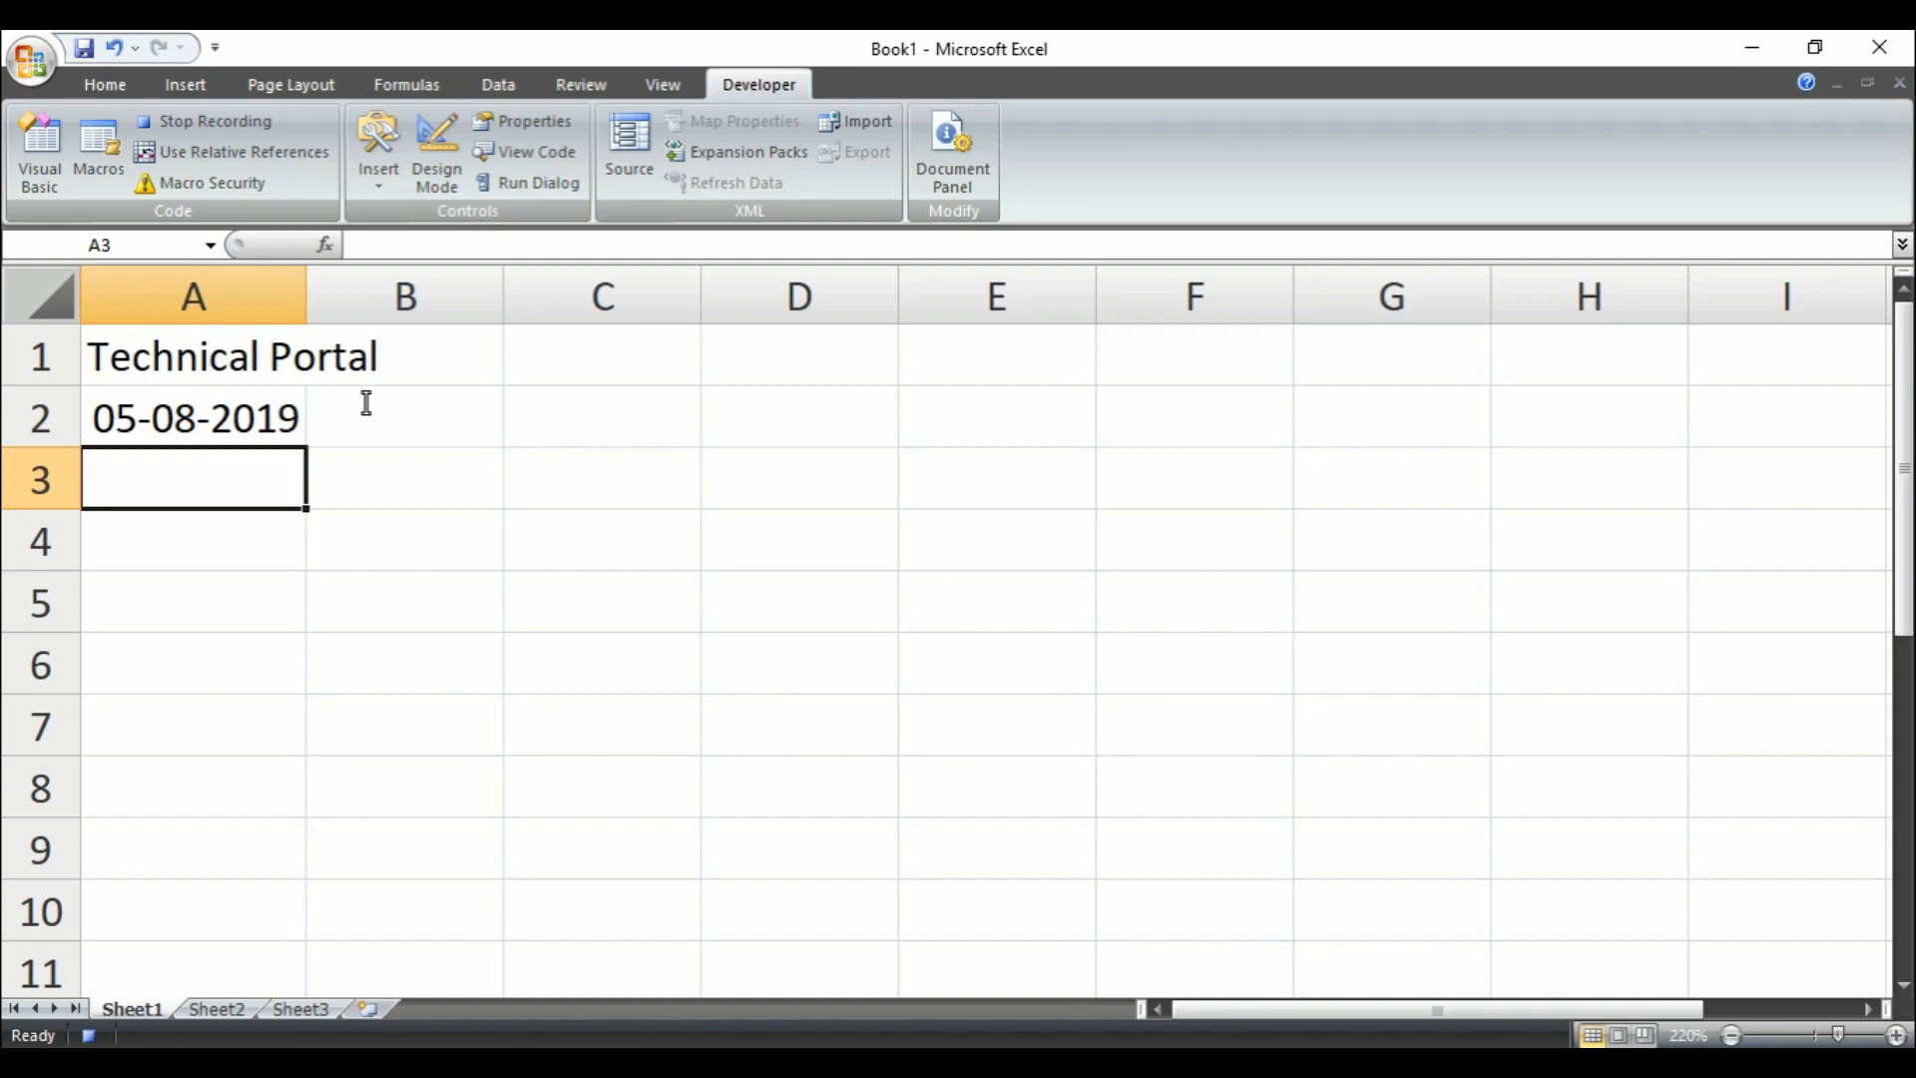
{"action": "type", "text": "19:58"}
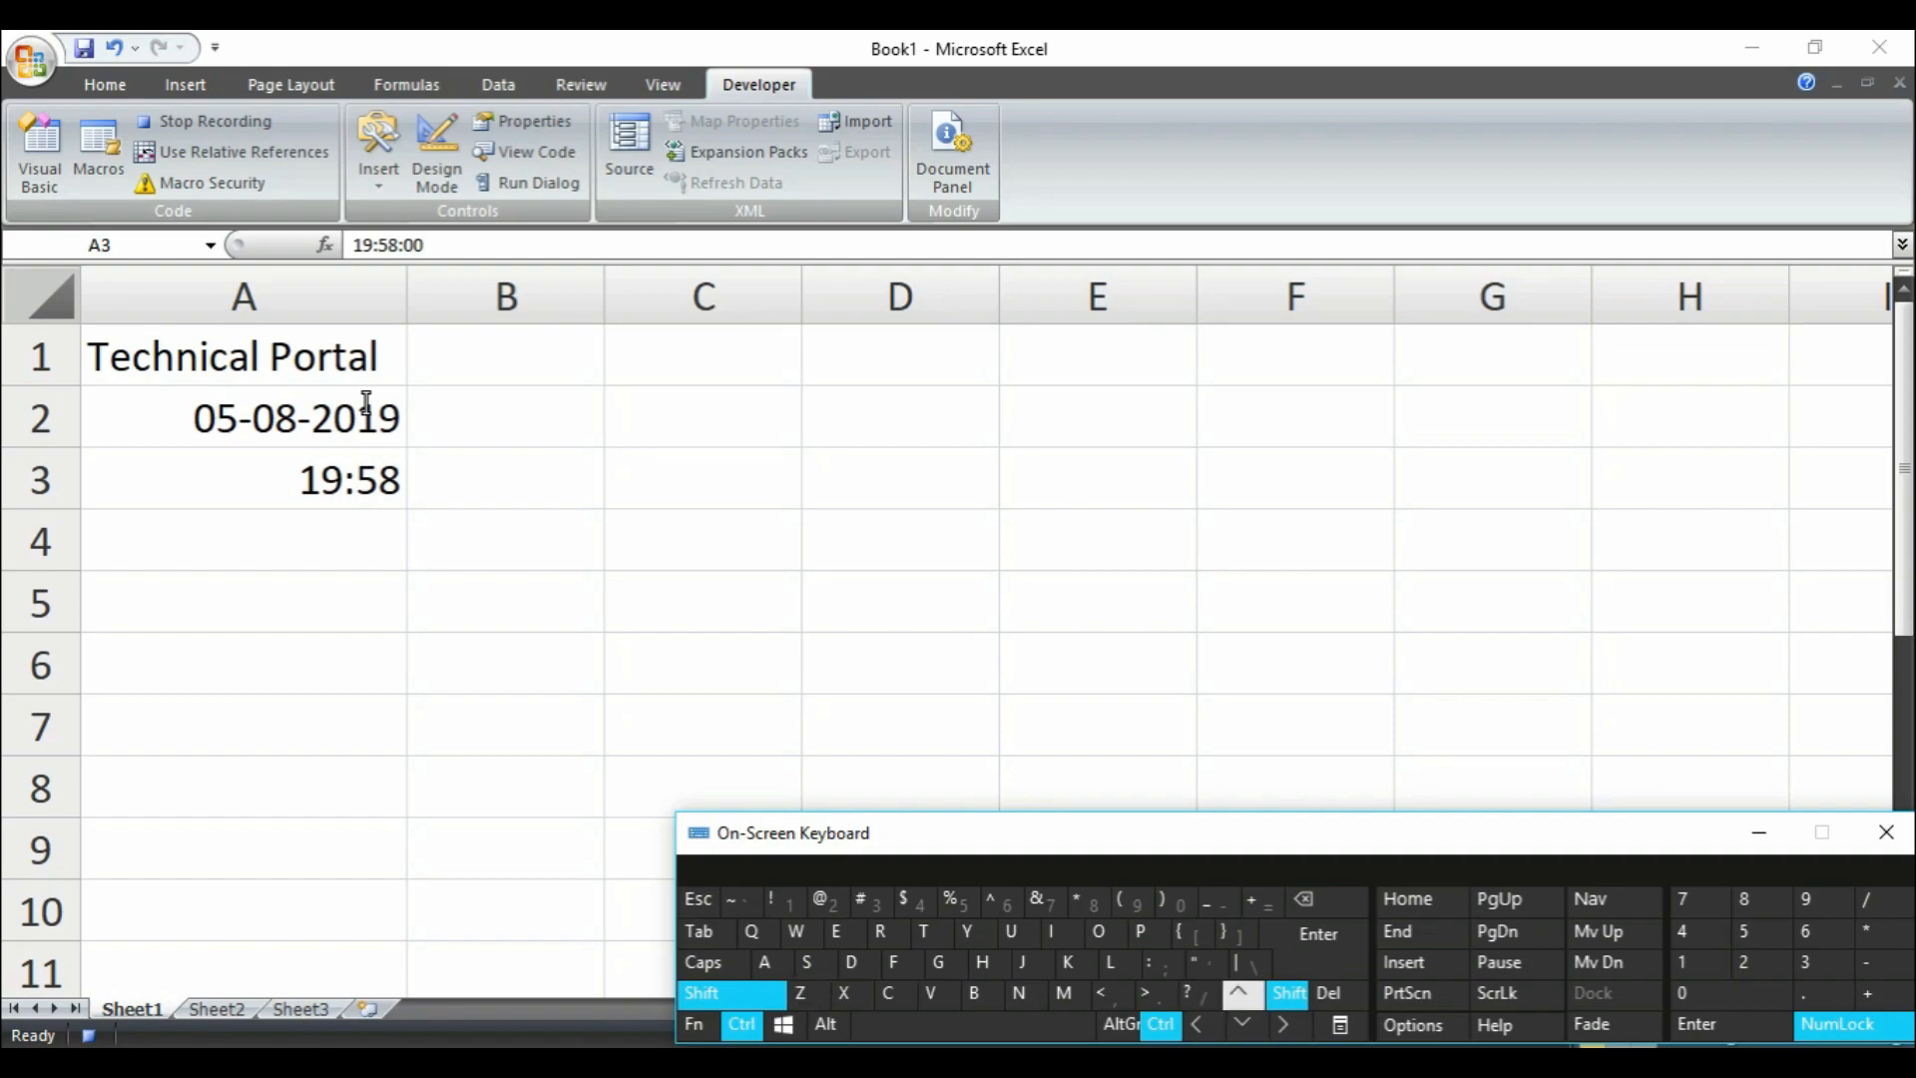
- Add the time 19:58 in B2 and the date 05-08-2019 in B3
{"action": "left_click", "coordinate": [505, 417]}
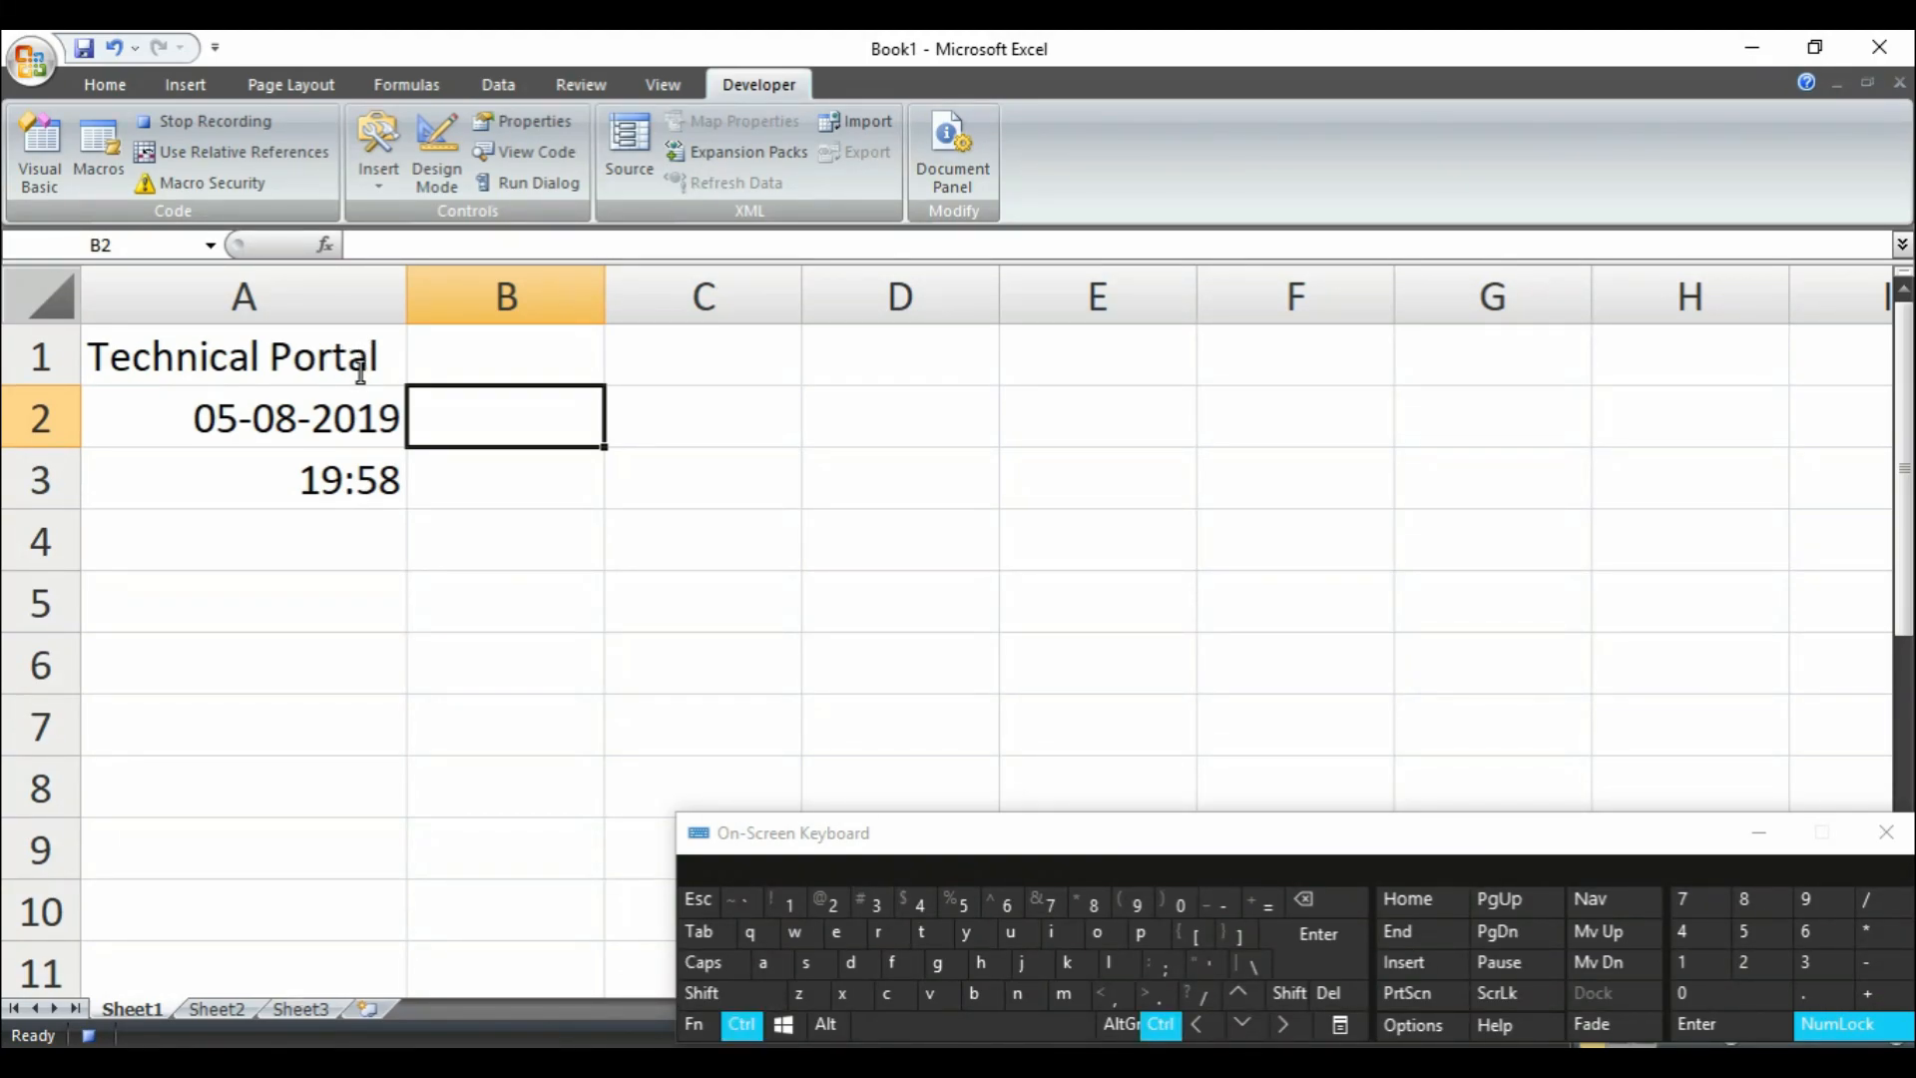
{"action": "left_click", "coordinate": [730, 992]}
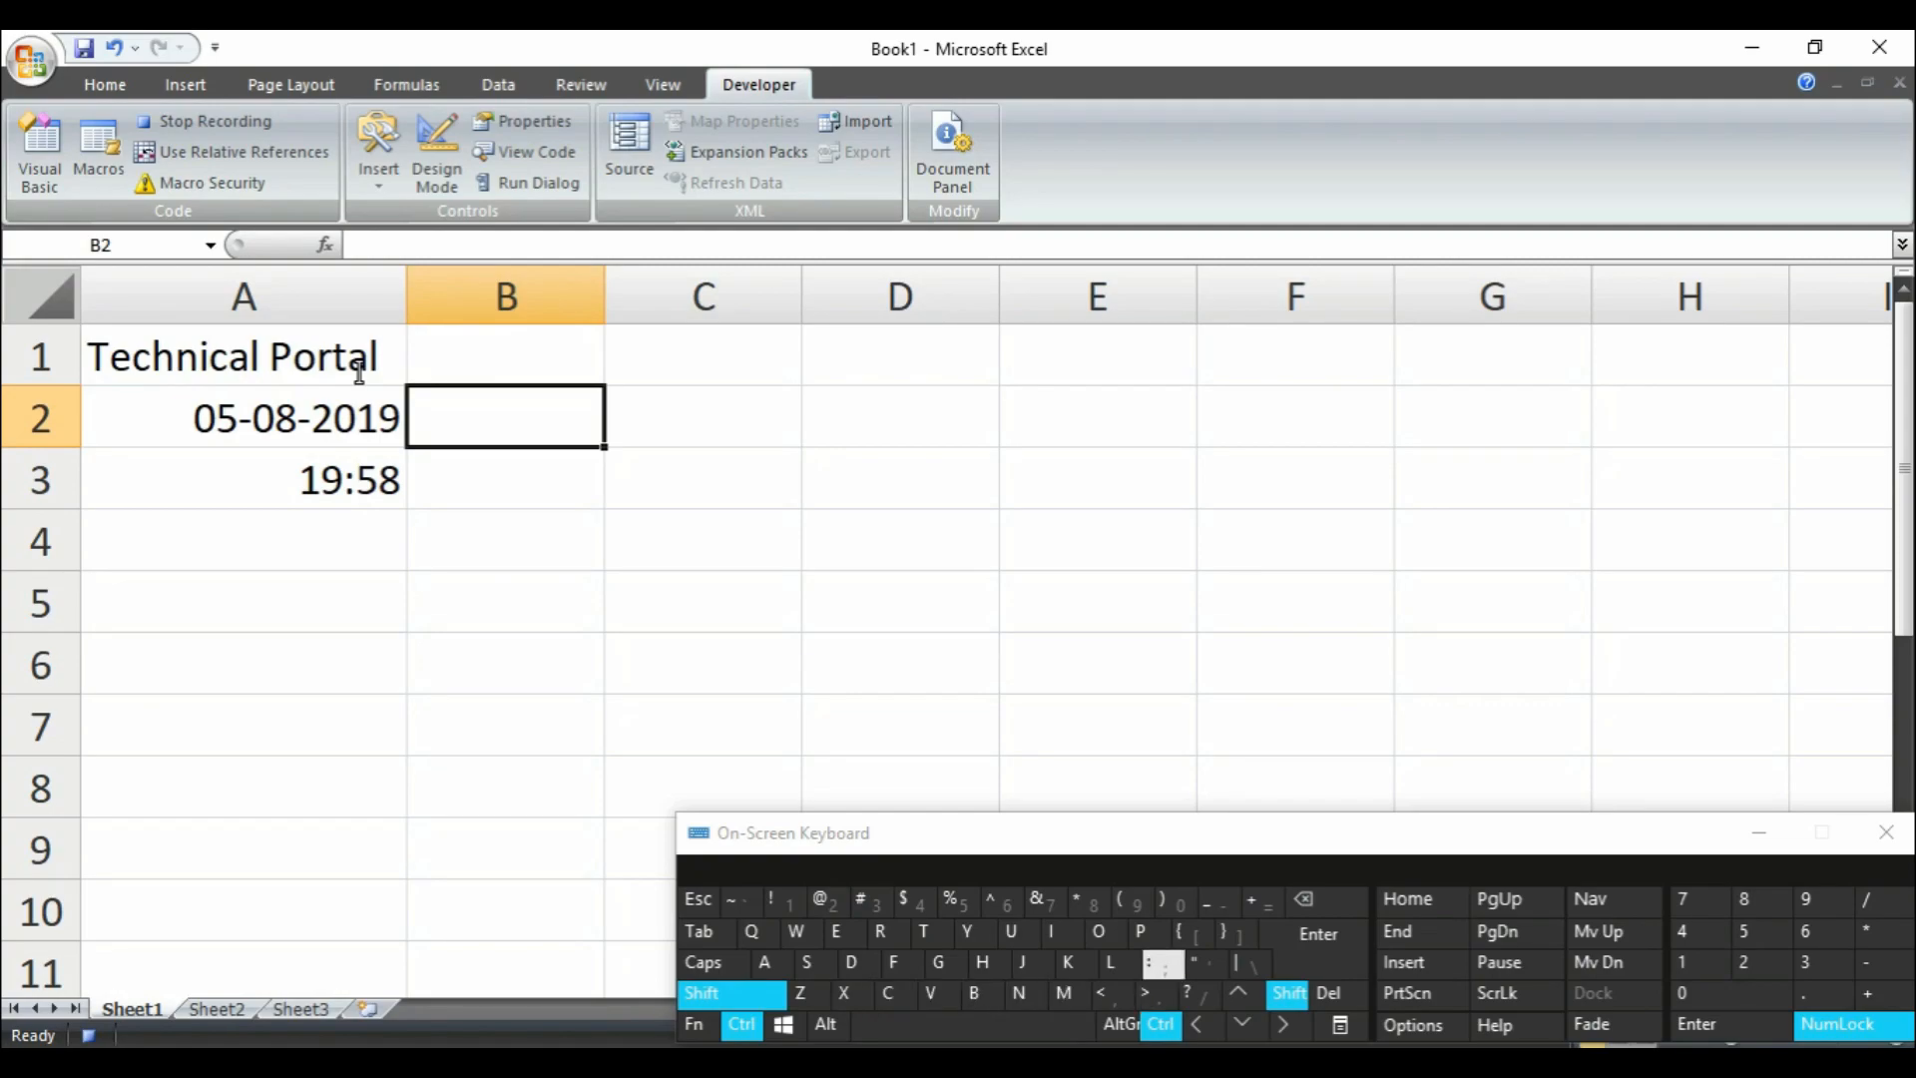
{"action": "type", "text": "19:58"}
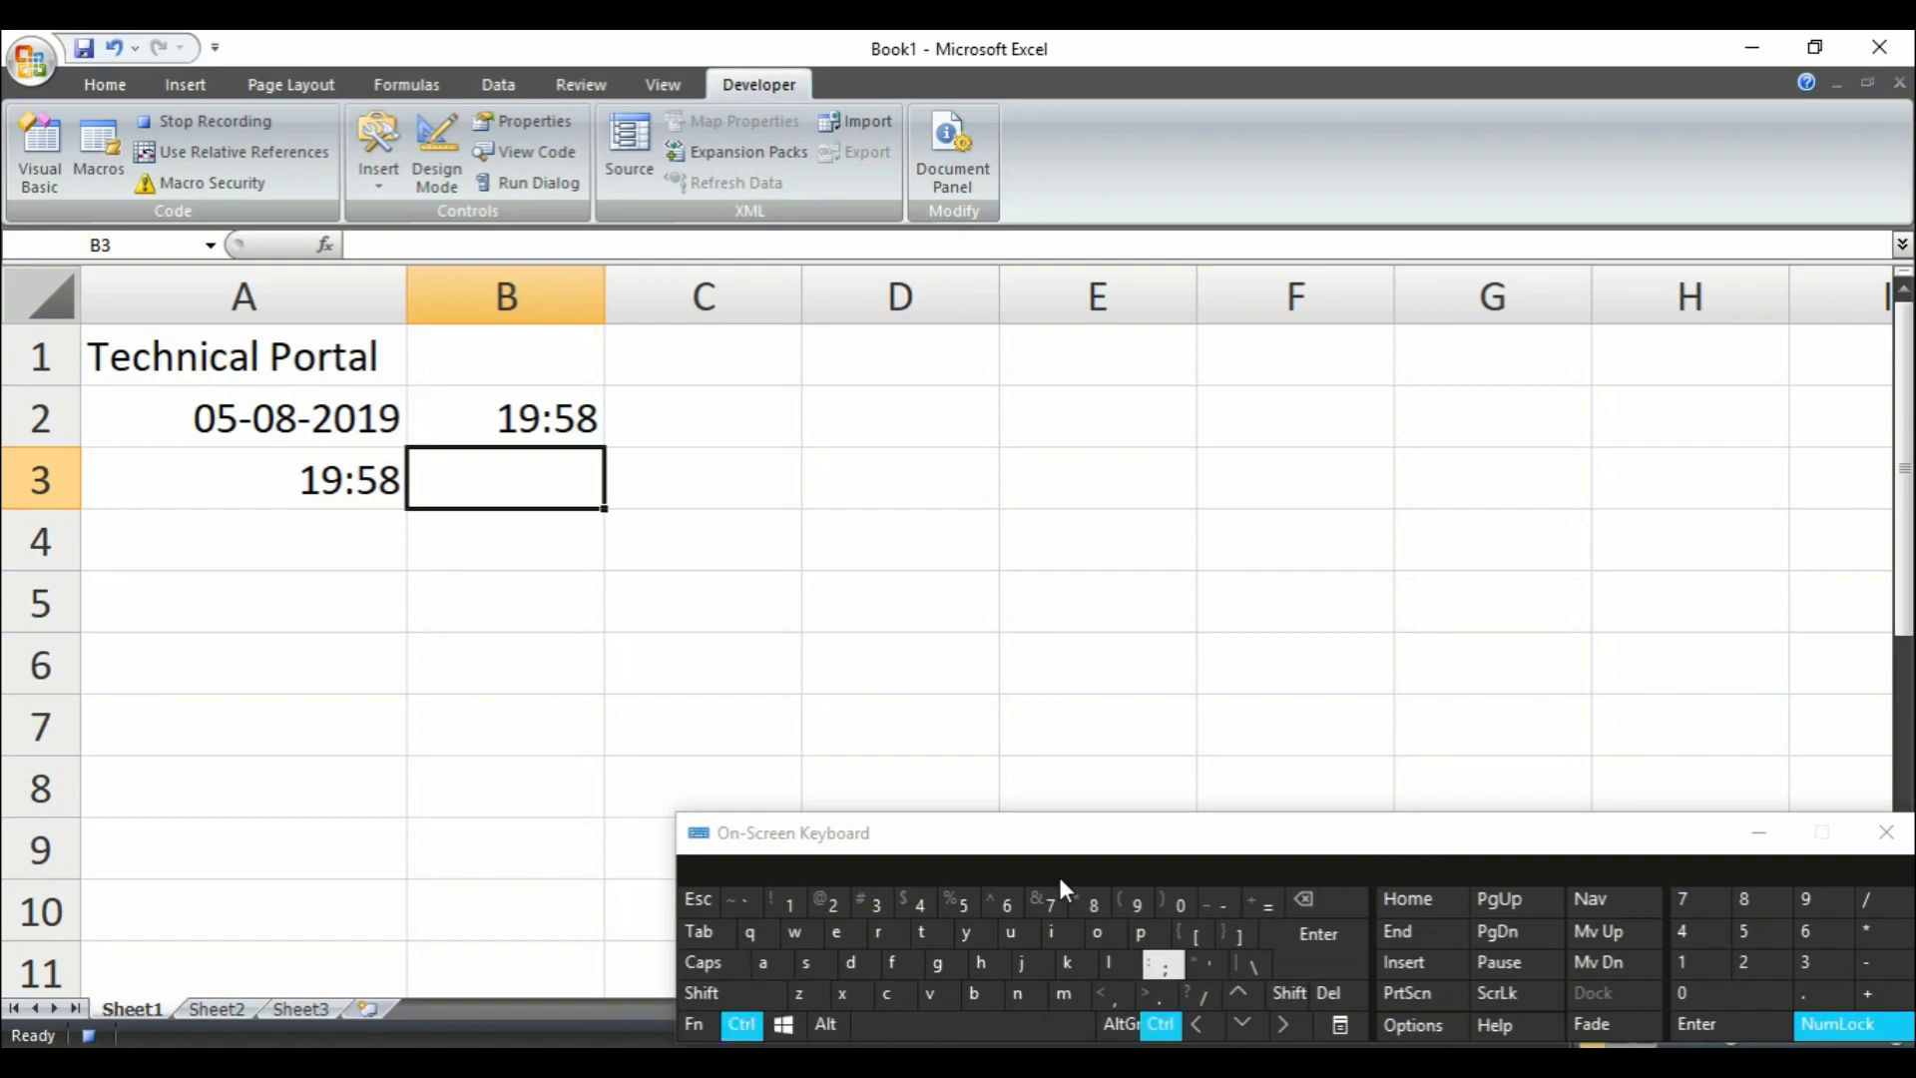
{"action": "type", "text": "05-08-2019"}
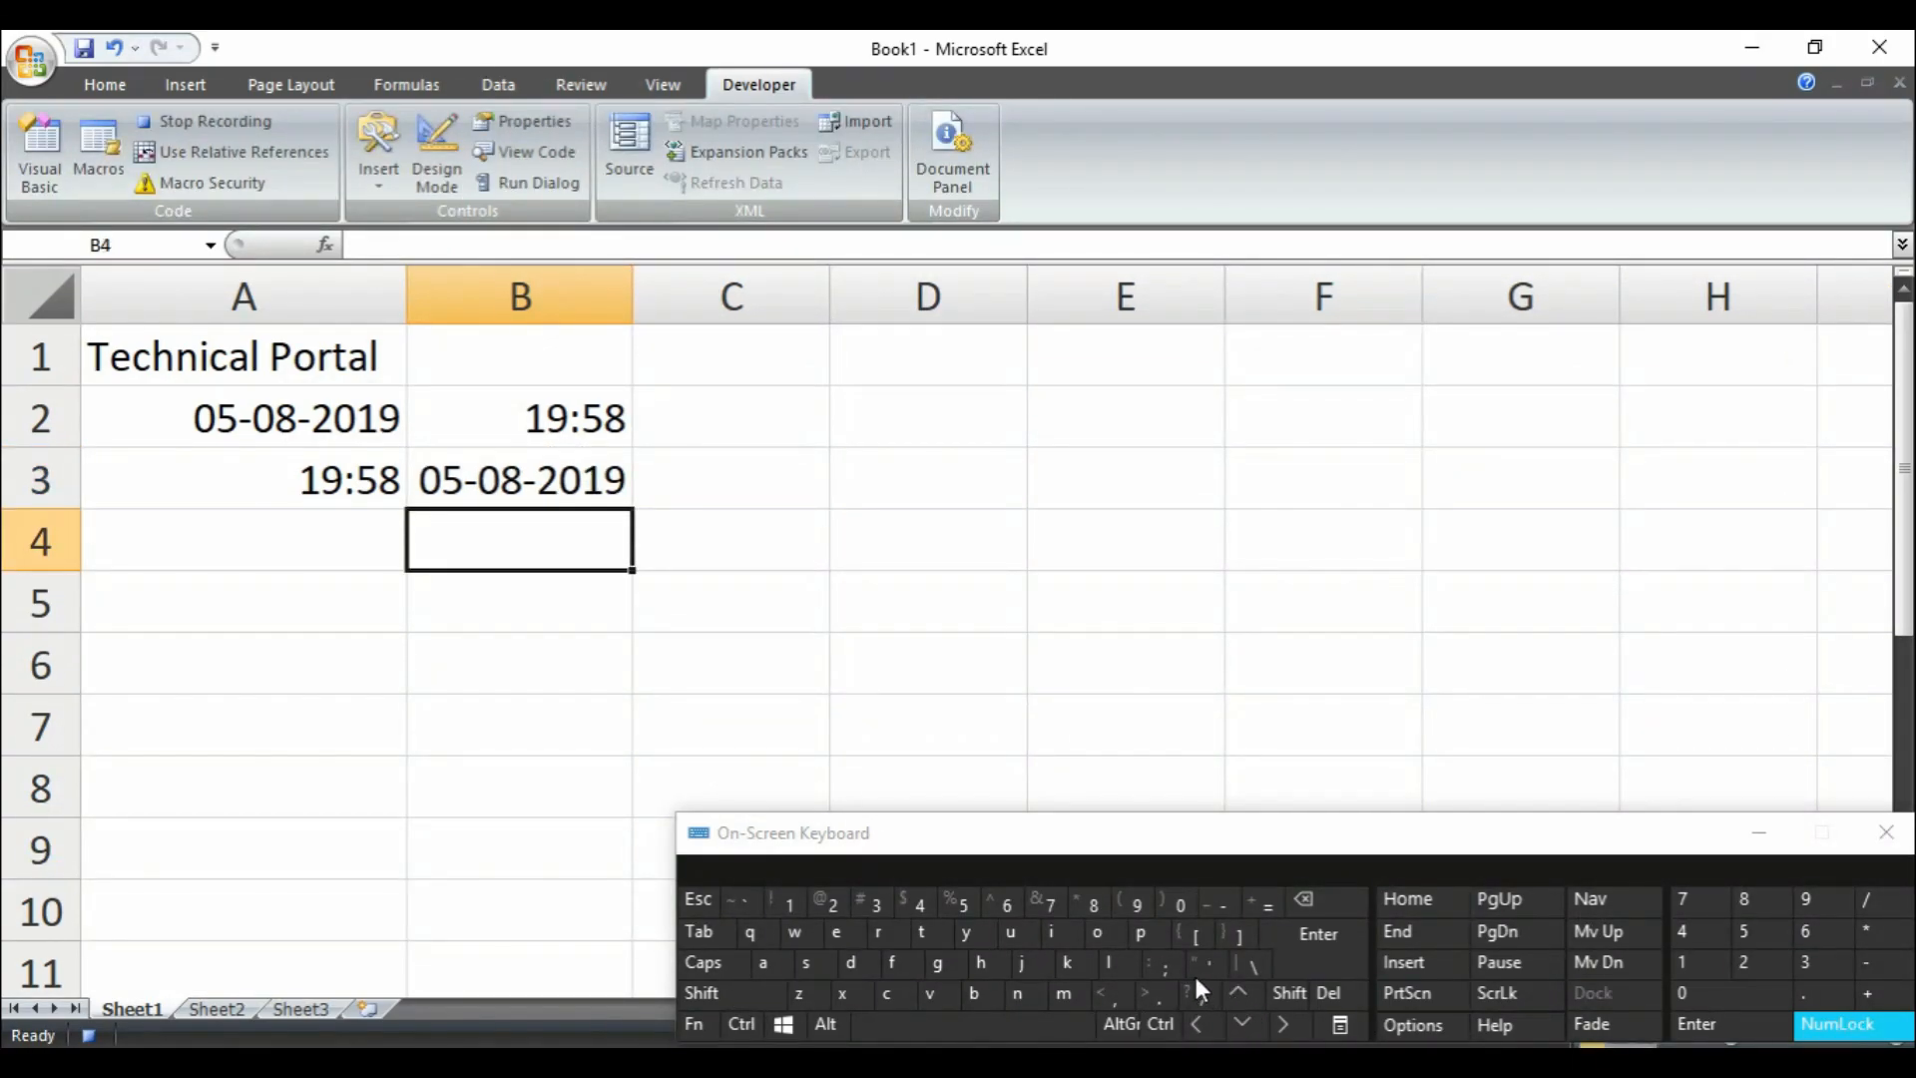
{"action": "left_click", "coordinate": [519, 417]}
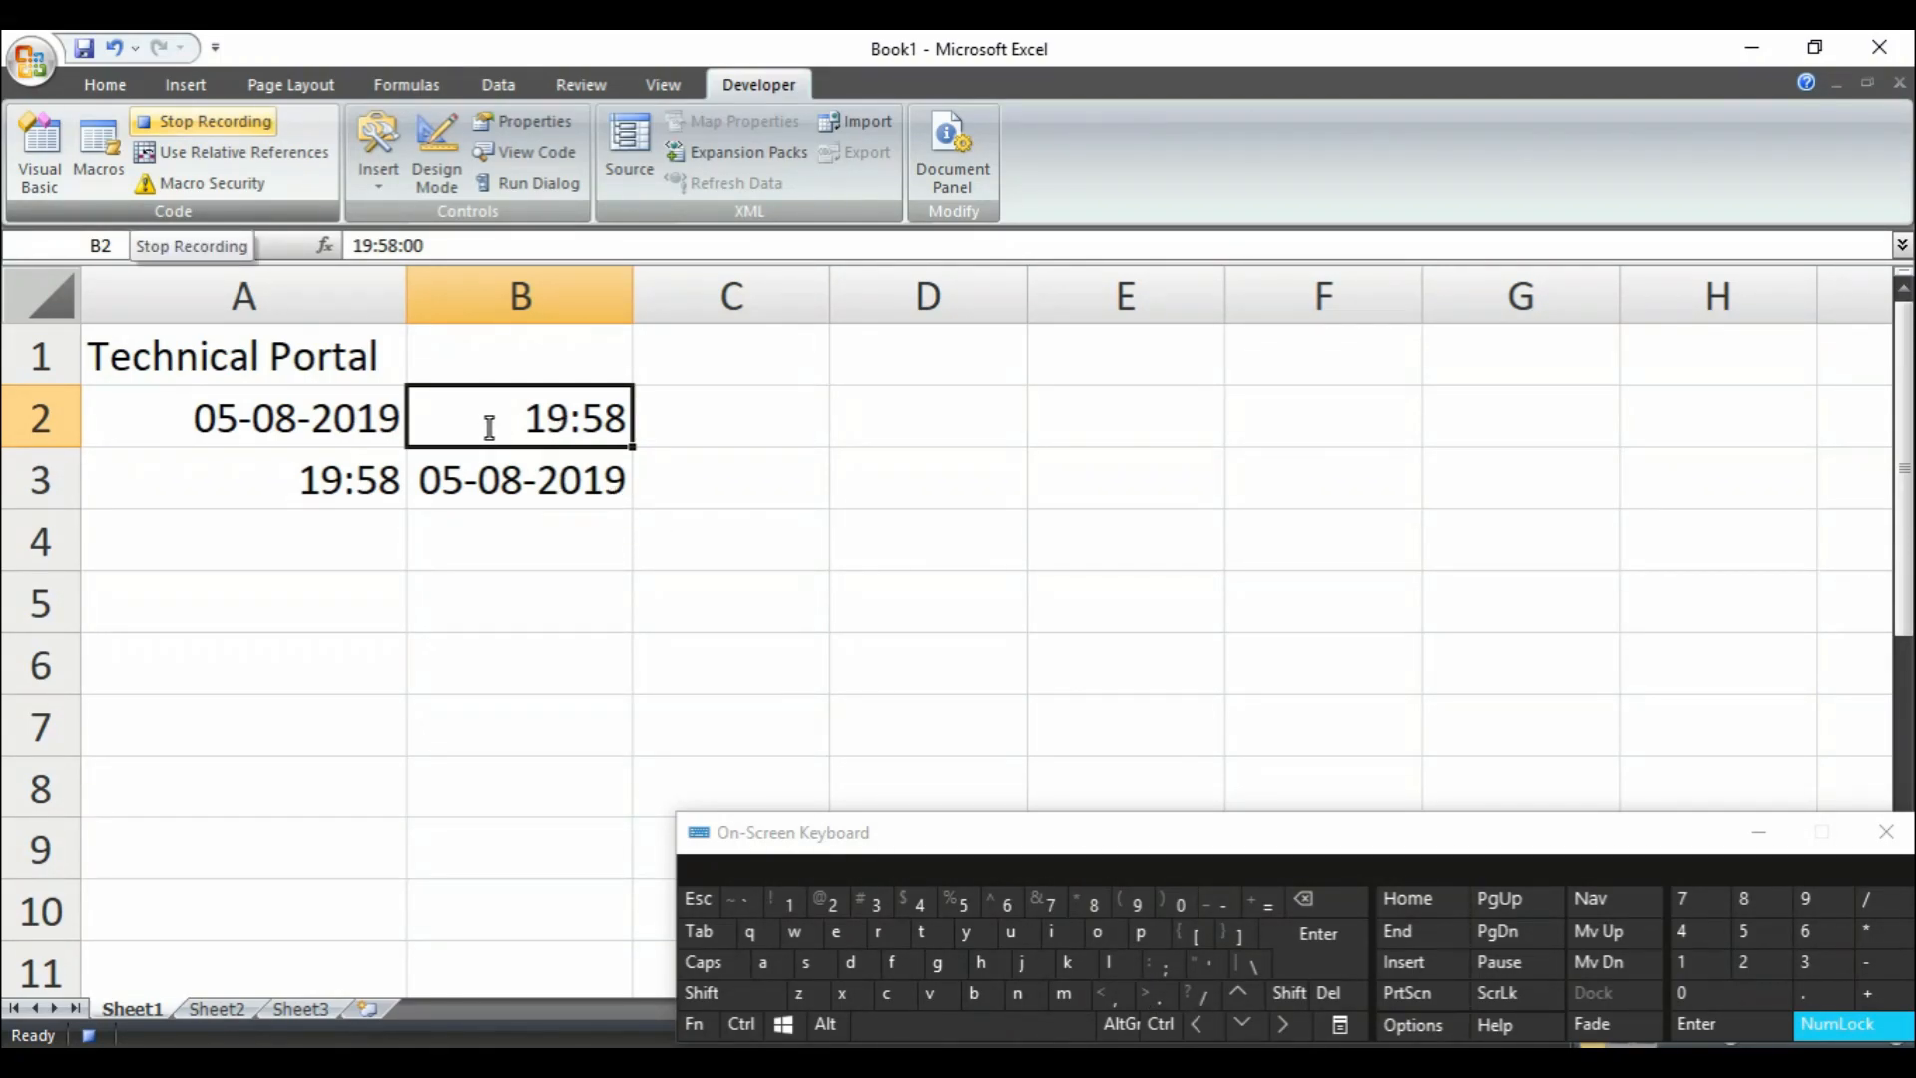
- Stop recording, switch to blank Sheet3 and run macro ABC to reproduce the entries
{"action": "left_click", "coordinate": [213, 119]}
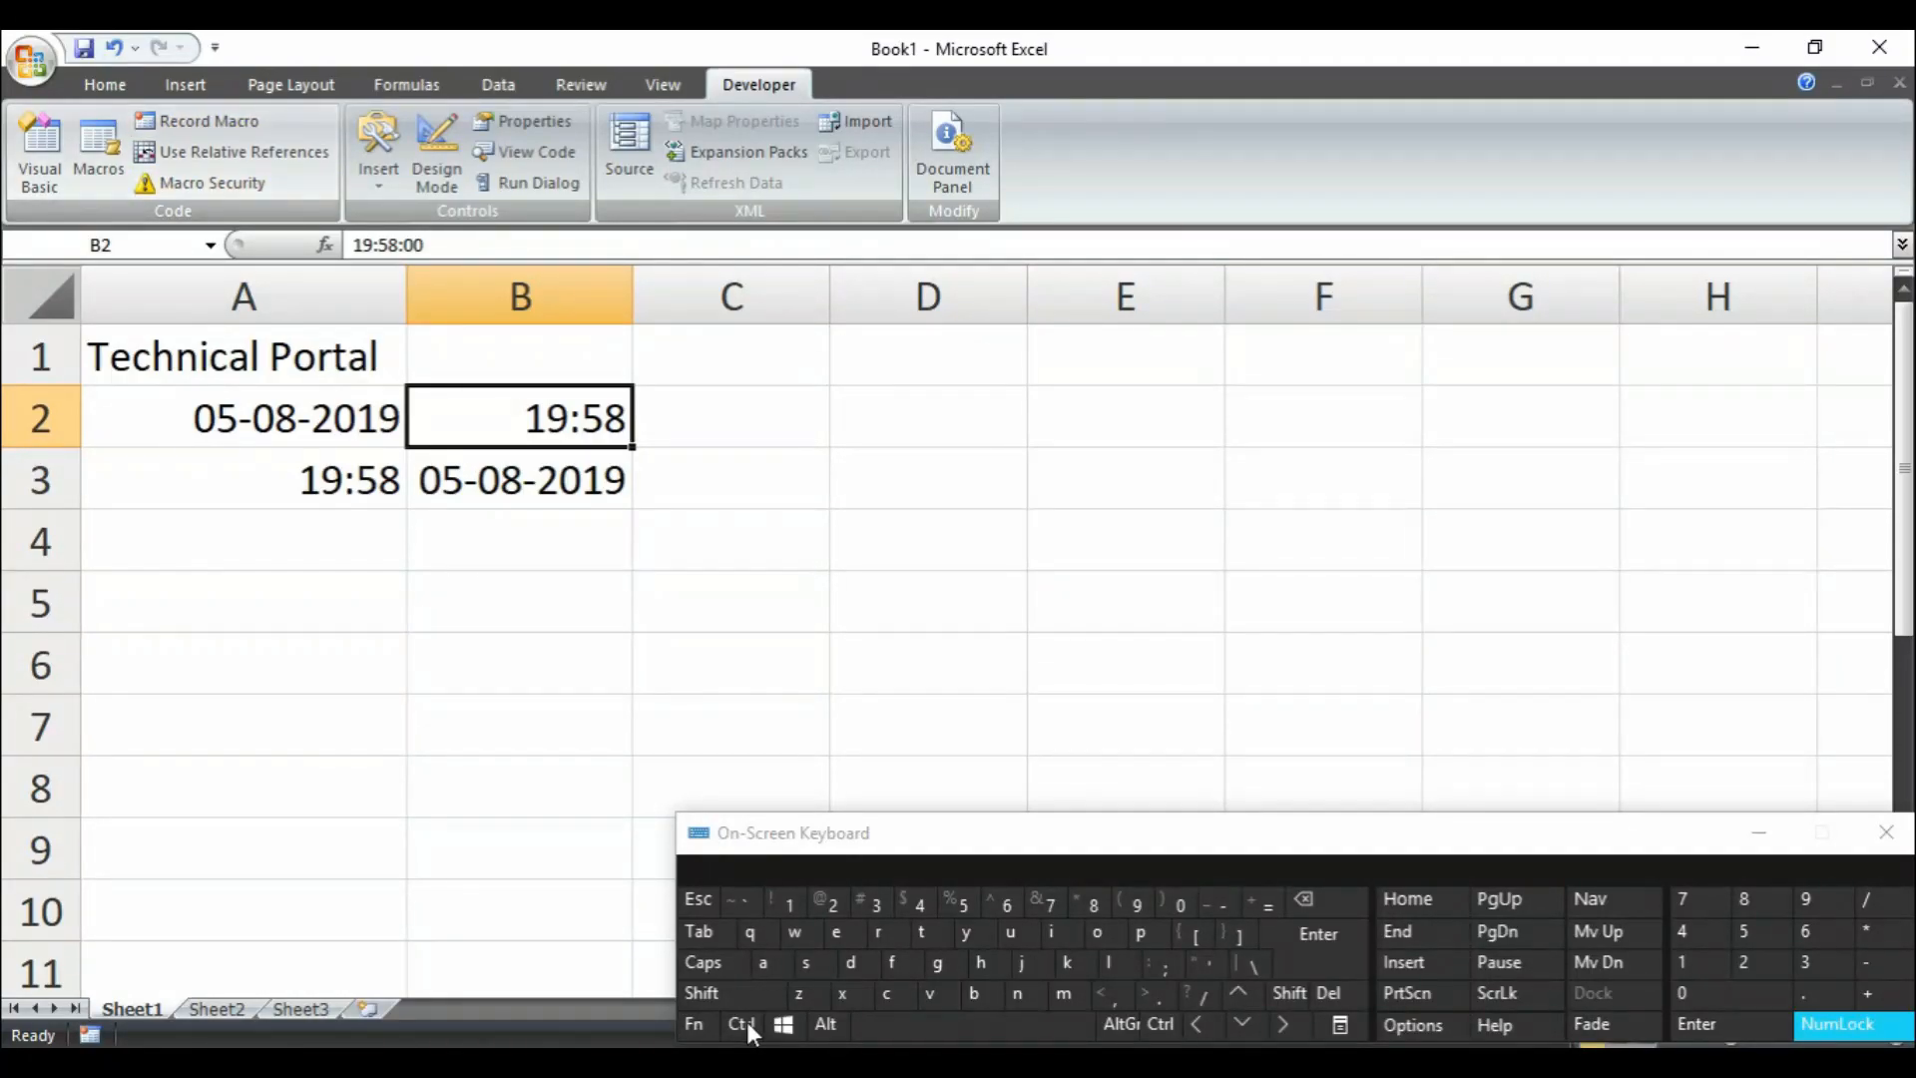
{"action": "left_click", "coordinate": [926, 477]}
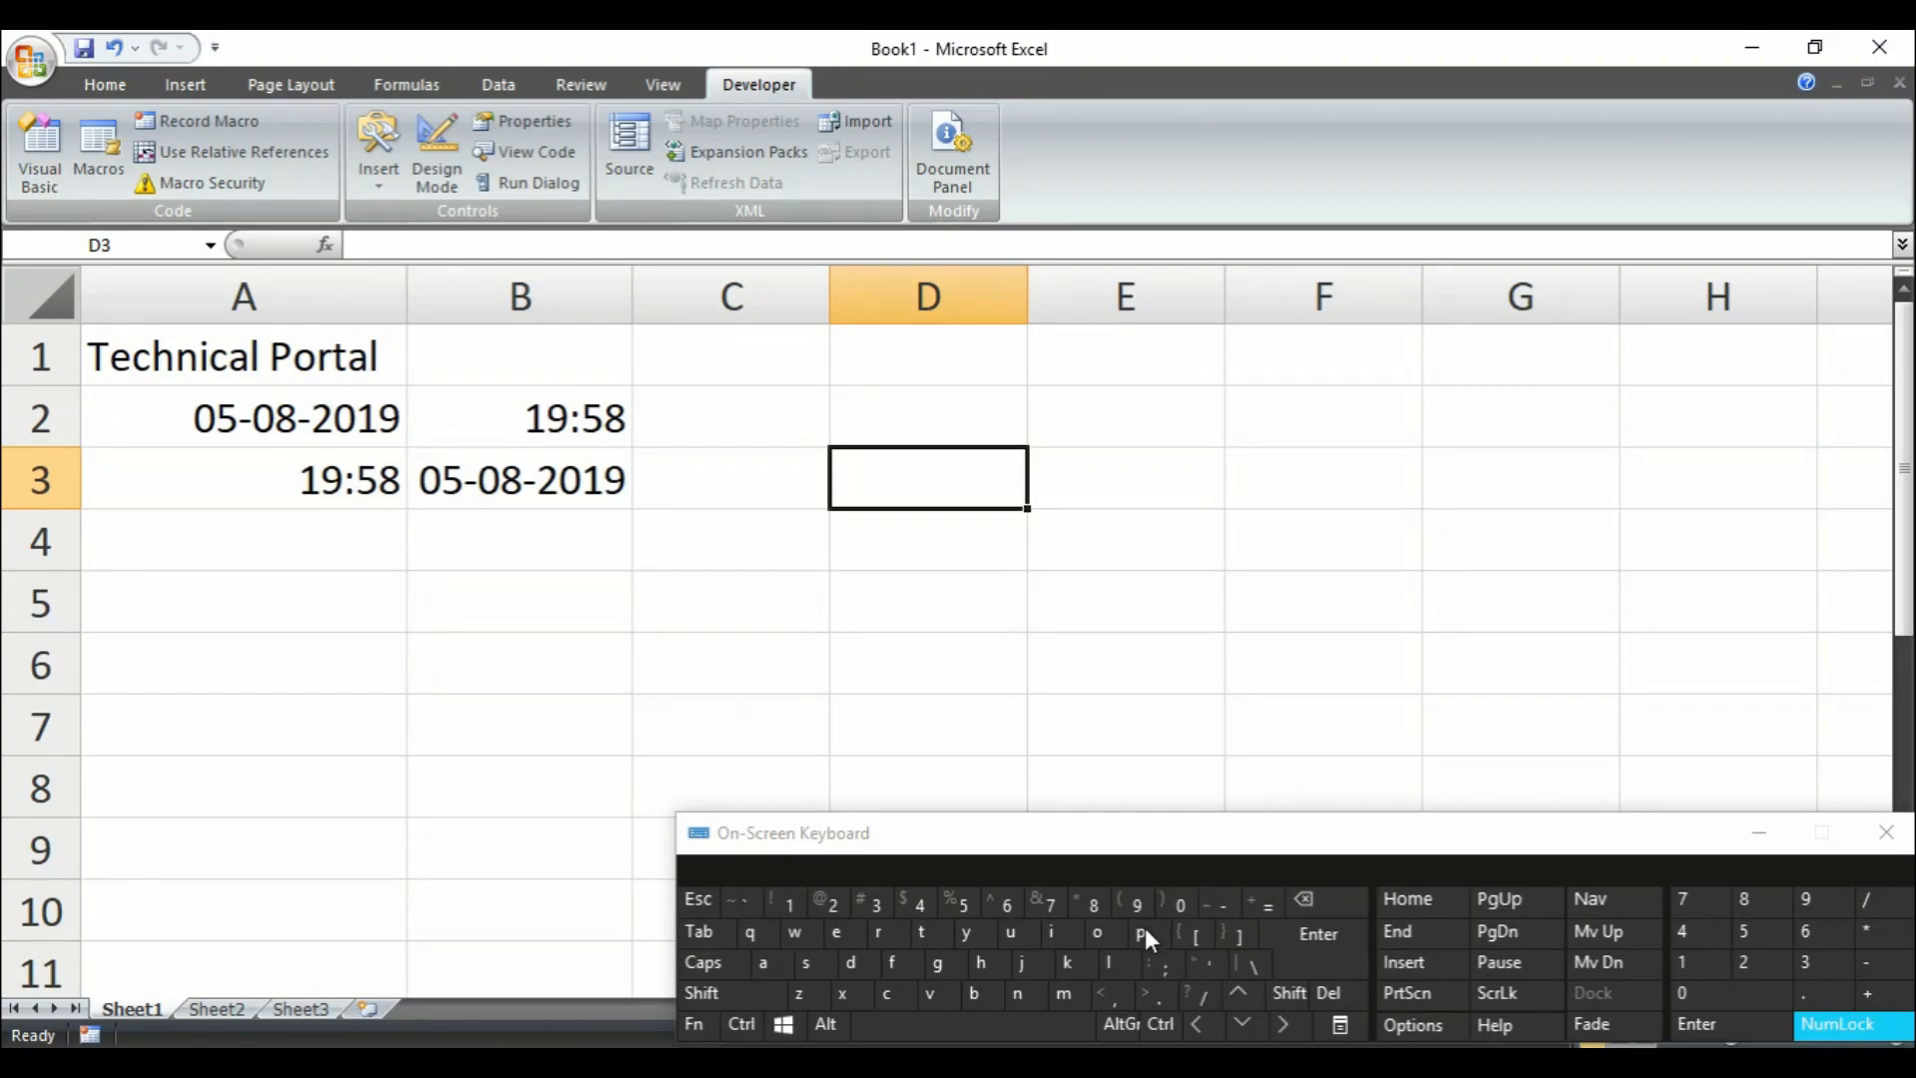
{"action": "left_click", "coordinate": [300, 1008]}
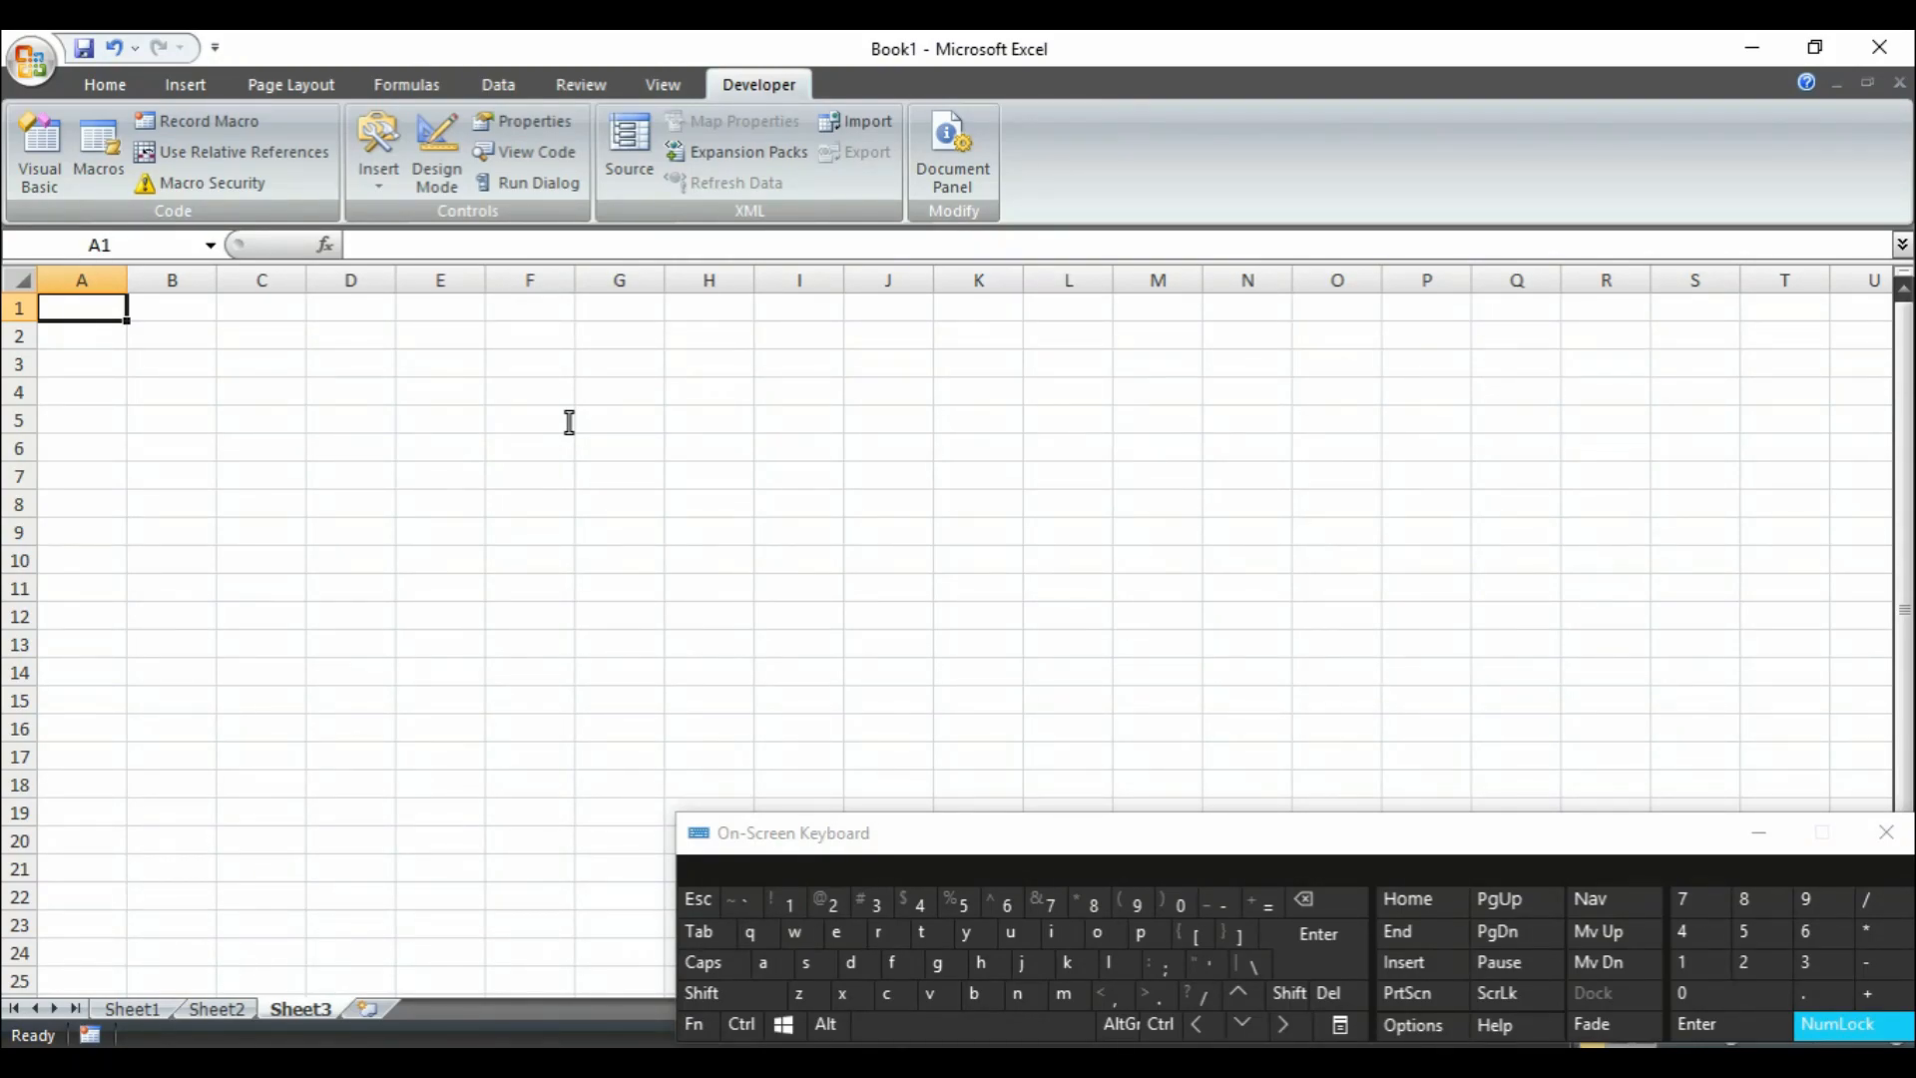
{"action": "mouse_move", "coordinate": [385, 1037]}
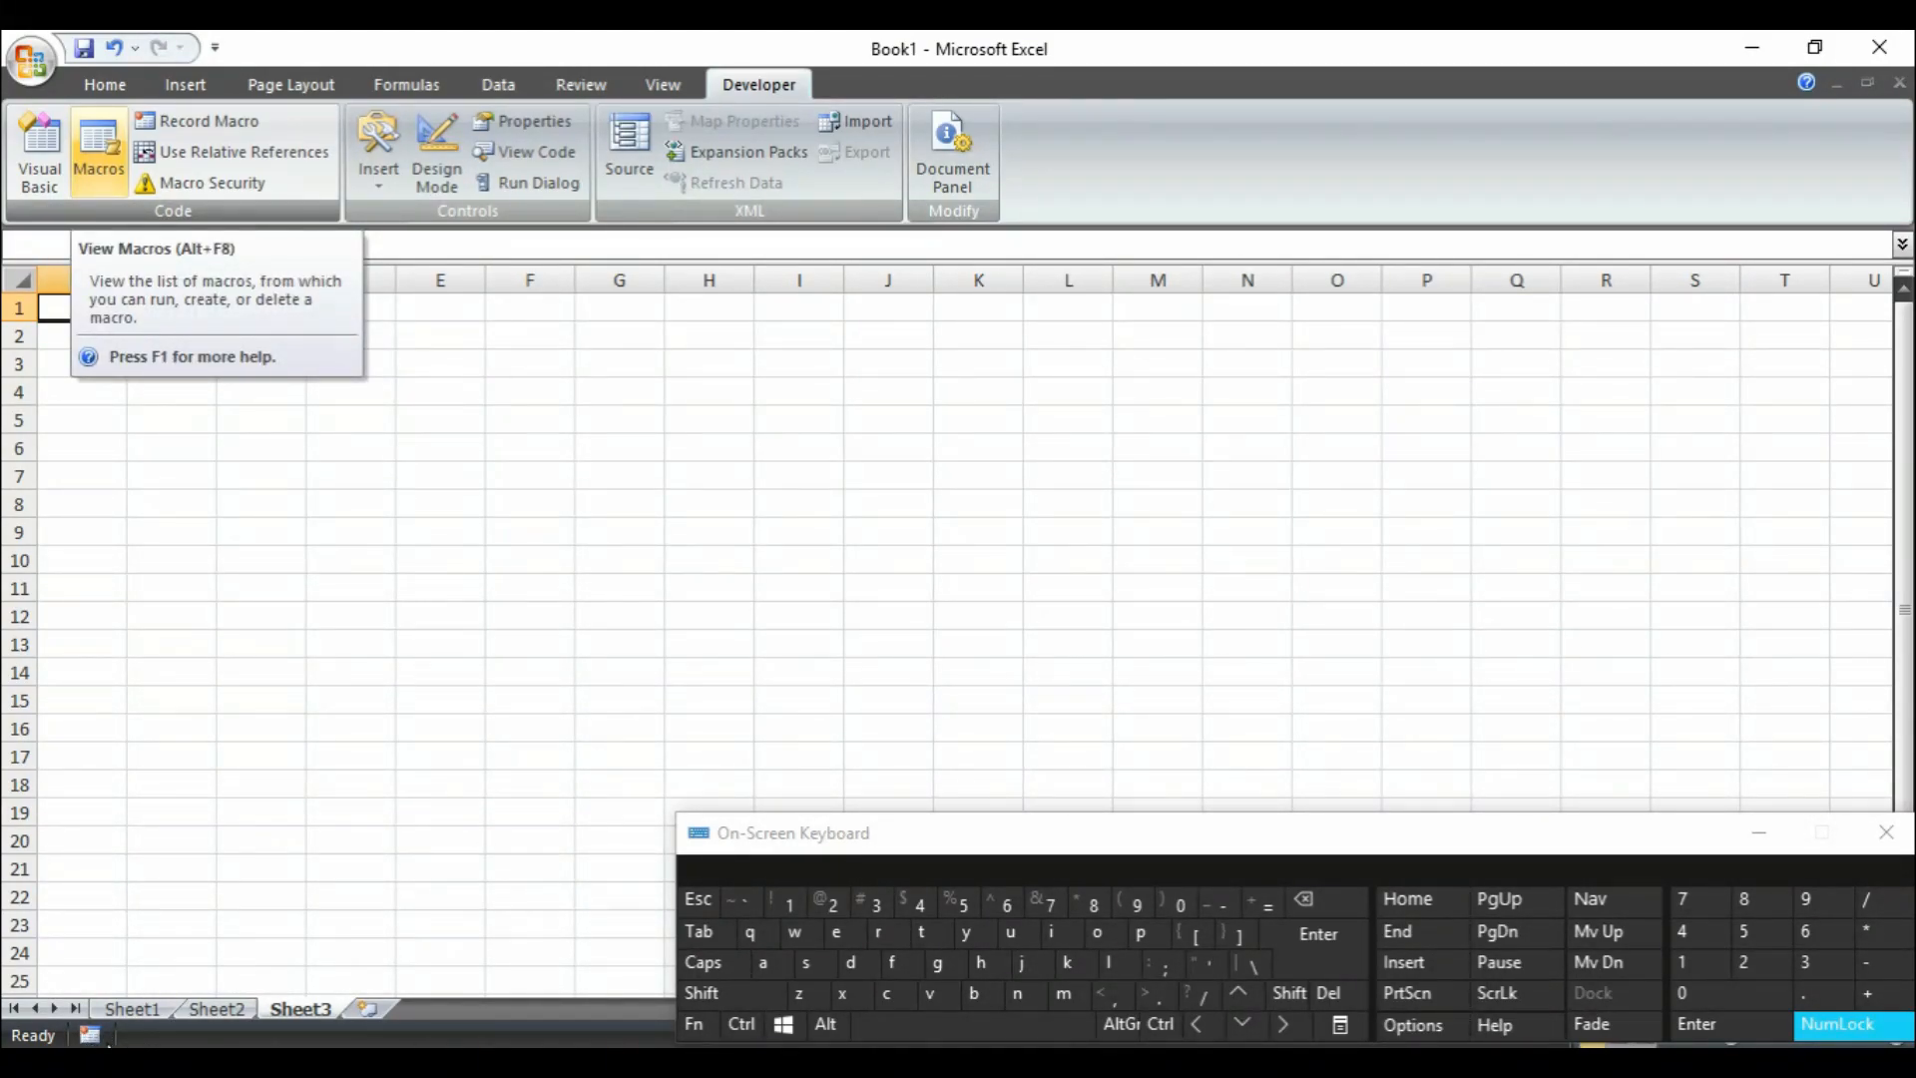
{"action": "left_click", "coordinate": [97, 151]}
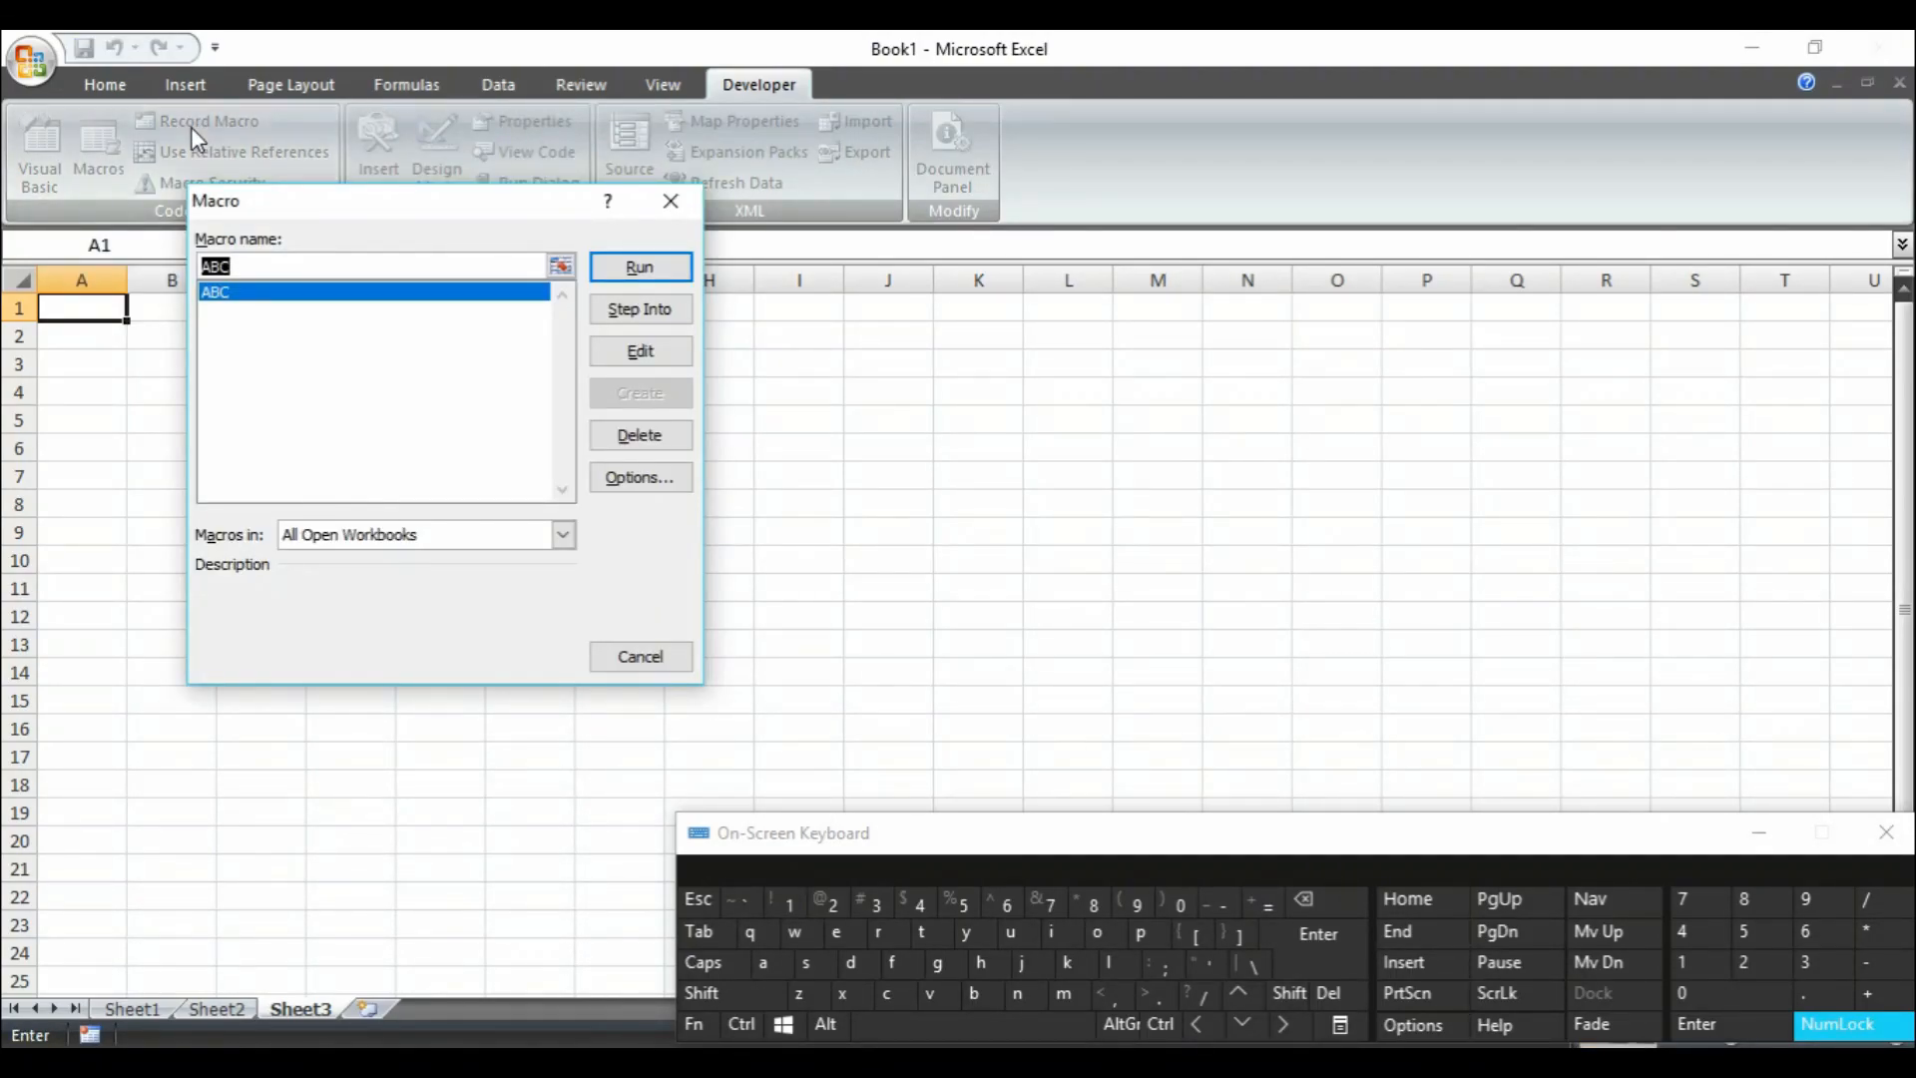
{"action": "mouse_move", "coordinate": [770, 127]}
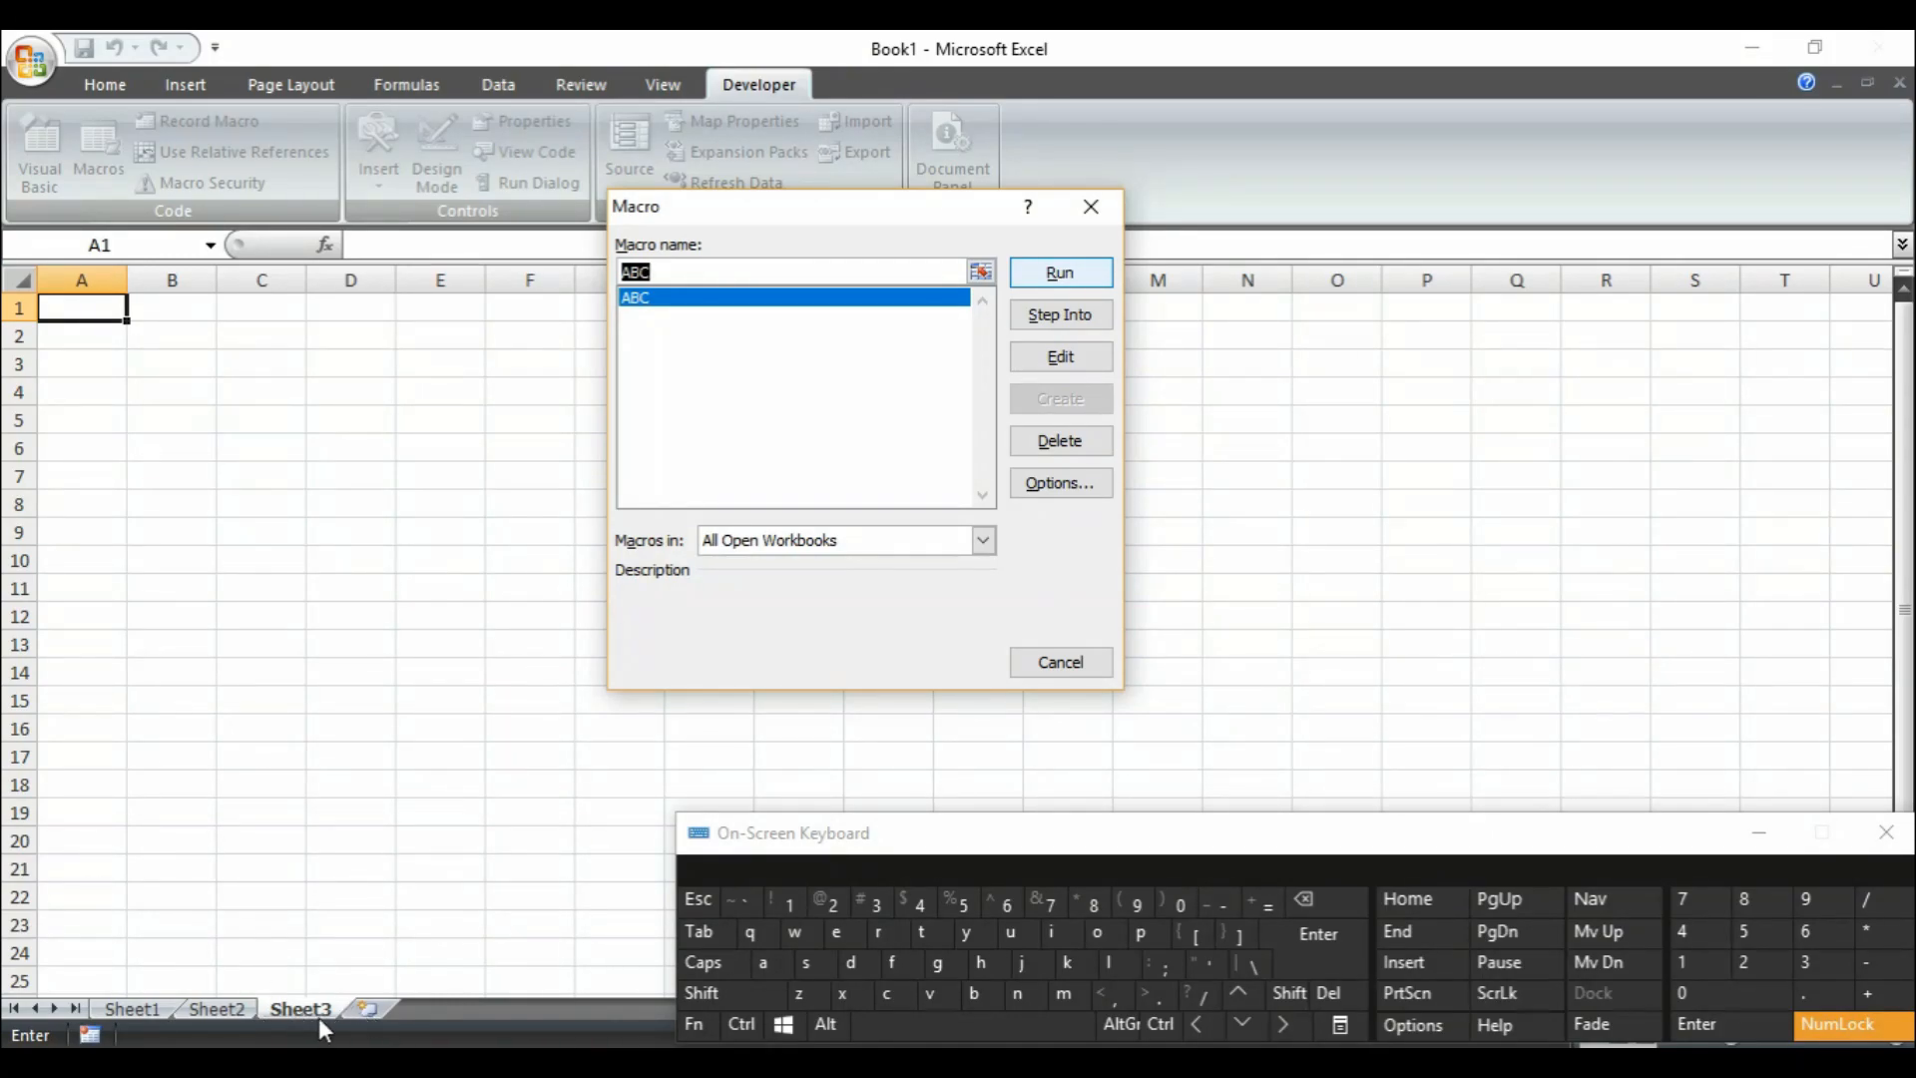
{"action": "left_click", "coordinate": [1058, 272]}
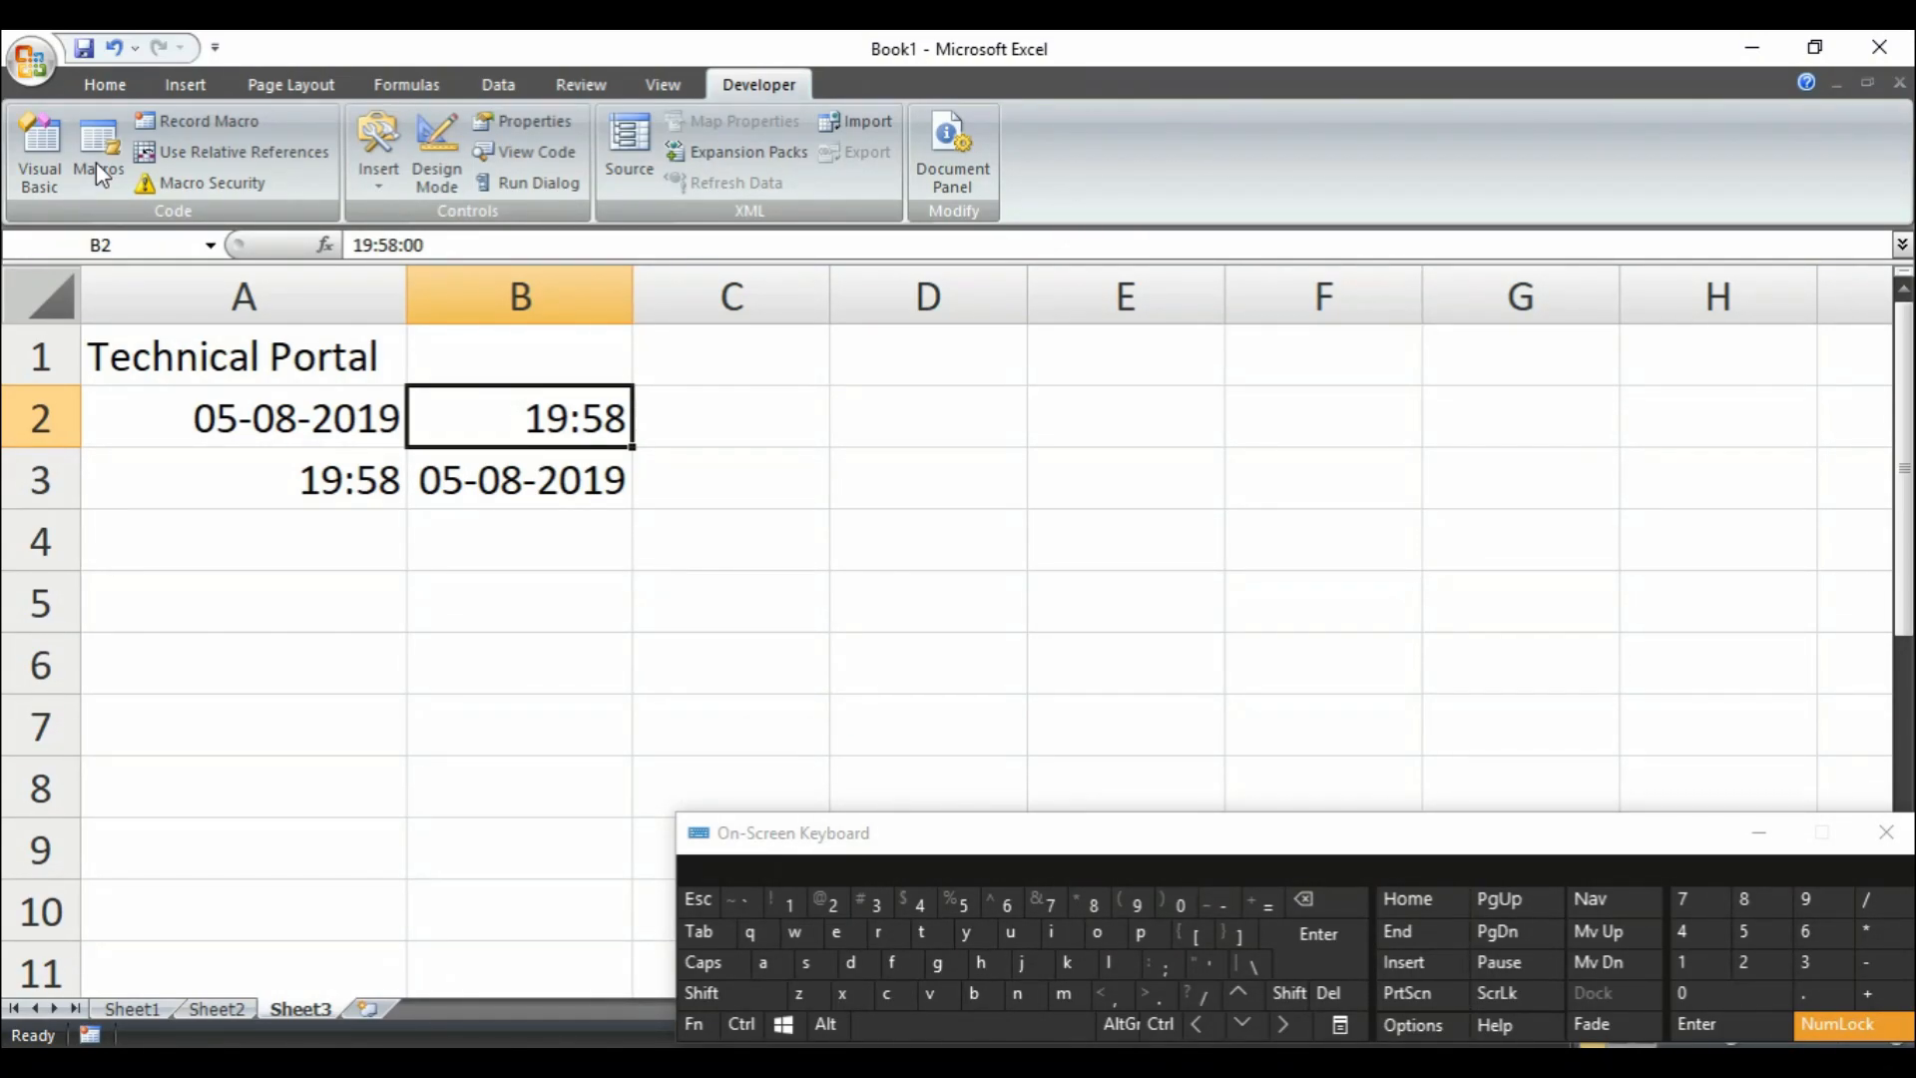
{"action": "mouse_move", "coordinate": [173, 253]}
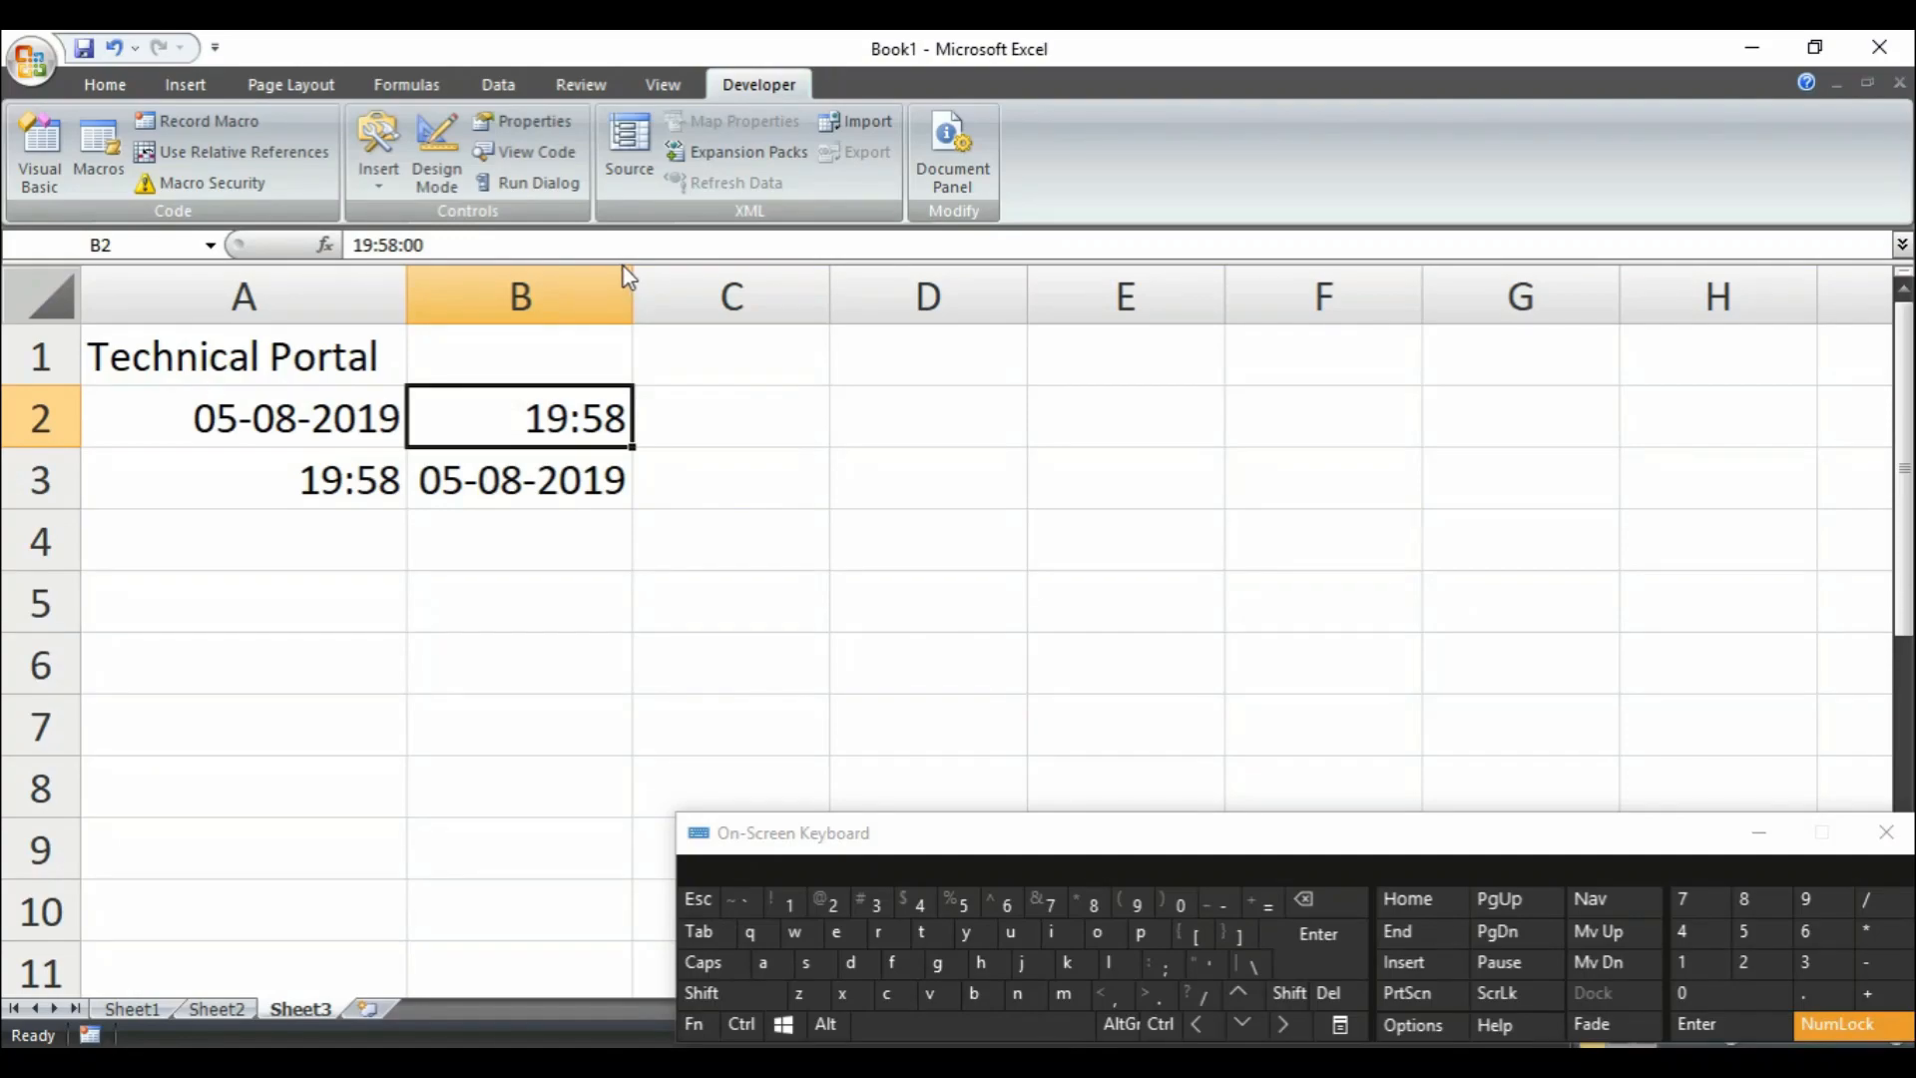
{"action": "mouse_move", "coordinate": [1035, 852]}
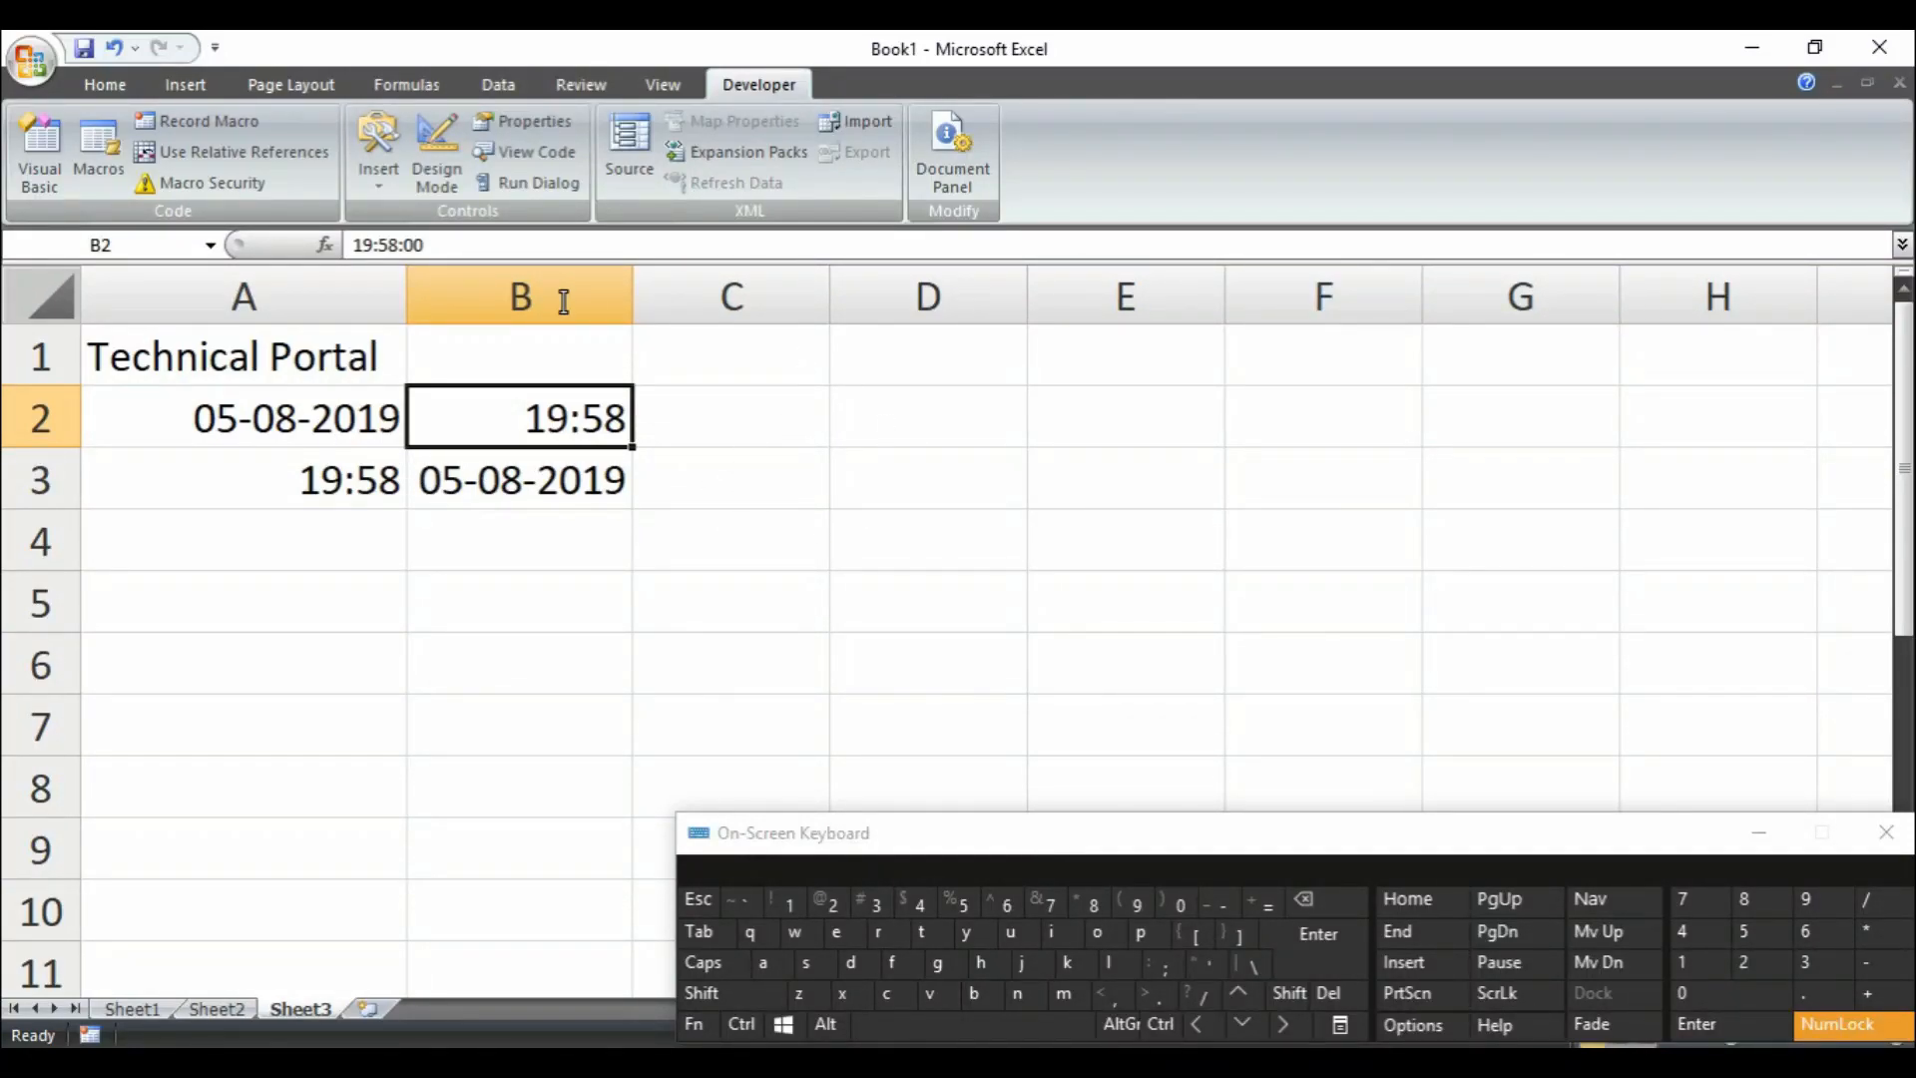
{"action": "mouse_move", "coordinate": [640, 559]}
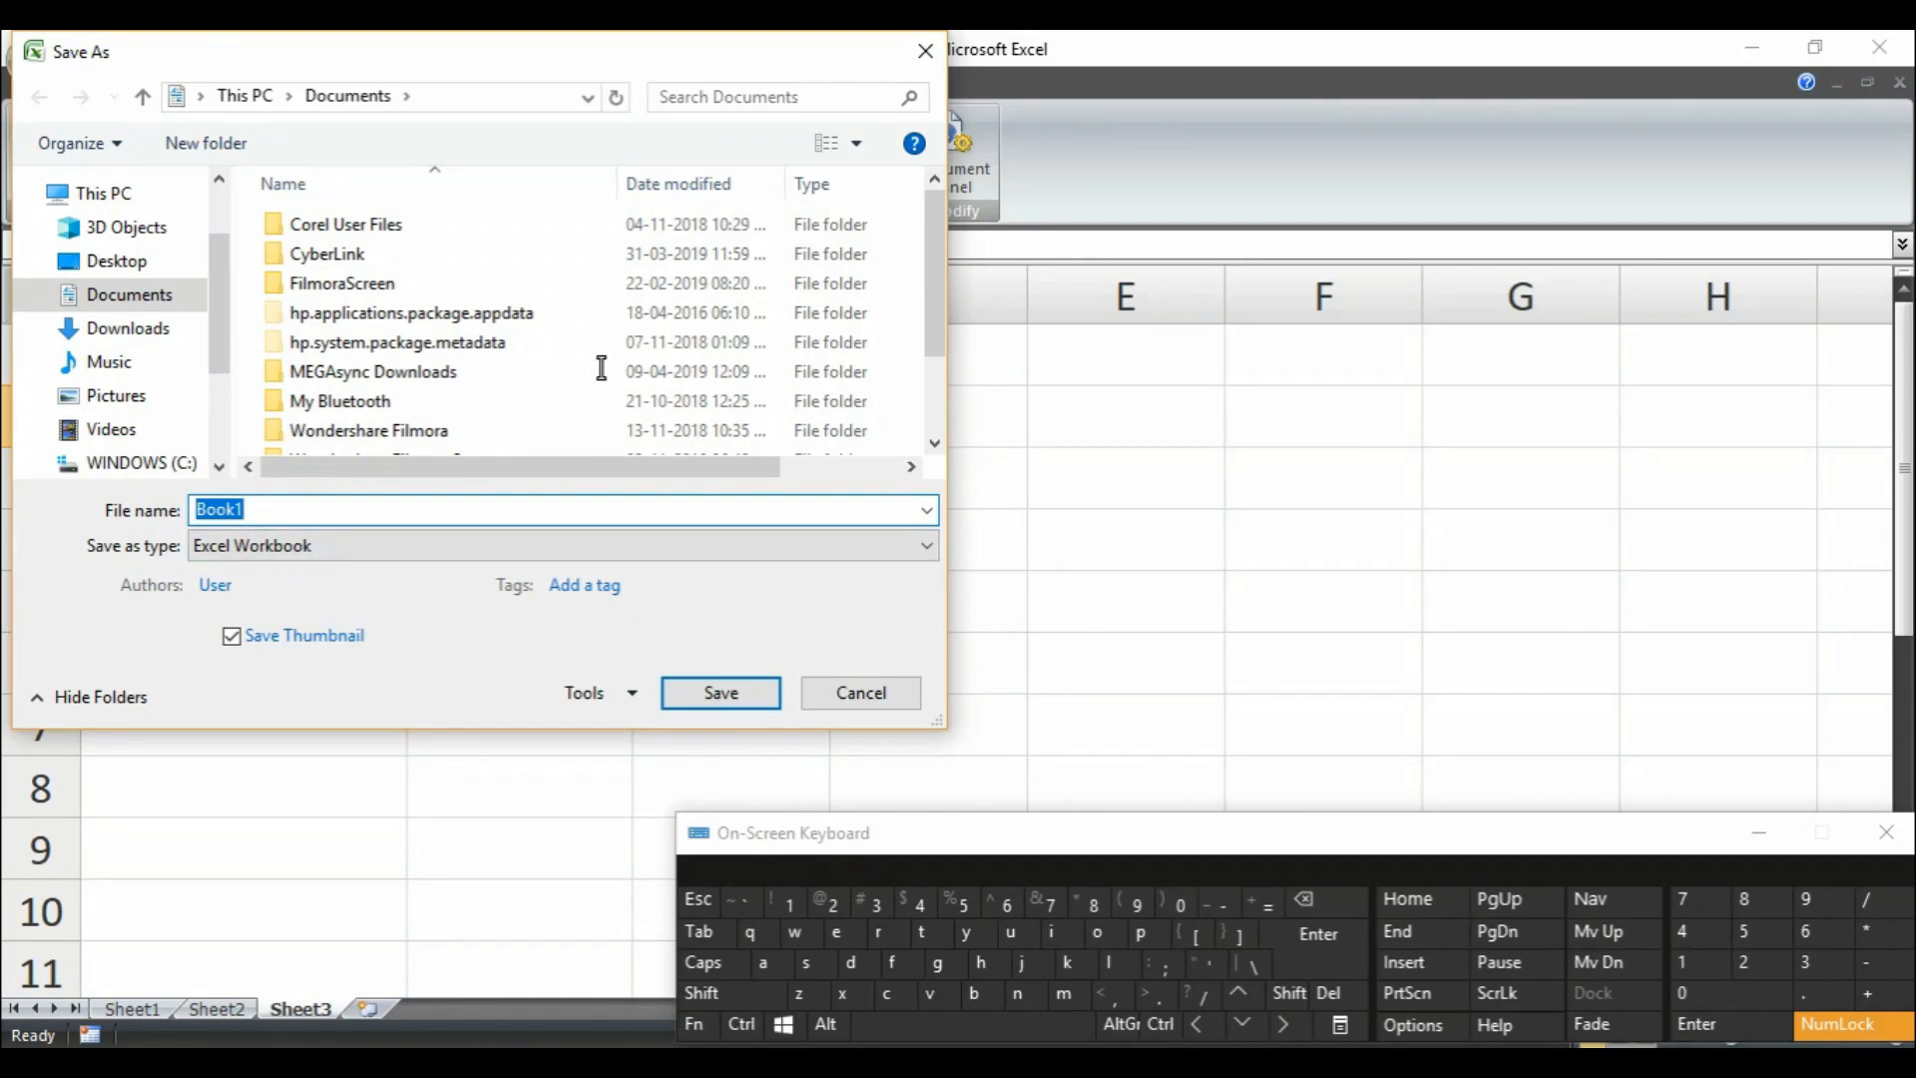
- Name the workbook abdbdb, choose Desktop and the Excel Macro-Enabled Workbook format
{"action": "type", "text": "abdbdb"}
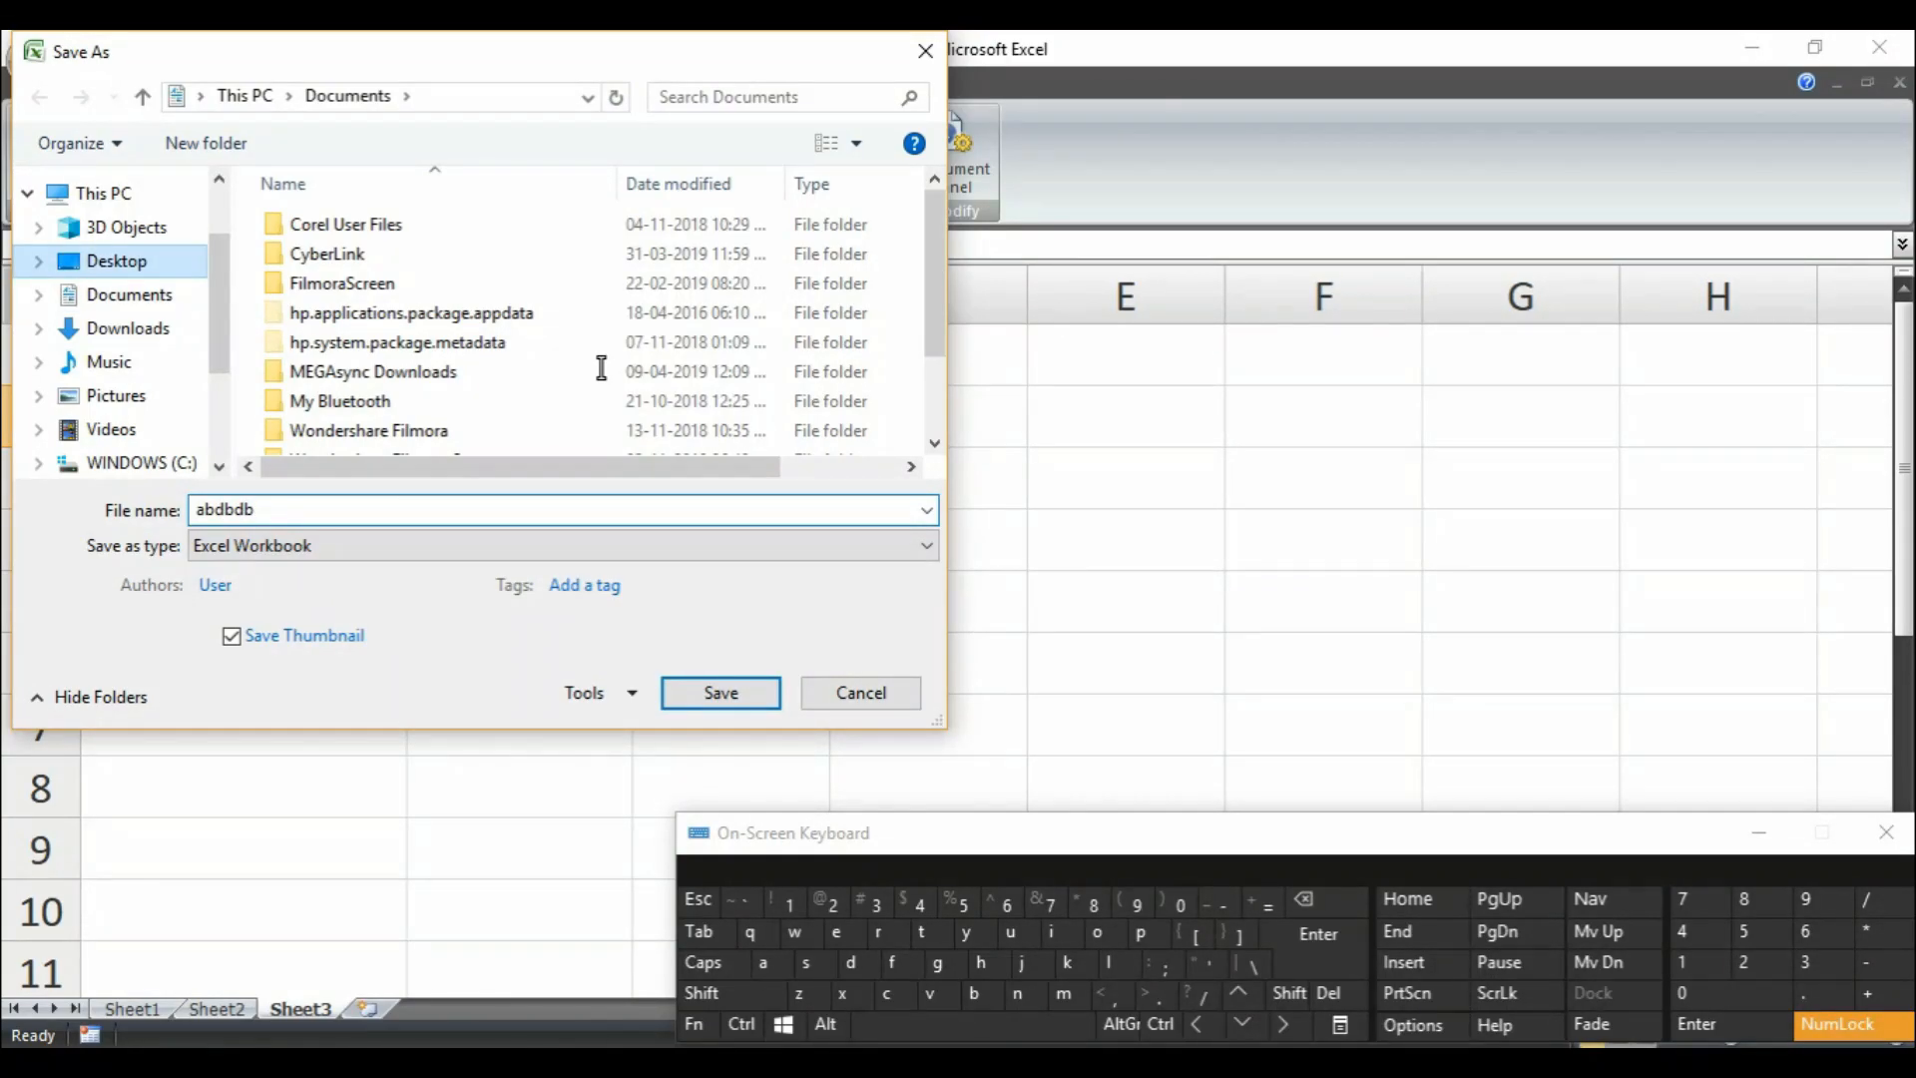
{"action": "left_click", "coordinate": [115, 260]}
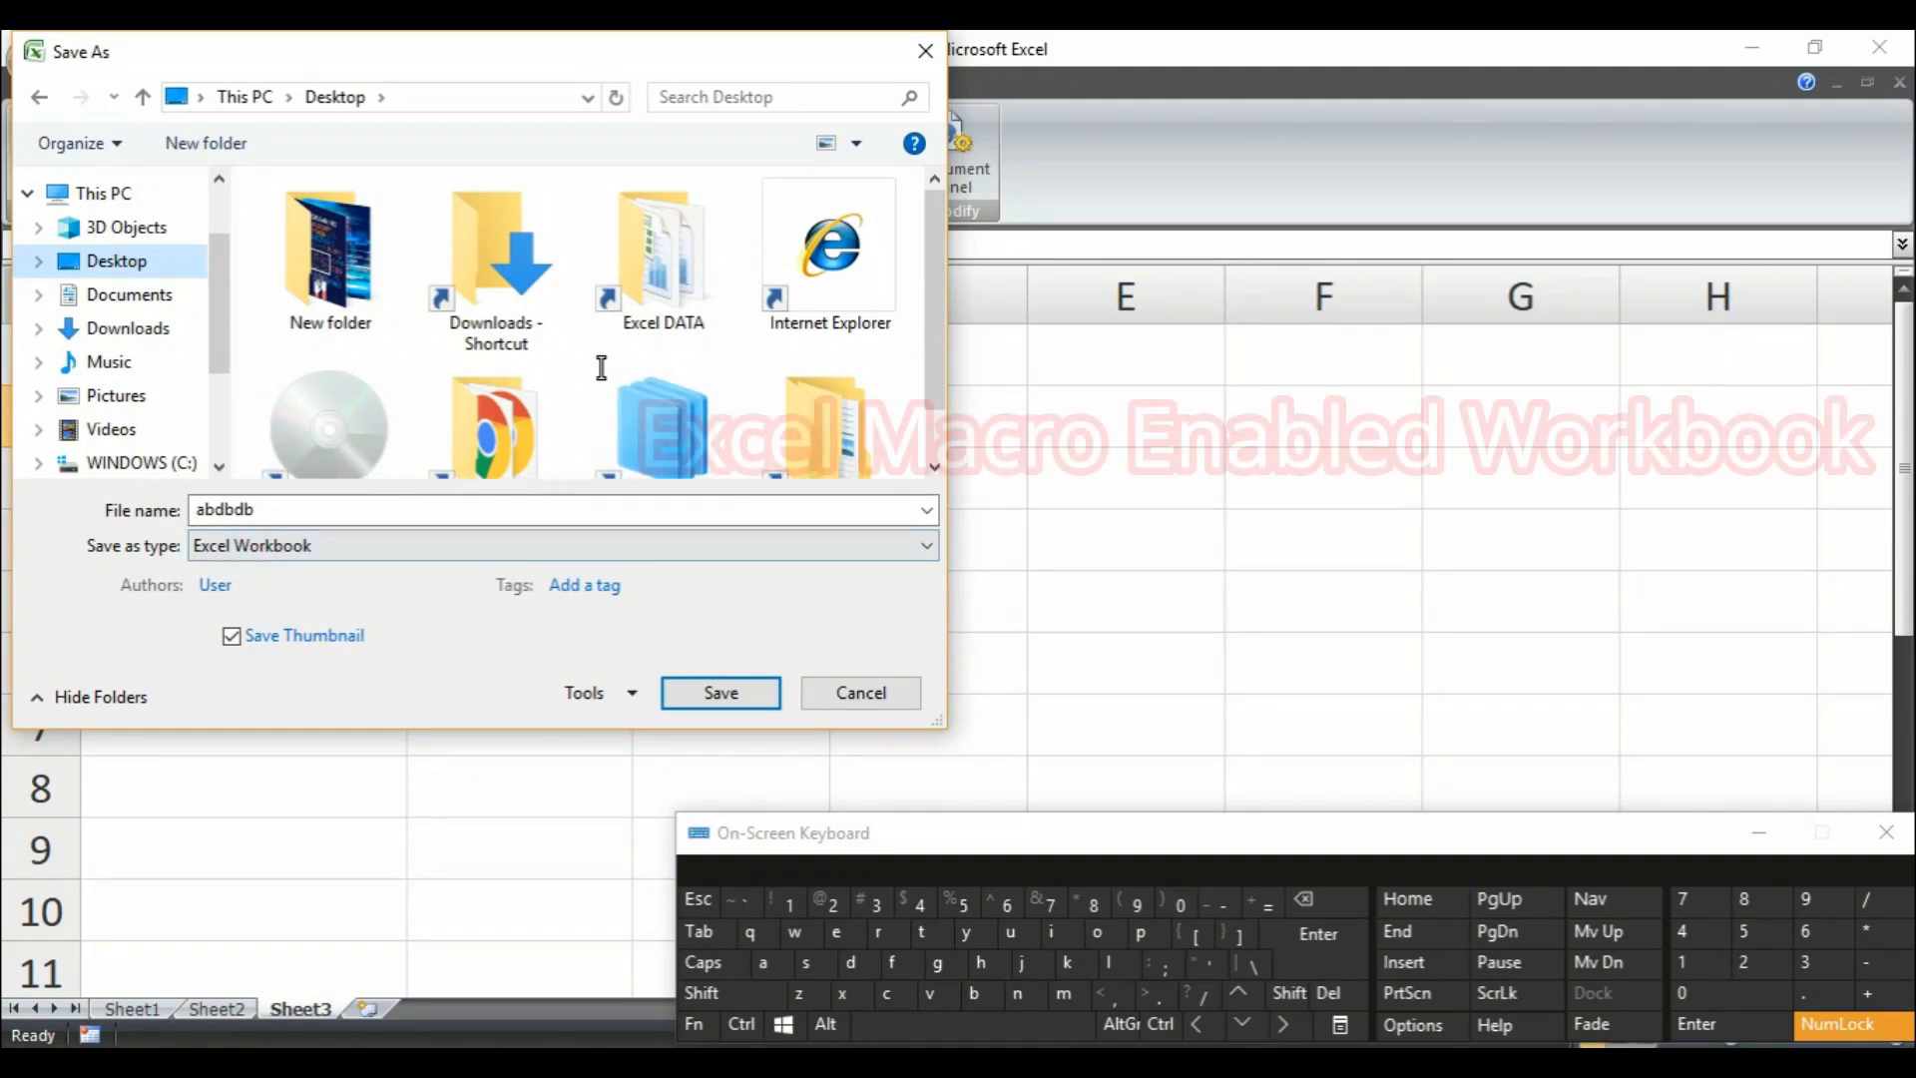
{"action": "left_click", "coordinate": [924, 545]}
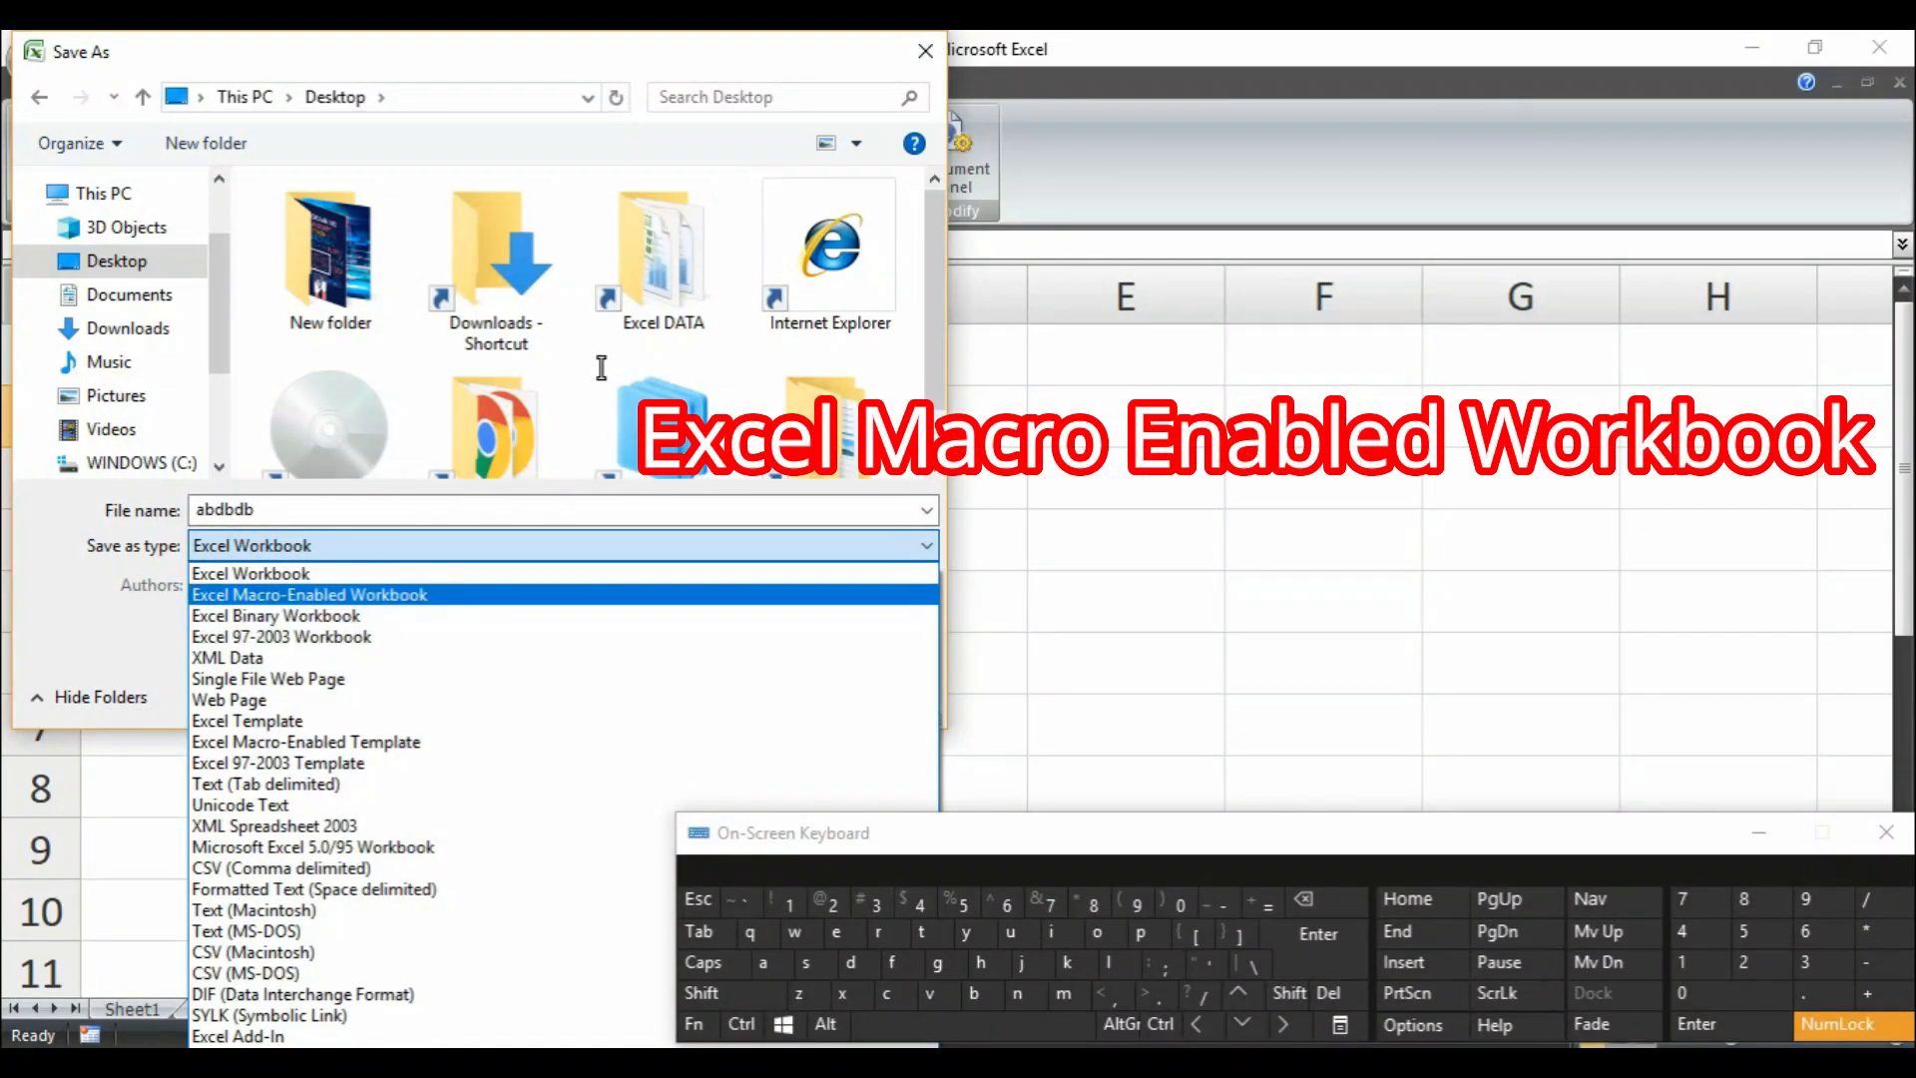
{"action": "mouse_move", "coordinate": [453, 481]}
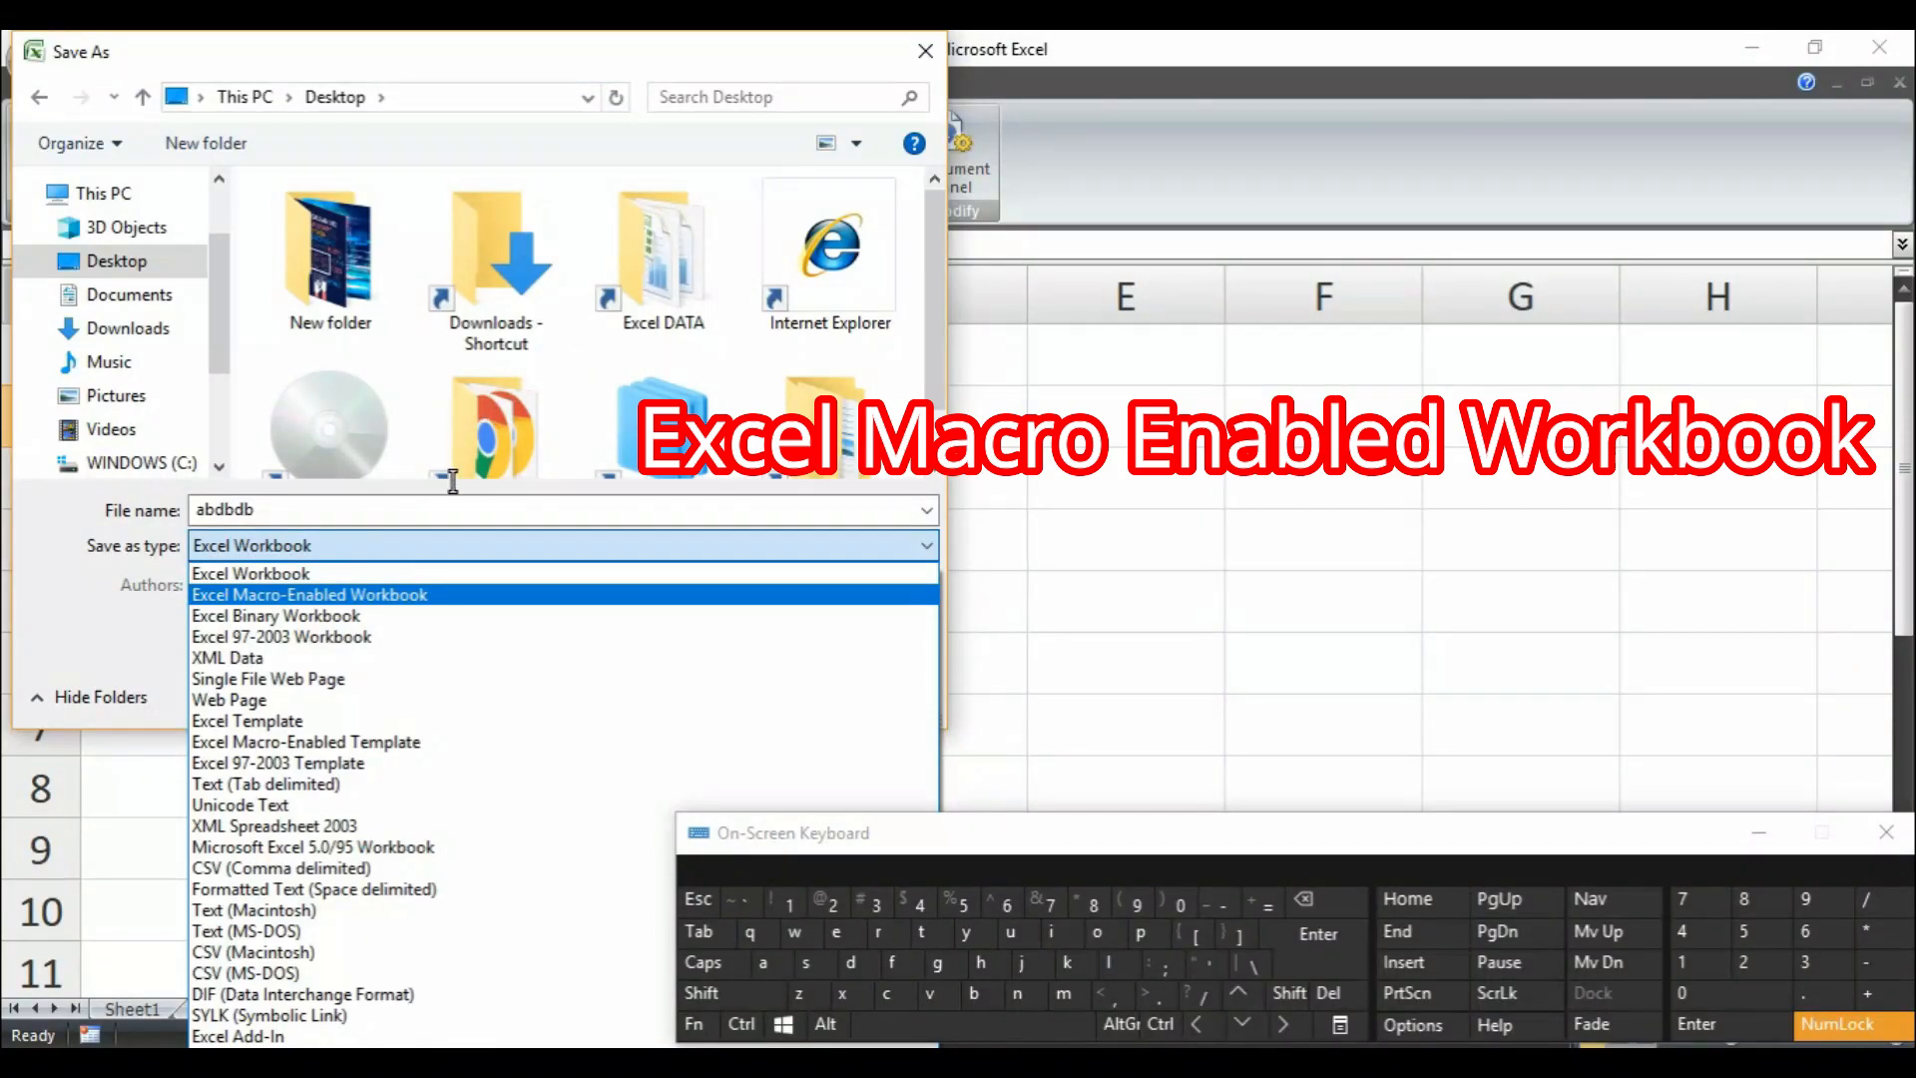
{"action": "left_click", "coordinate": [309, 595]}
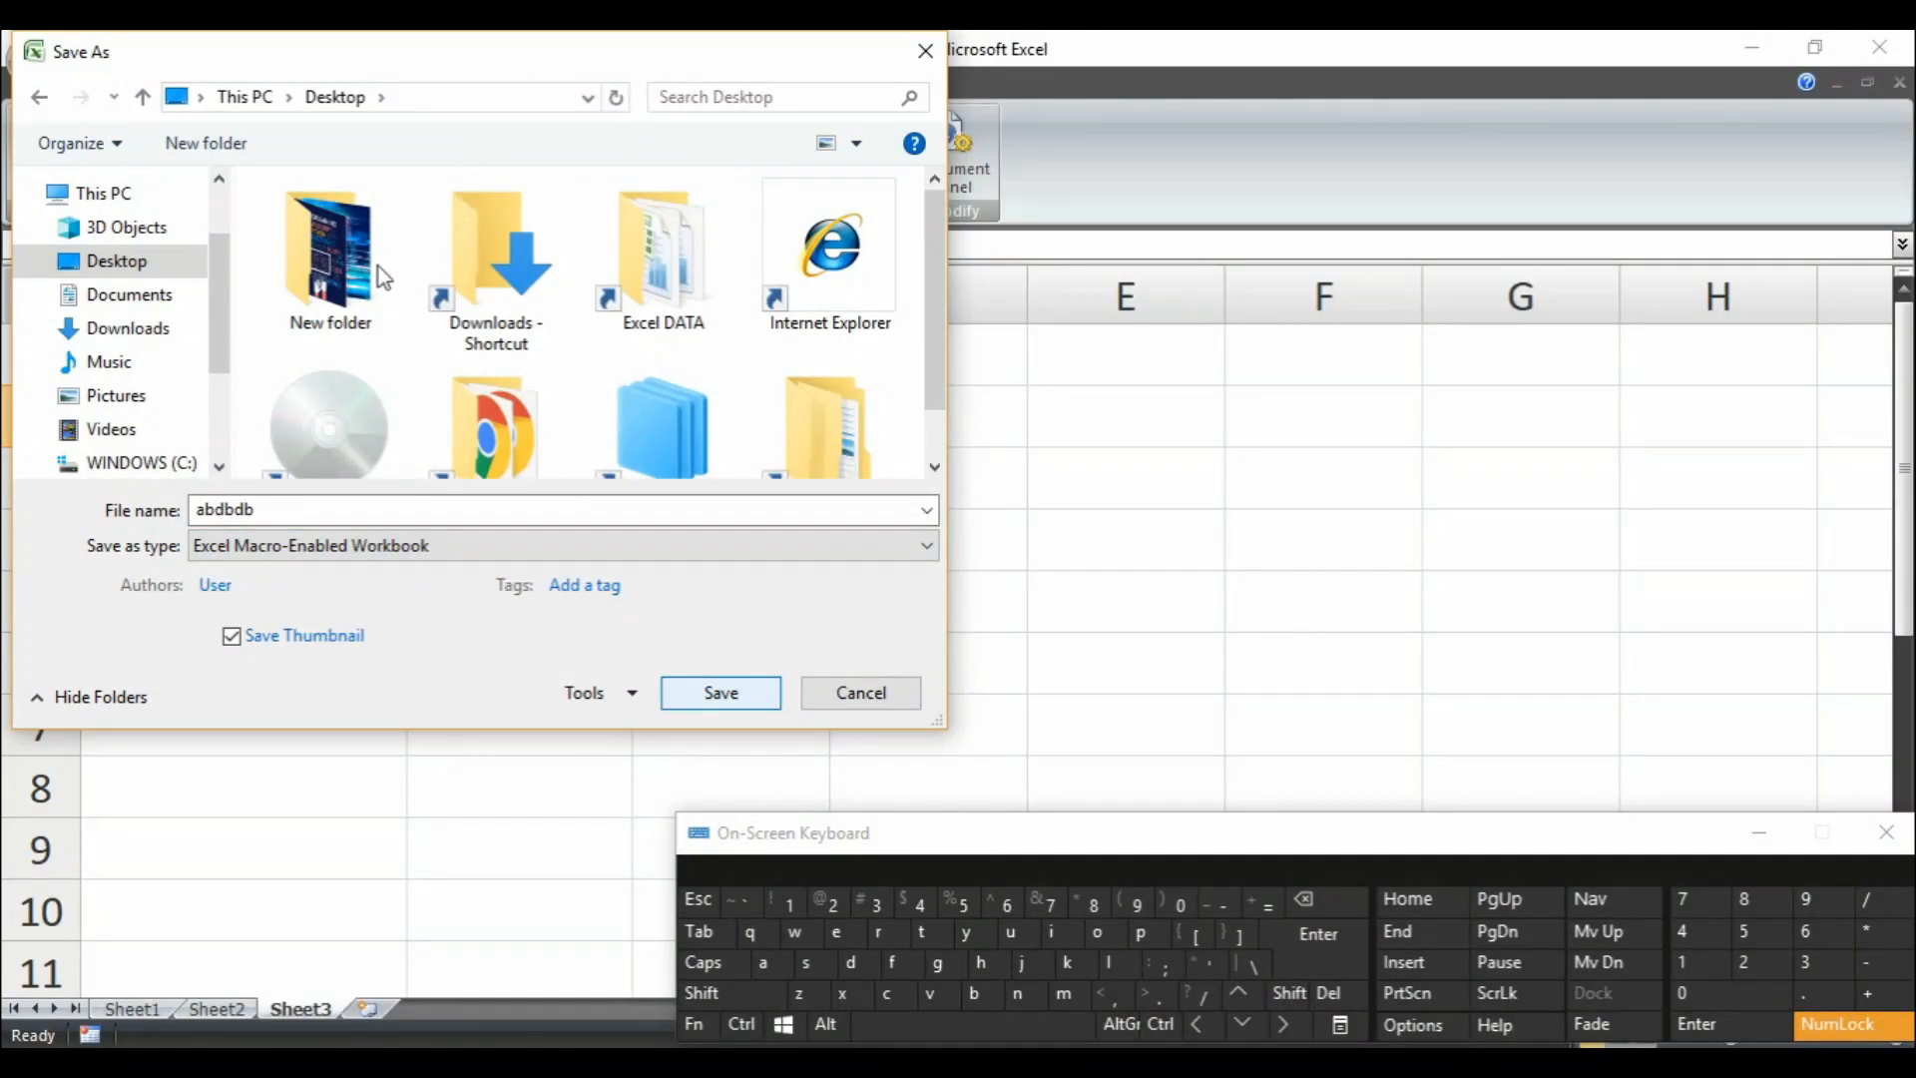